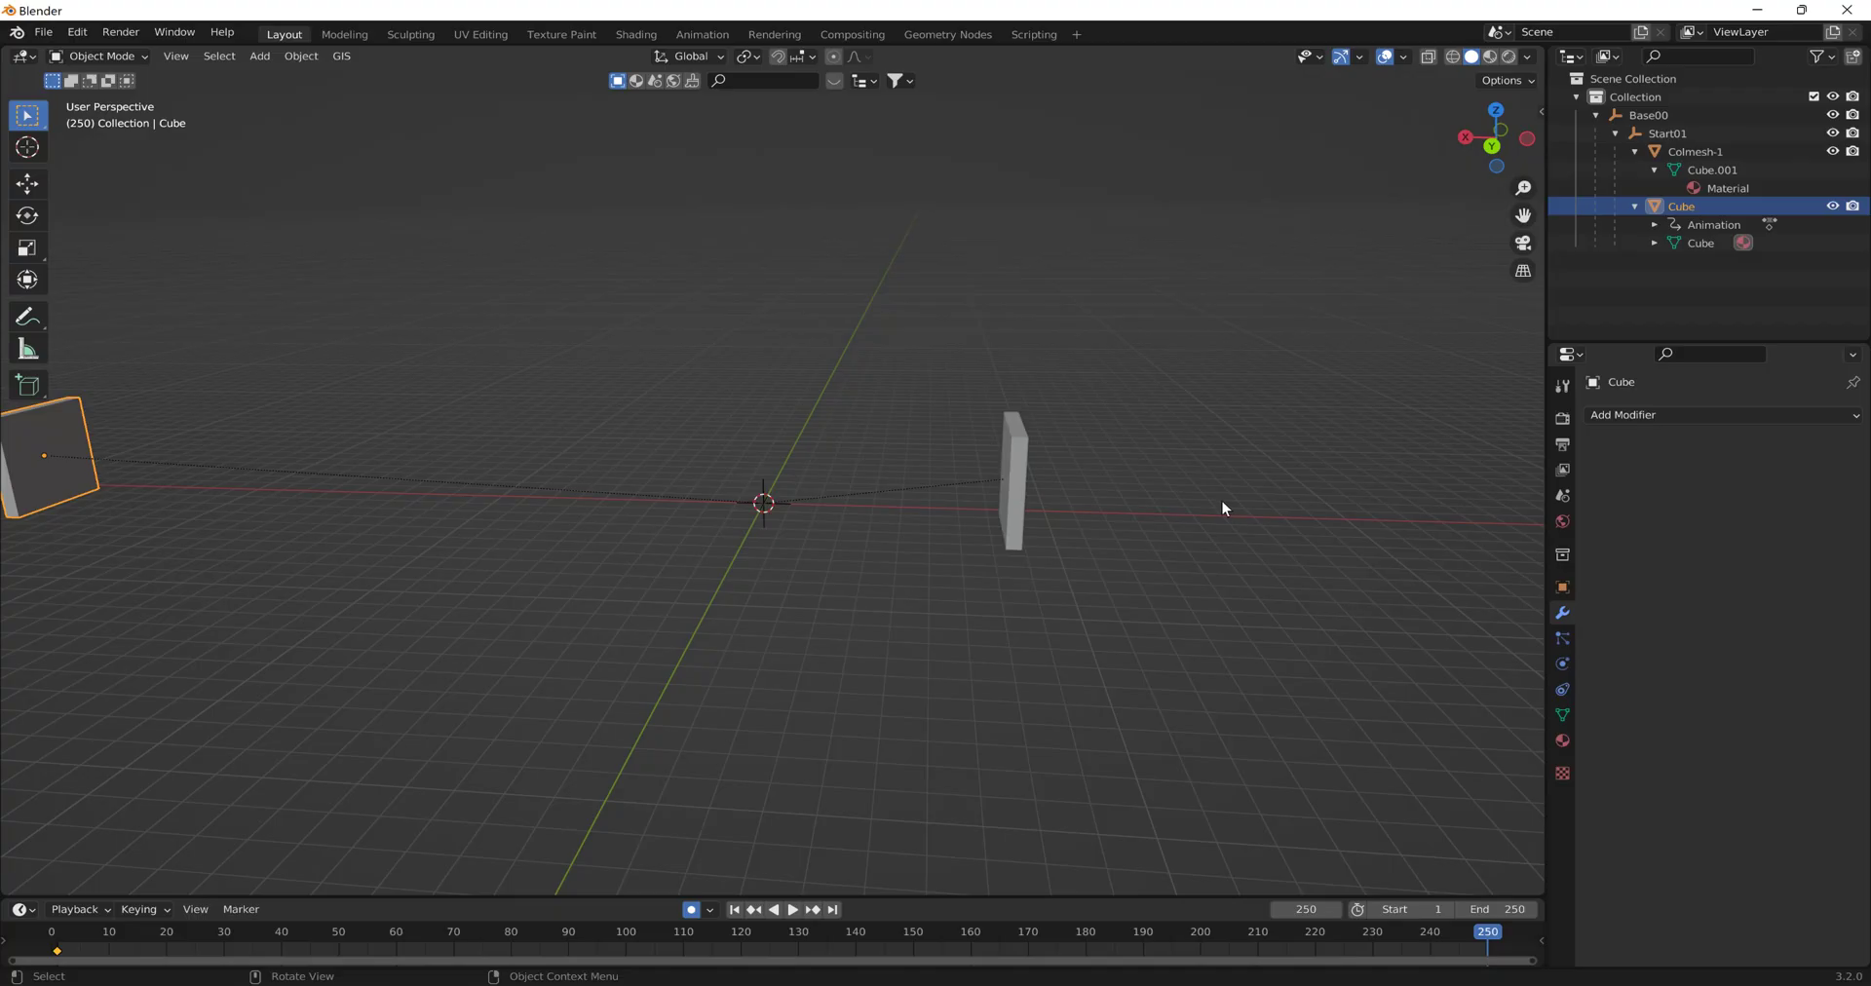
Play and pause the cube animation, then select Colmesh-1 and the animated Cube in the Outliner.
{"action": "left_click", "coordinate": [792, 910]}
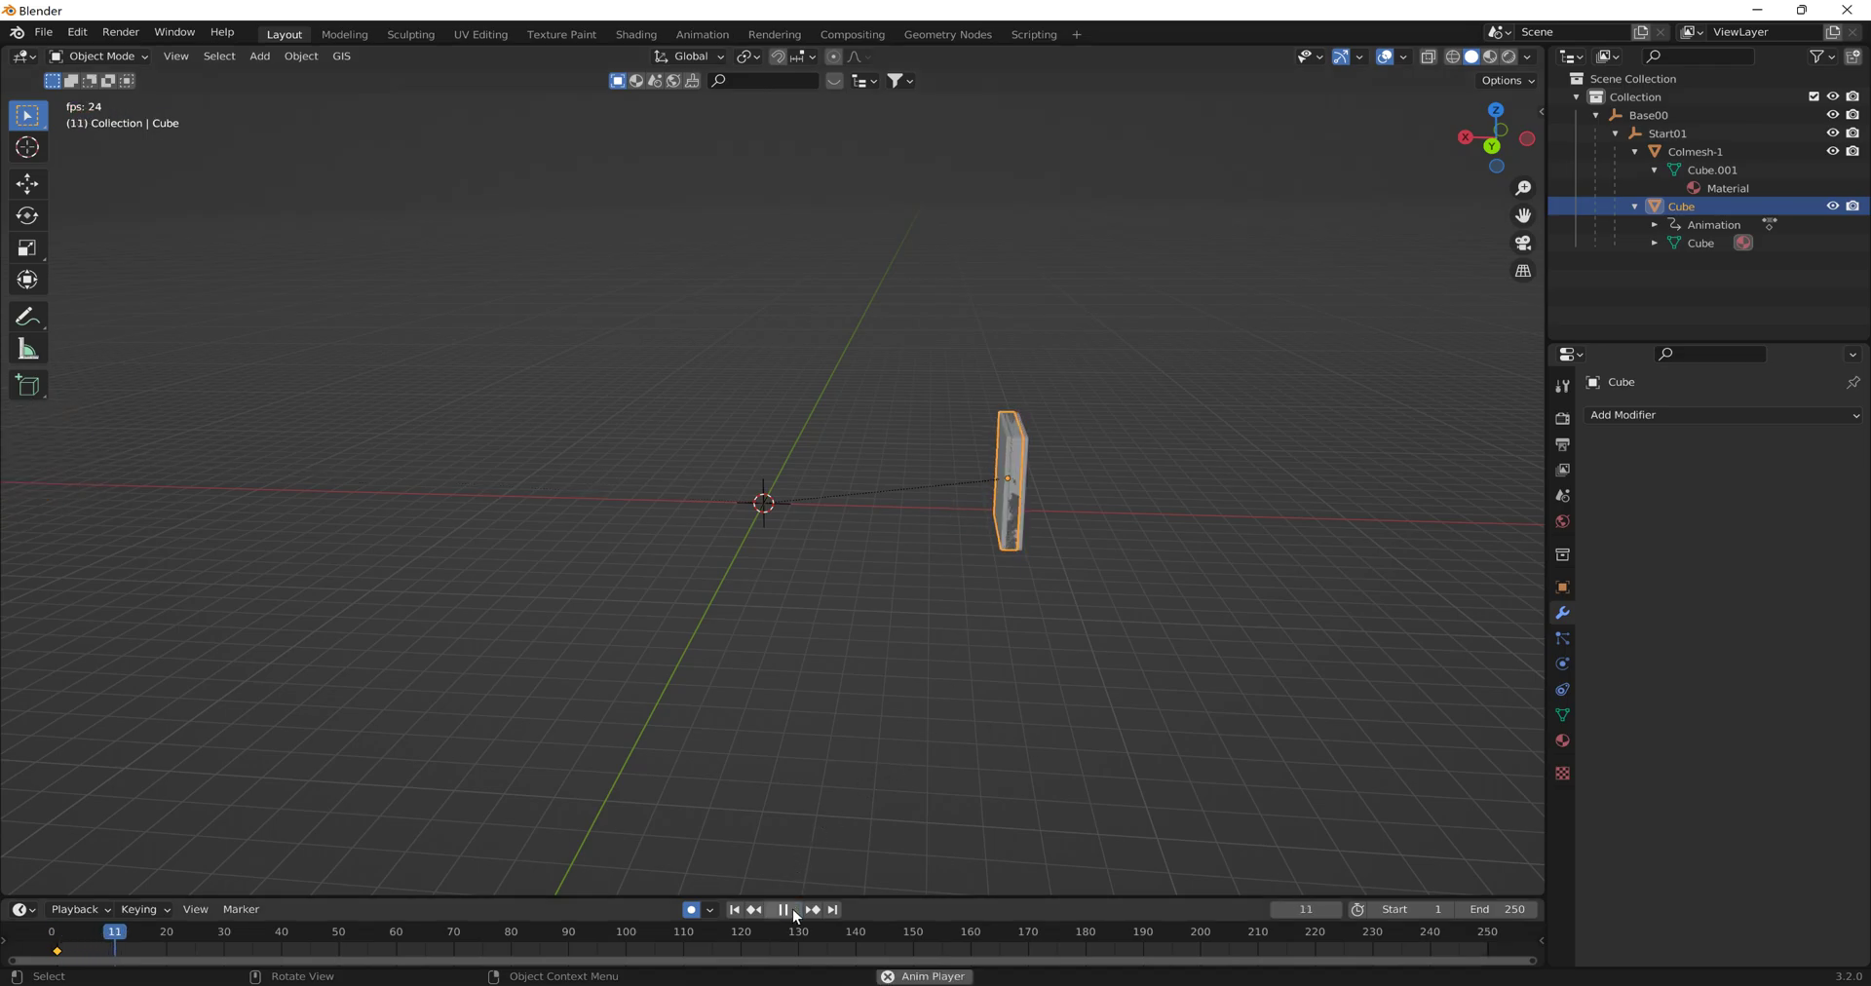
{"action": "left_click", "coordinate": [784, 908]}
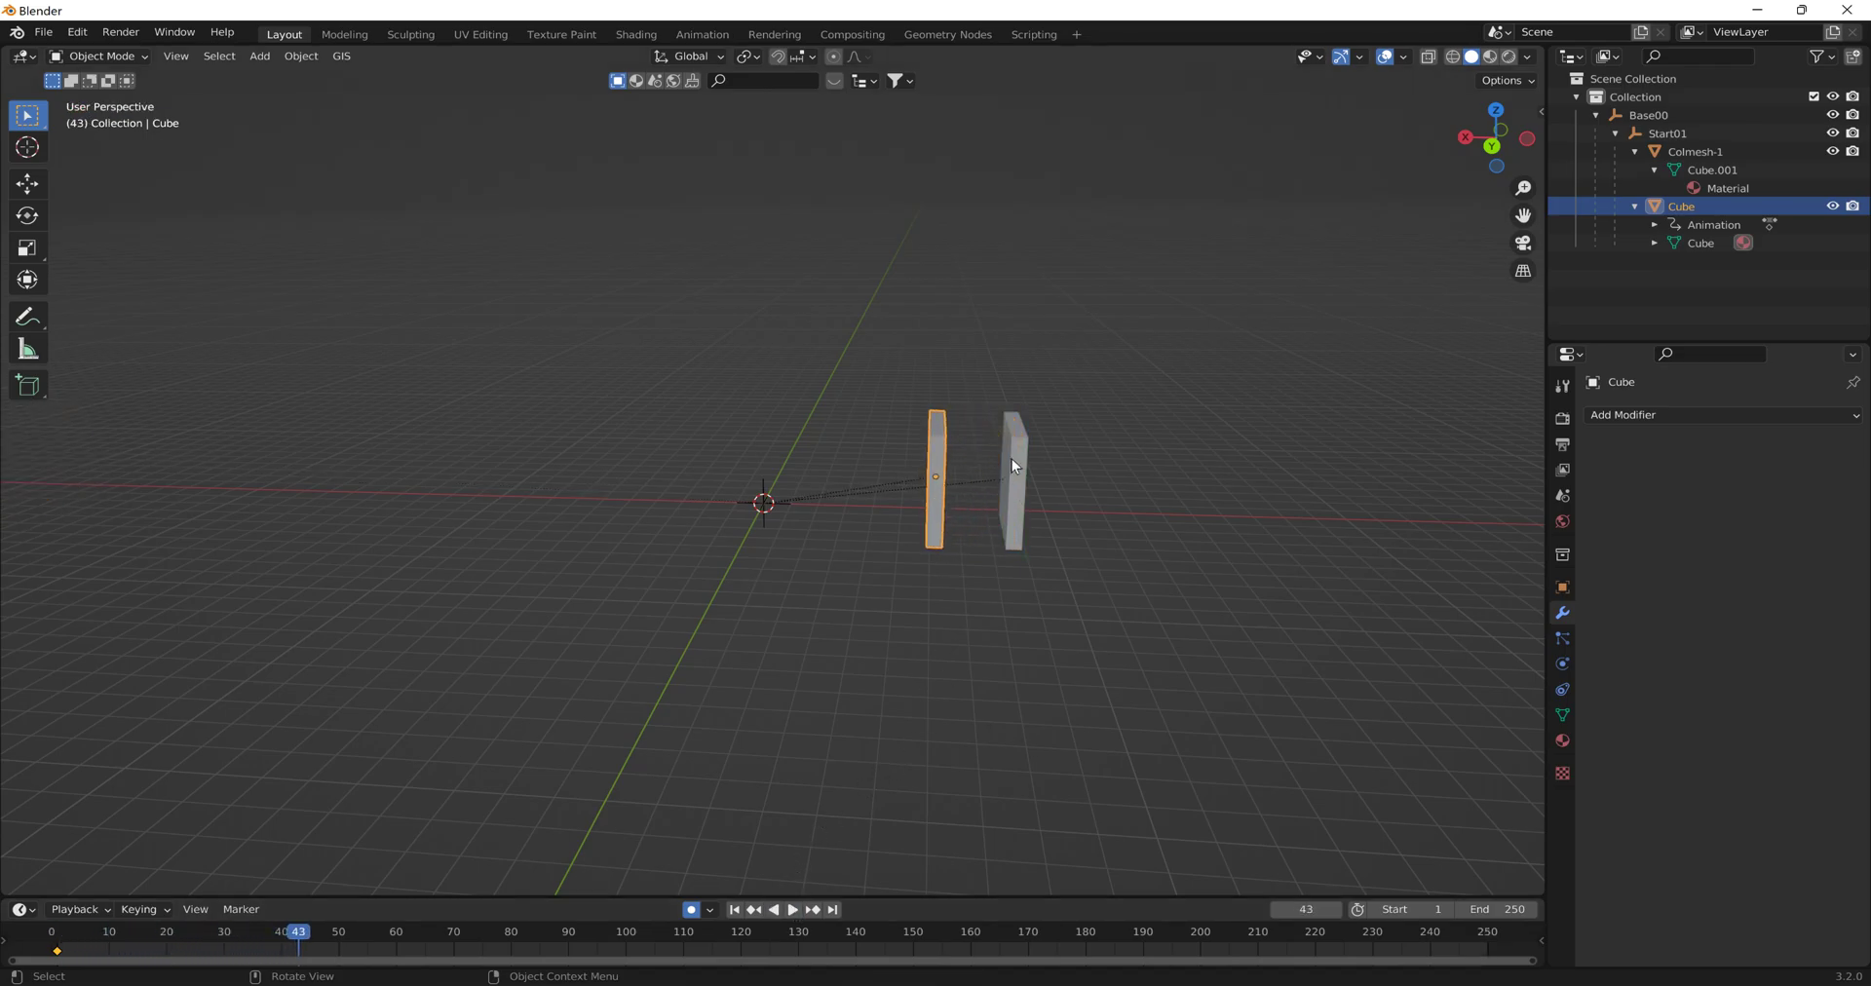
{"action": "left_click", "coordinate": [1013, 487]}
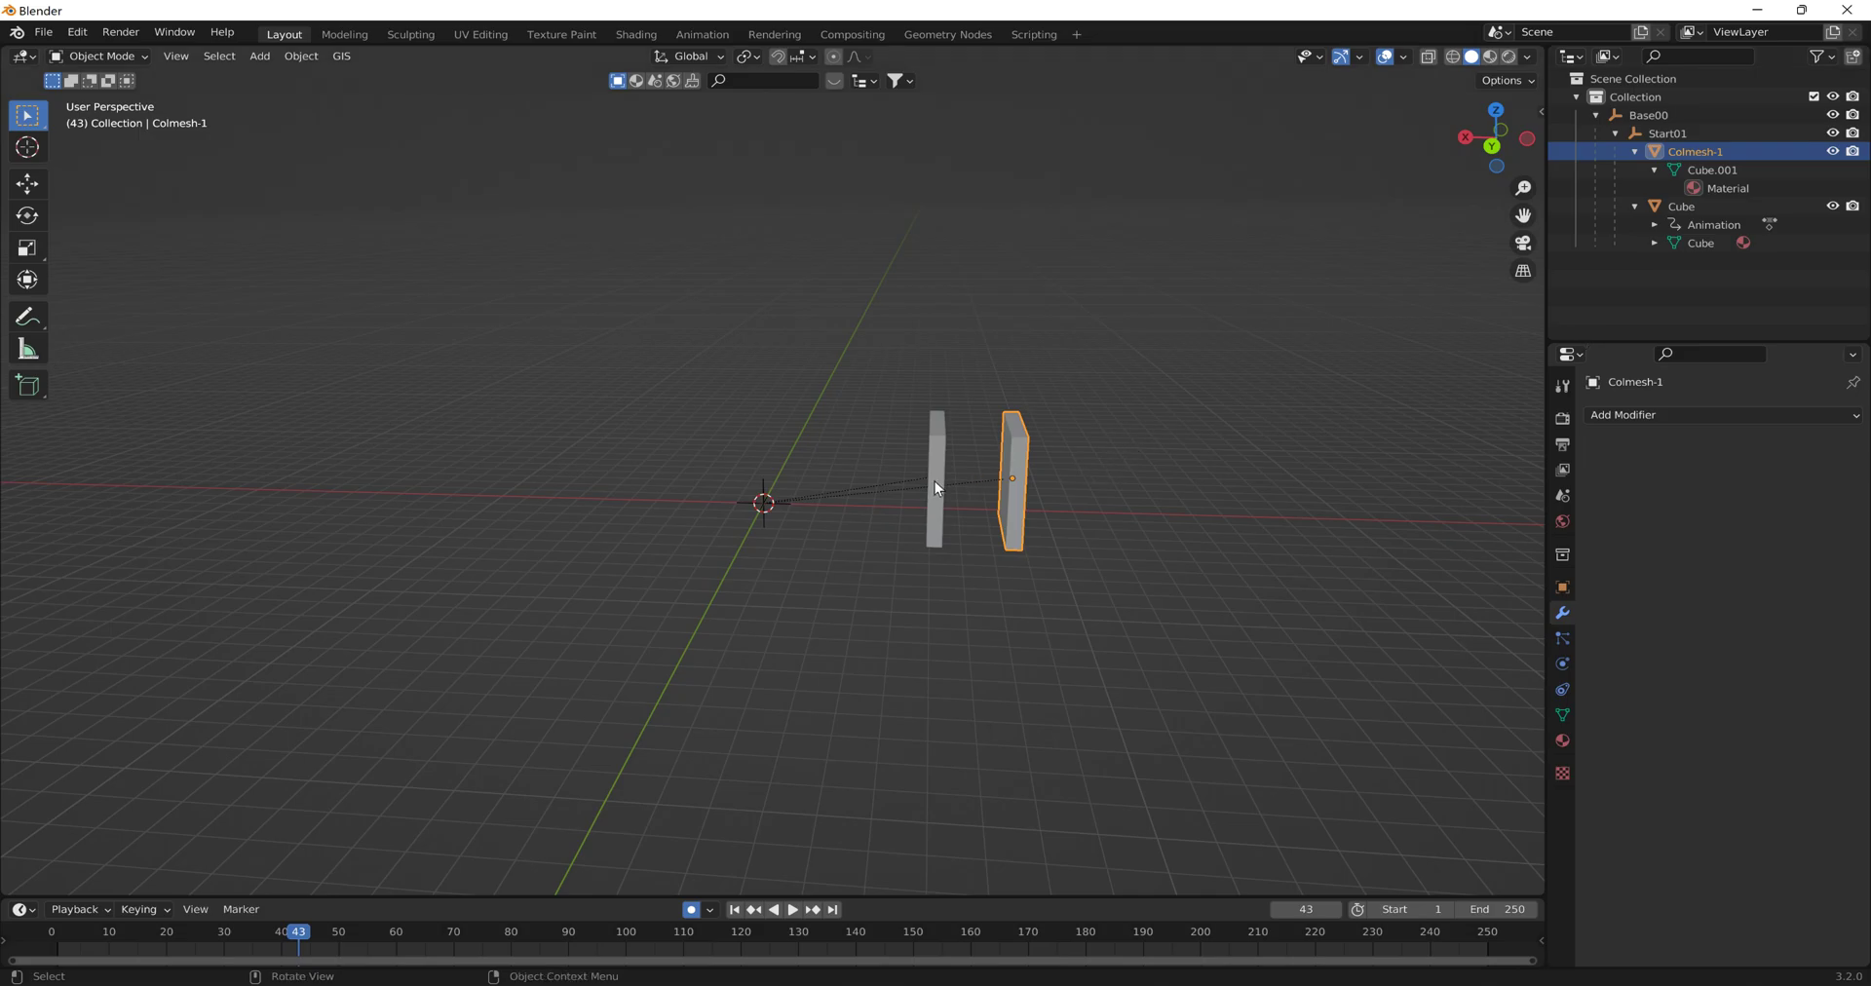
{"action": "left_click", "coordinate": [935, 492]}
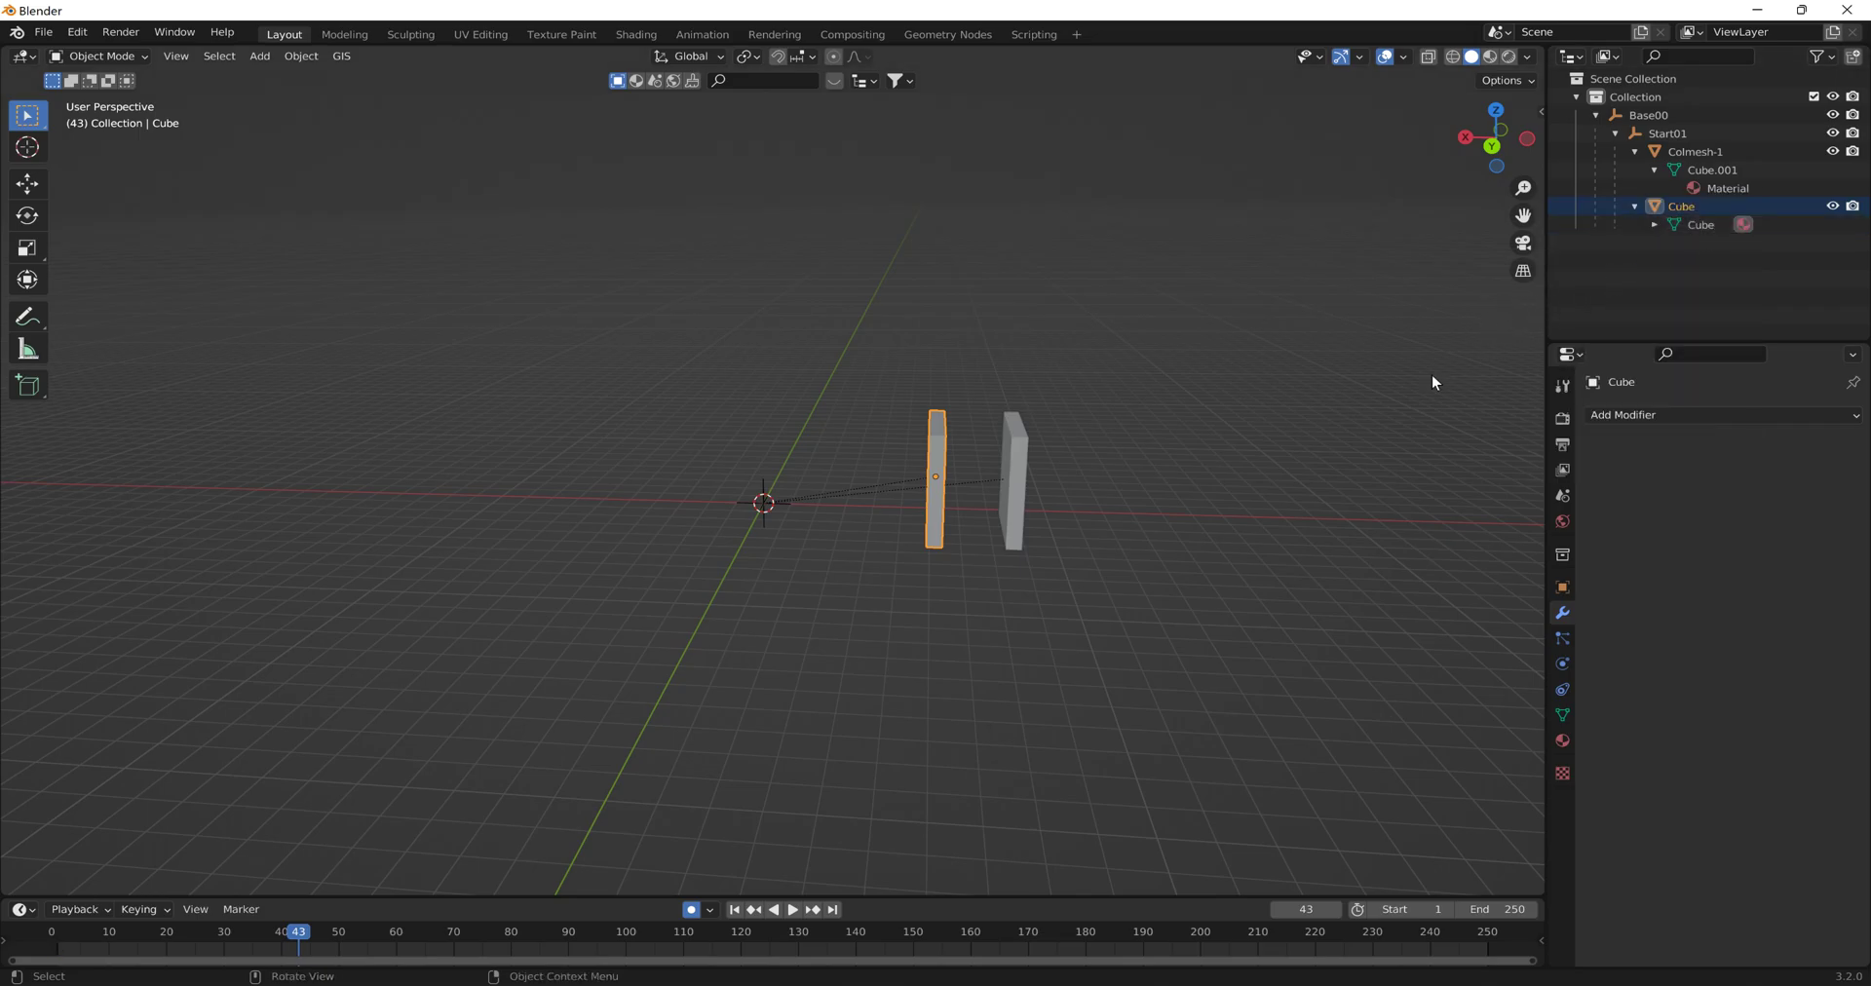
Return the timeline to frame 1 and select Start01 and its Cube in the Outliner.
{"action": "left_click", "coordinate": [735, 910]}
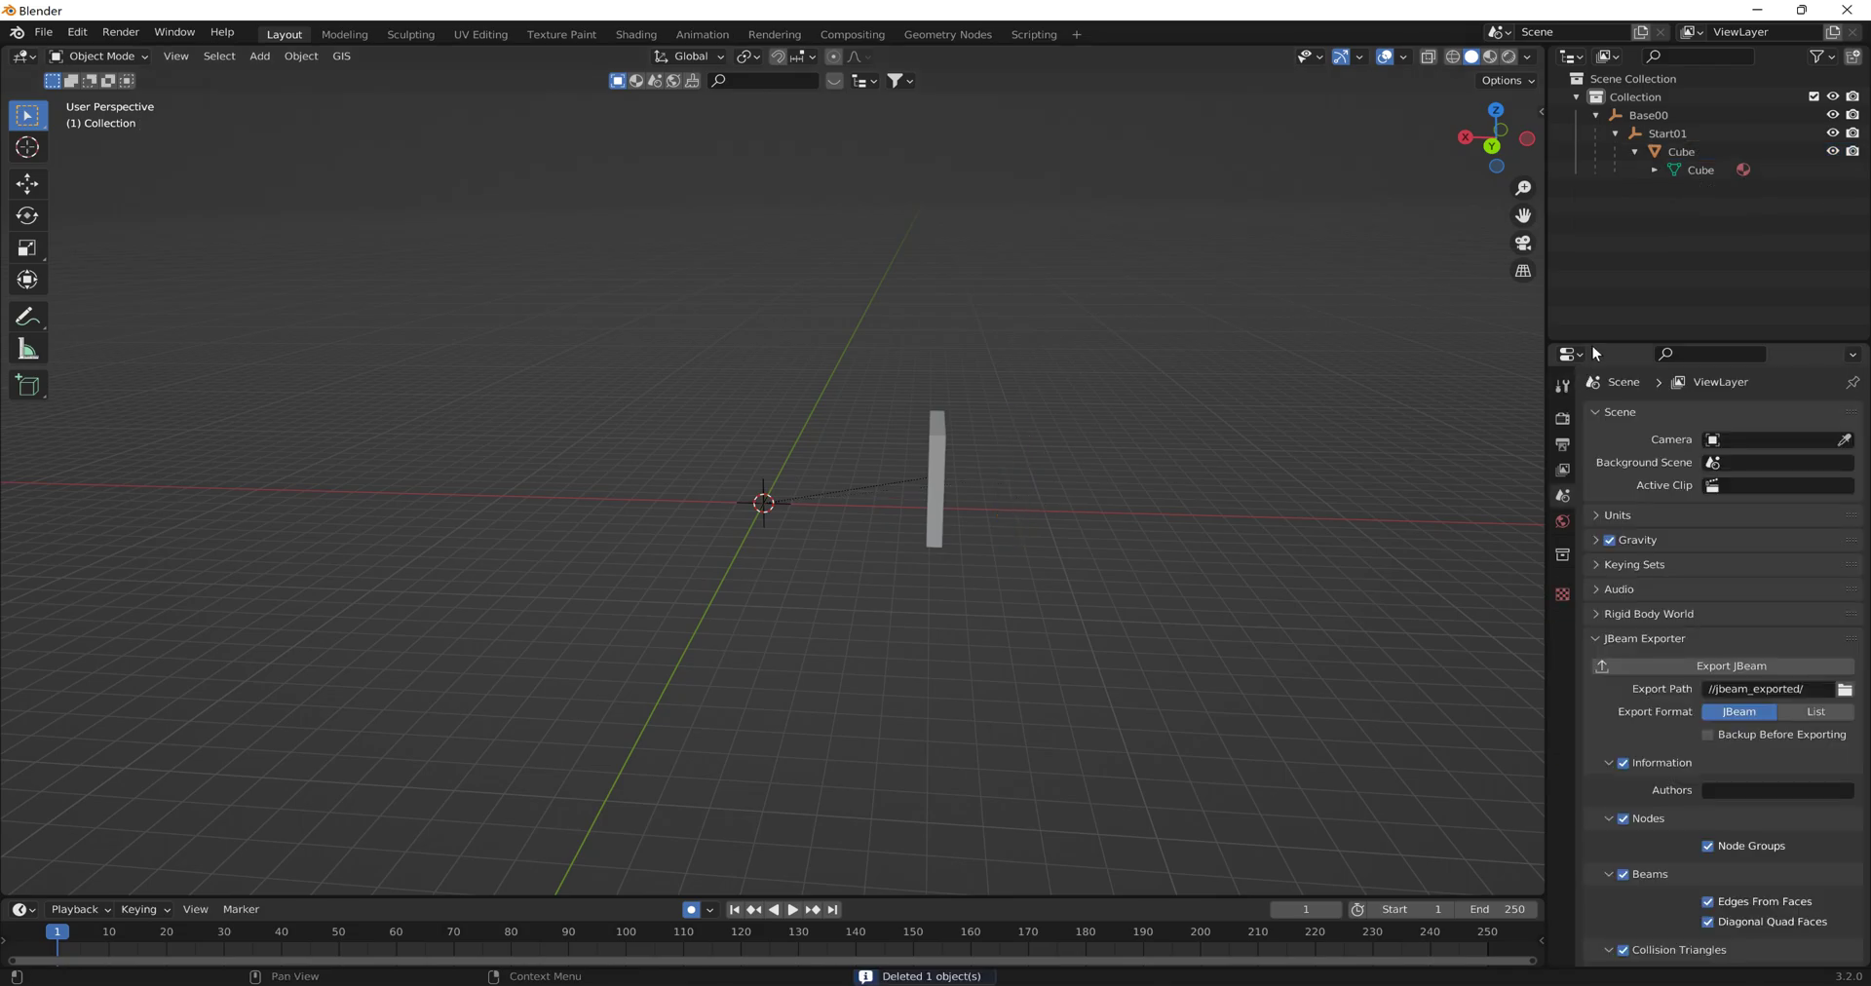
{"action": "left_click", "coordinate": [1649, 134]}
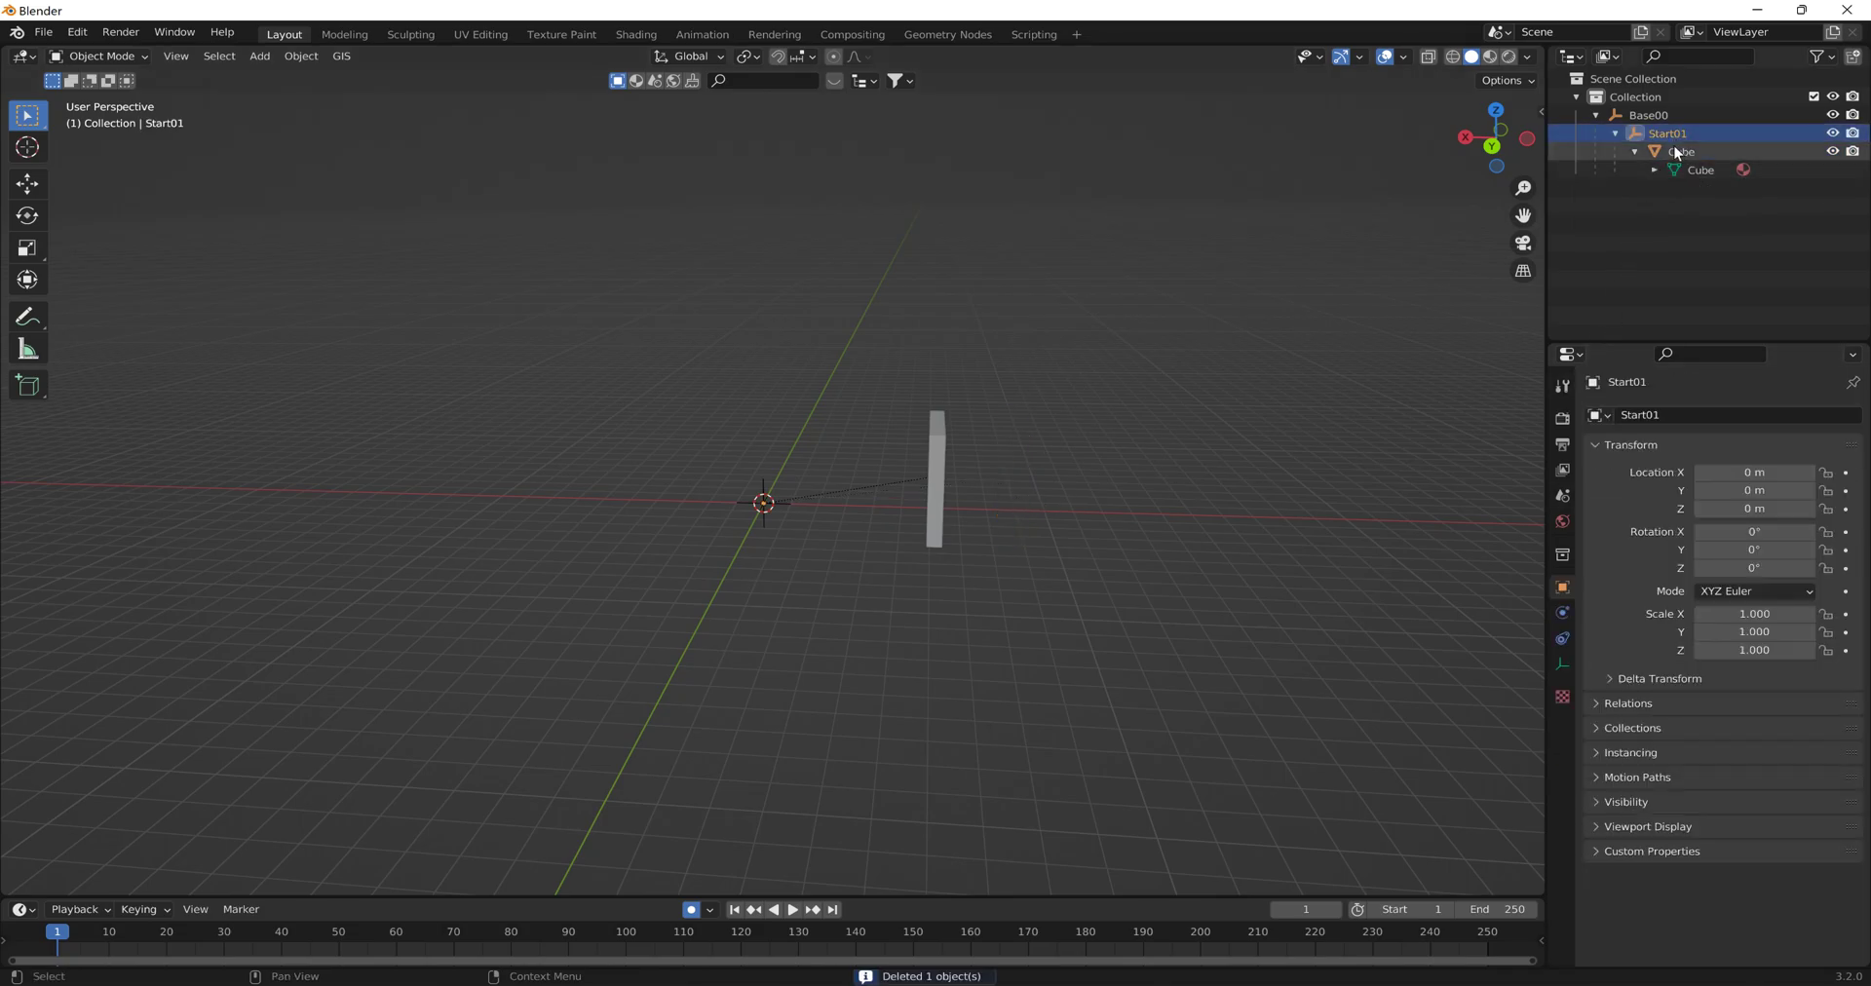
{"action": "left_click", "coordinate": [1679, 151]}
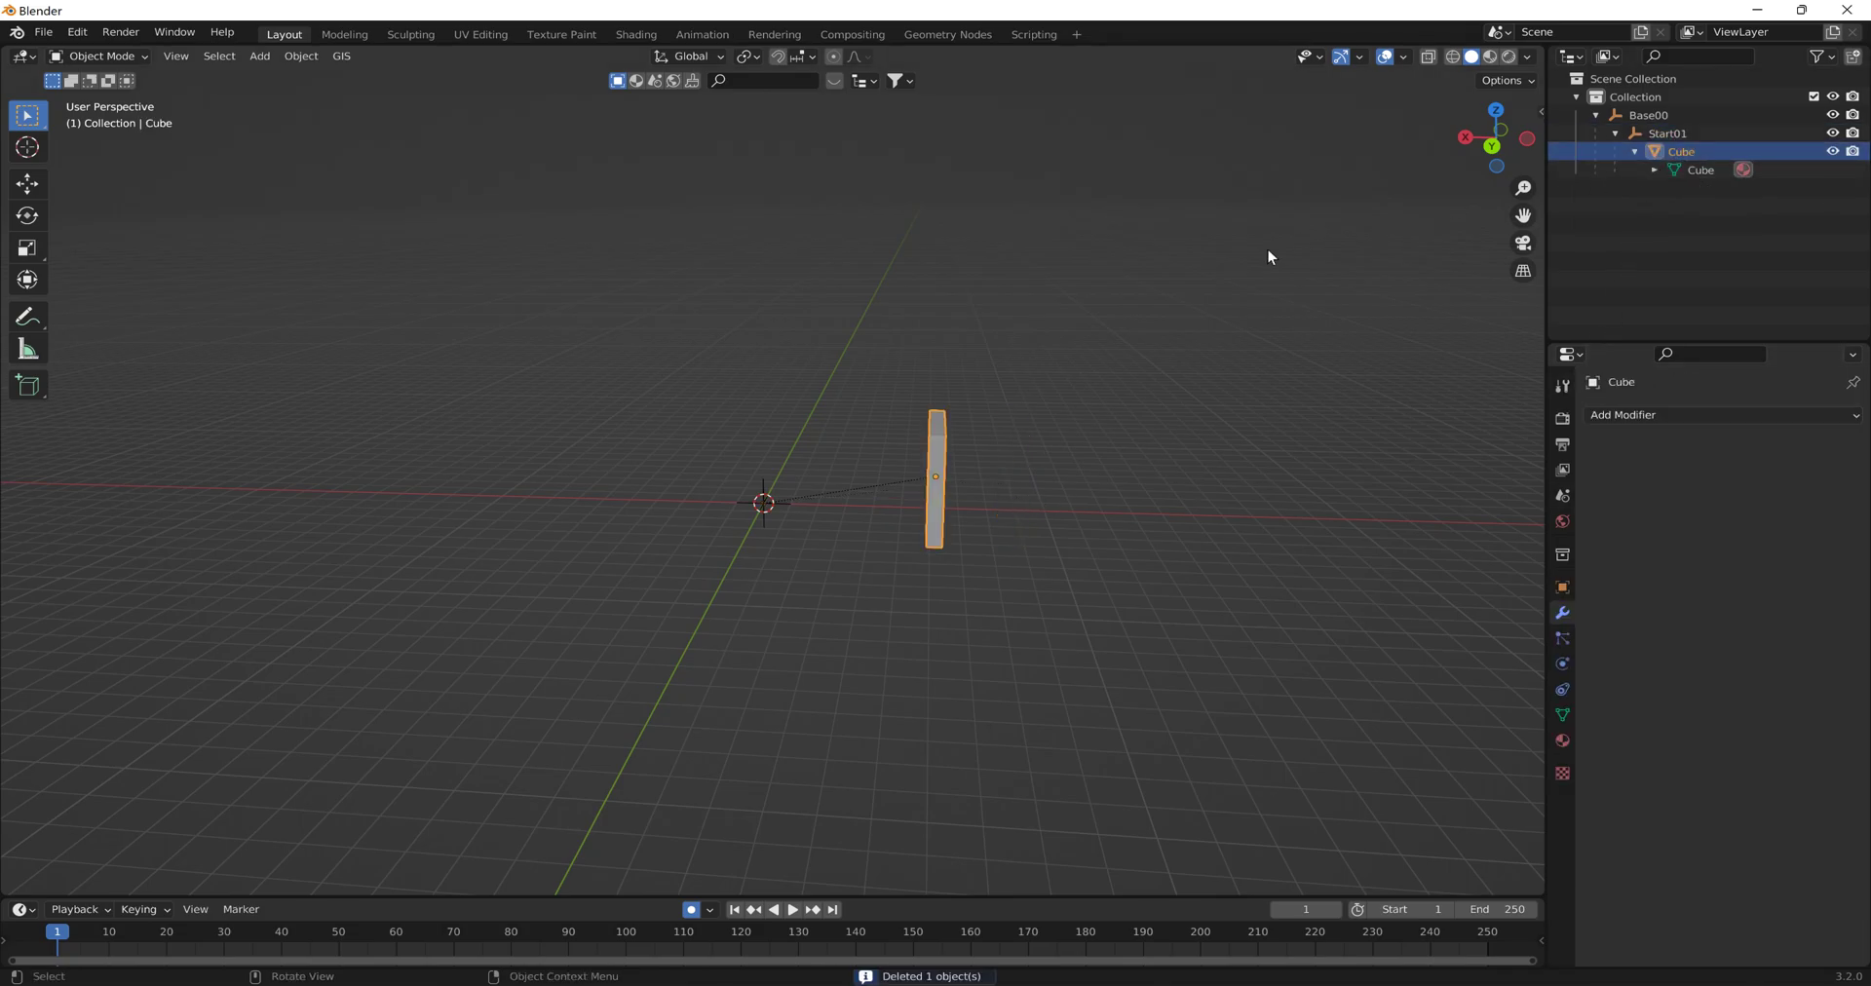
Keyframe the Cube moved 28.68 m along X at frame 250.
{"action": "key", "text": "g"}
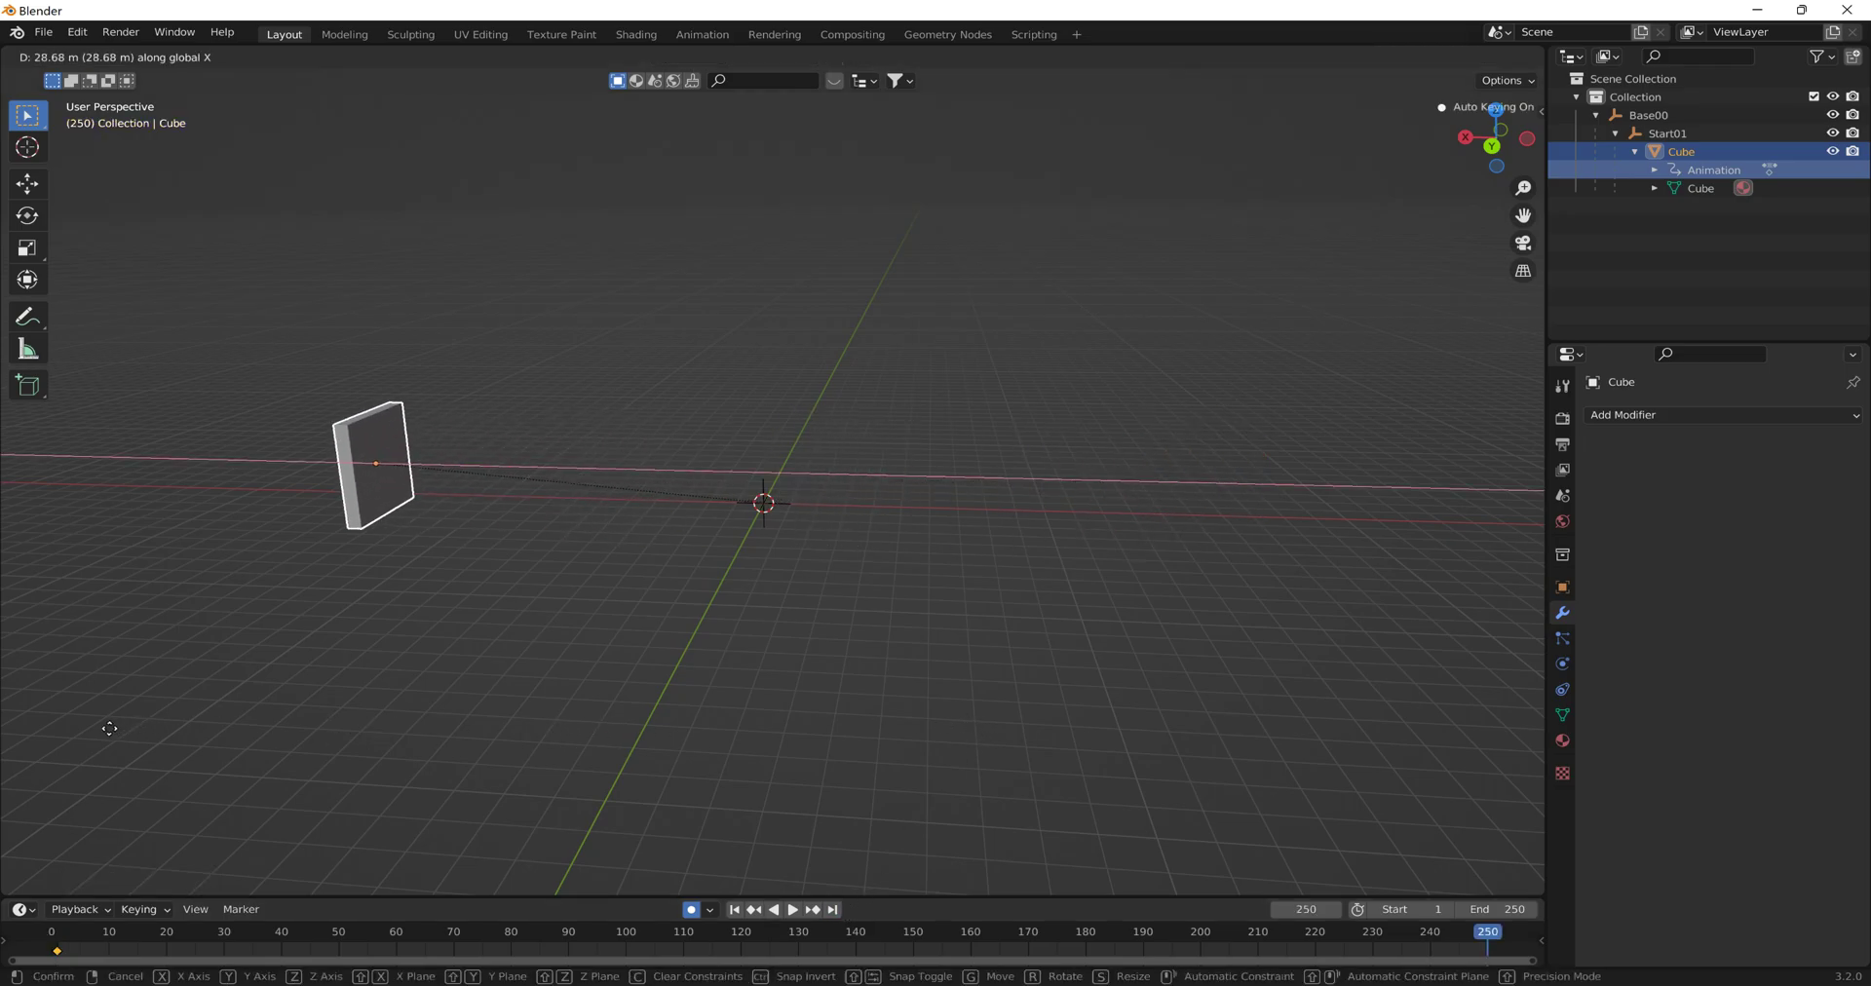
{"action": "left_click", "coordinate": [456, 481]}
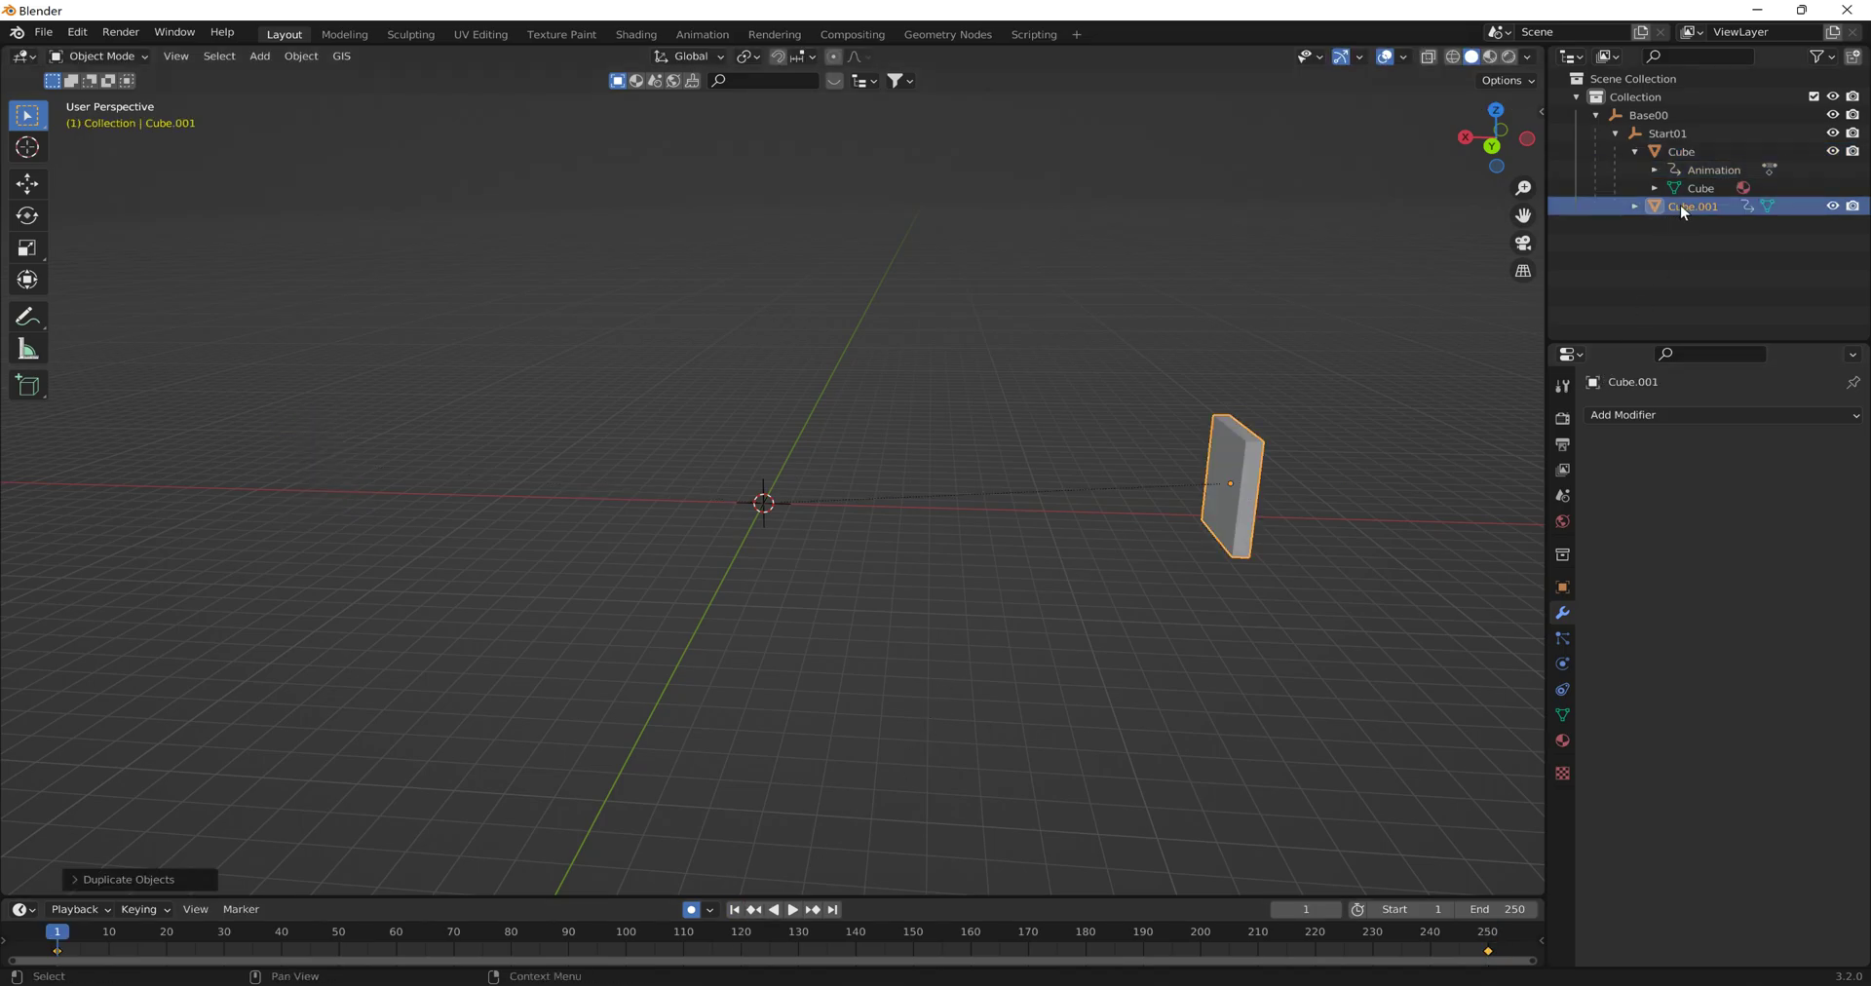
Rename Cube.001 to Colmesh-1 and expand it under Start01.
{"action": "double_click", "coordinate": [1693, 206]}
{"action": "type", "text": "Colmesh-1"}
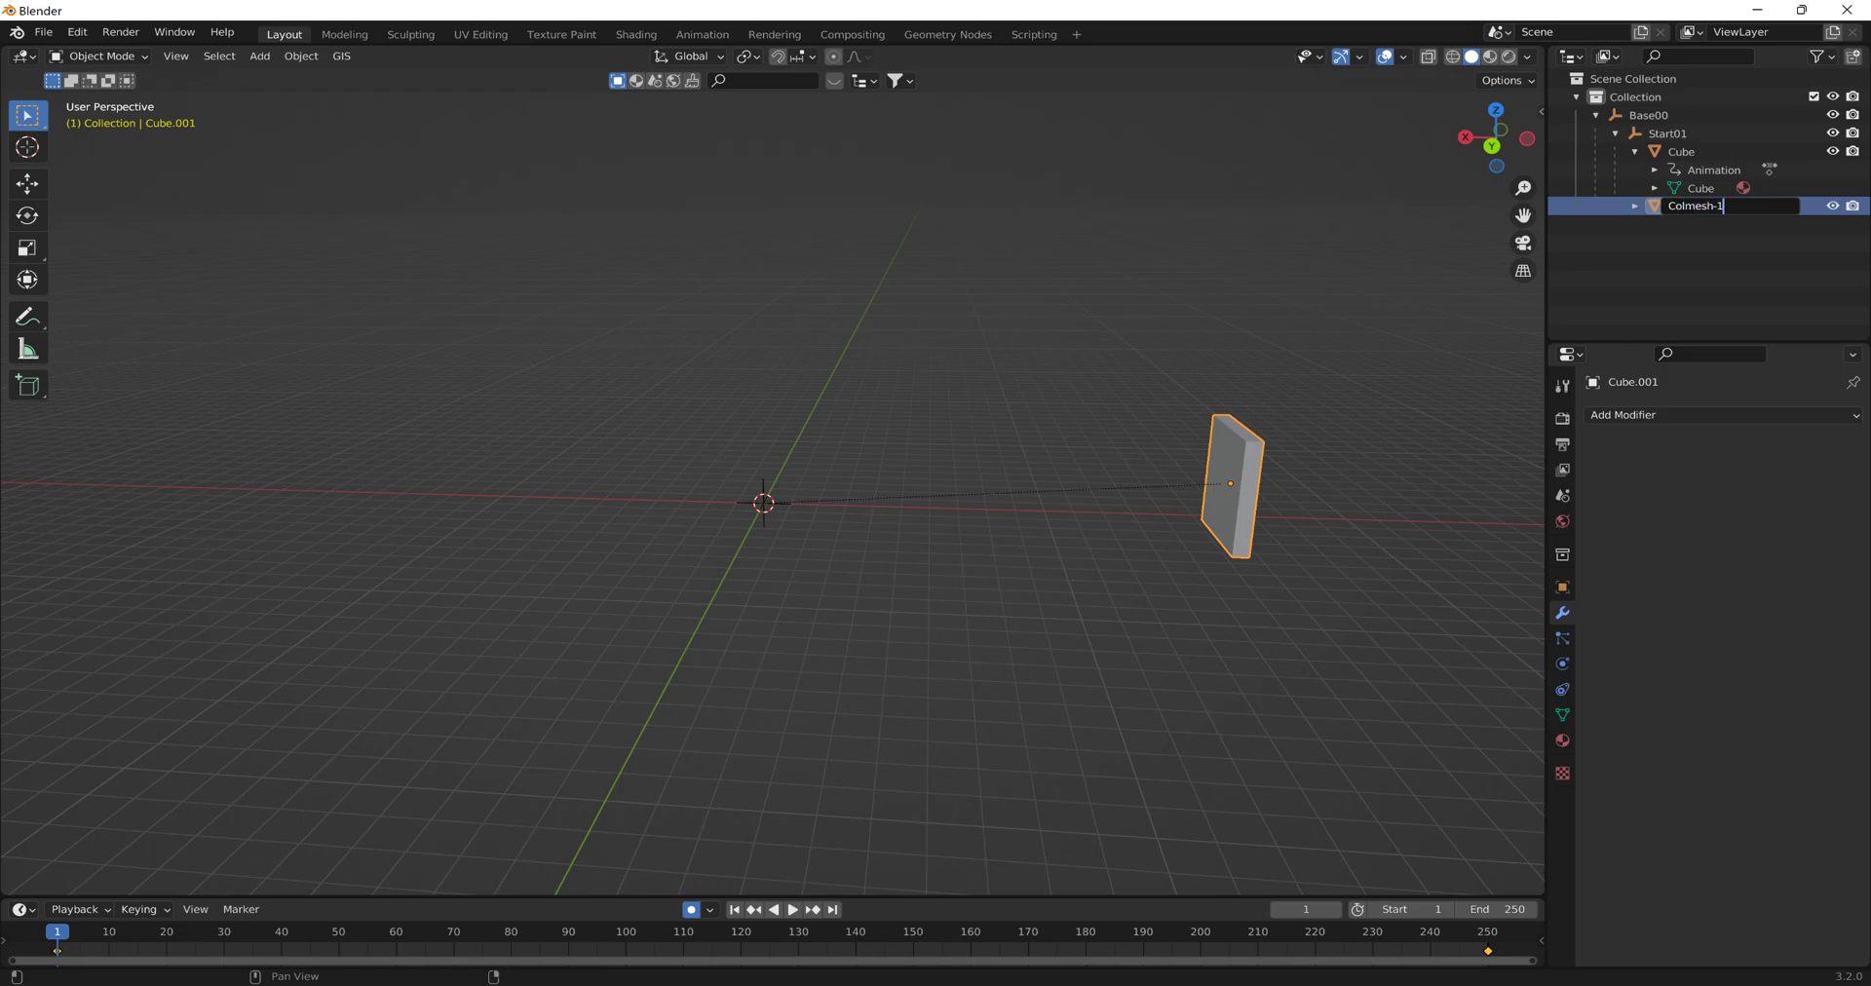
{"action": "key", "text": "Return"}
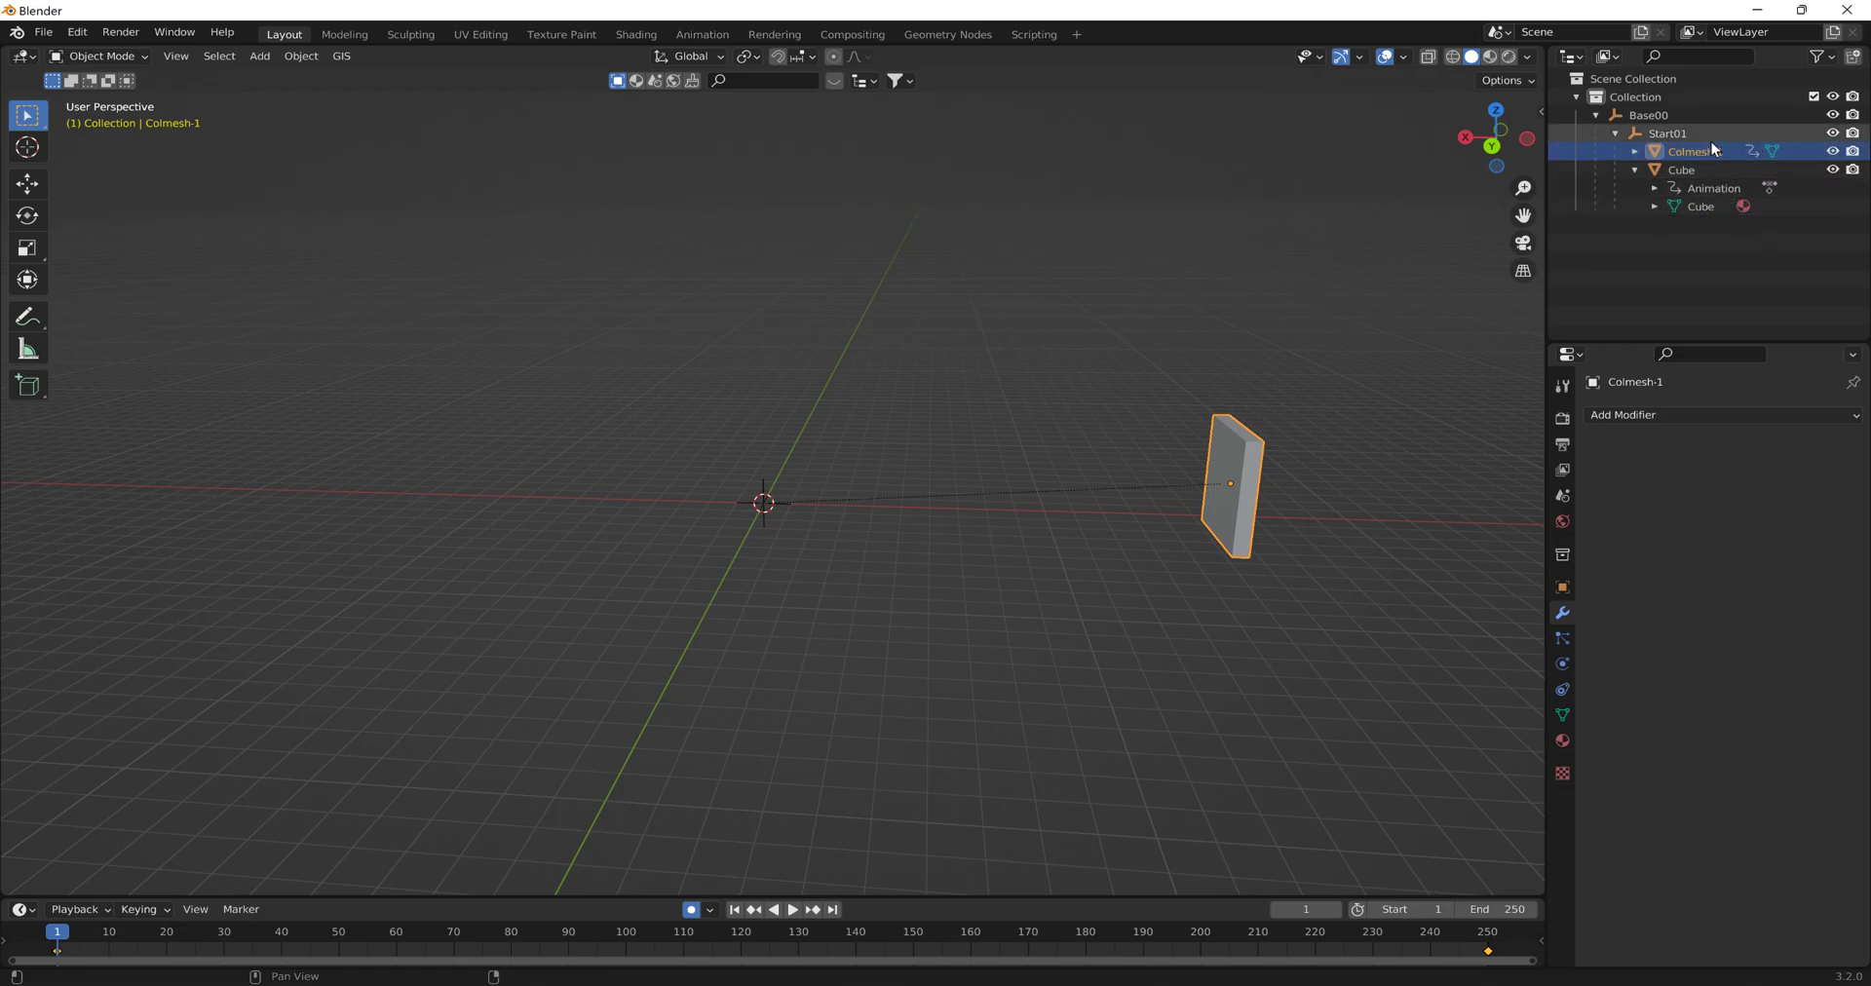
{"action": "left_click", "coordinate": [1641, 152]}
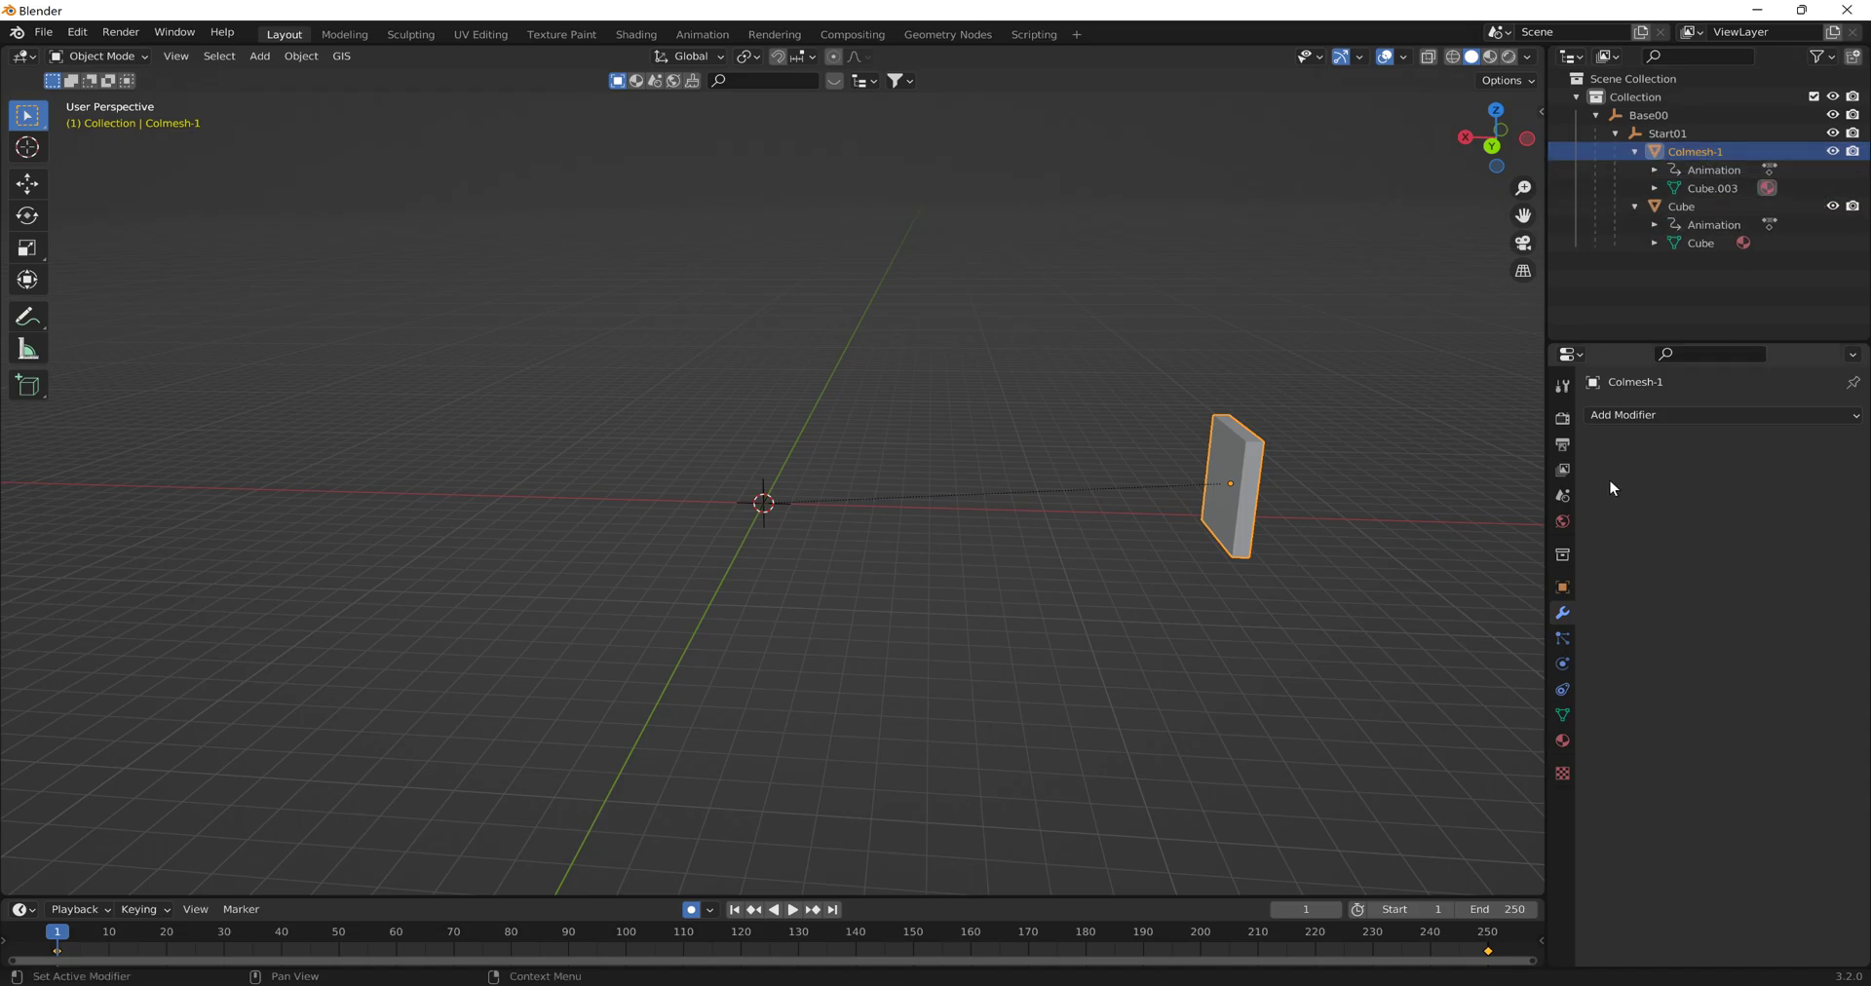
Preview the Colmesh-1 panel animation, then switch over to BeamNG.drive's level editor.
{"action": "left_click", "coordinate": [793, 910]}
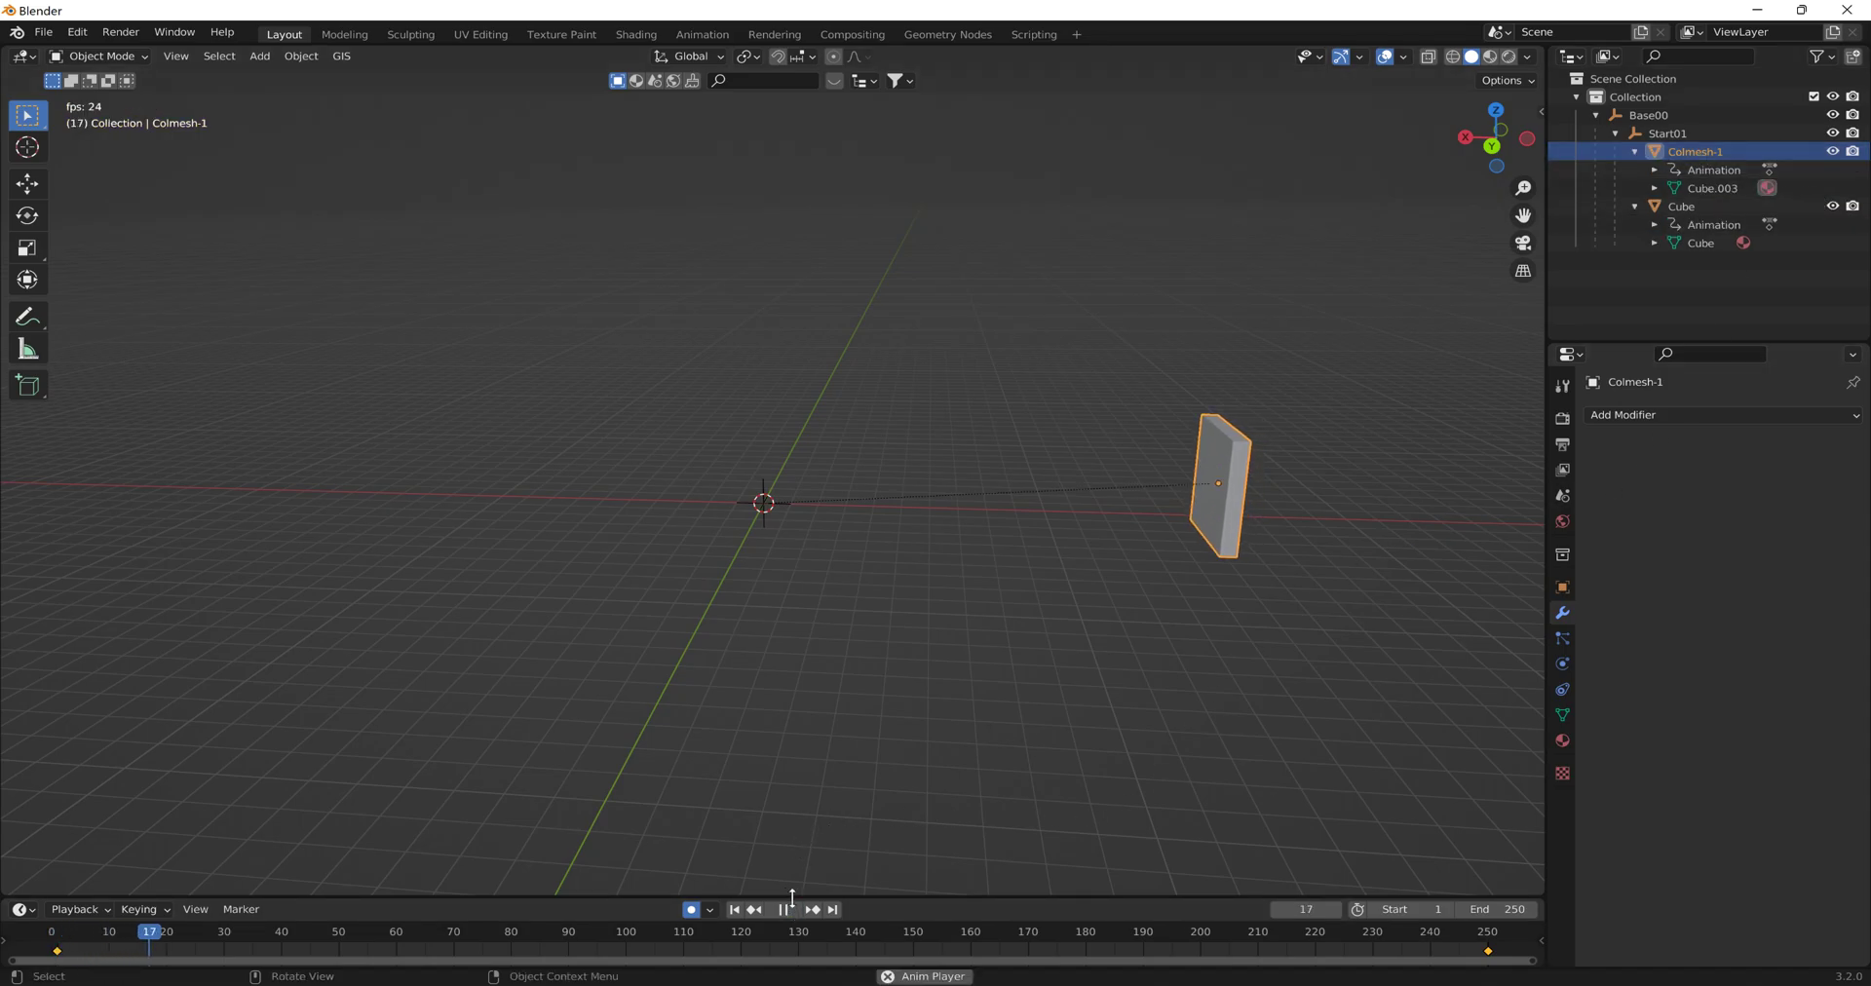
{"action": "left_click", "coordinate": [783, 910]}
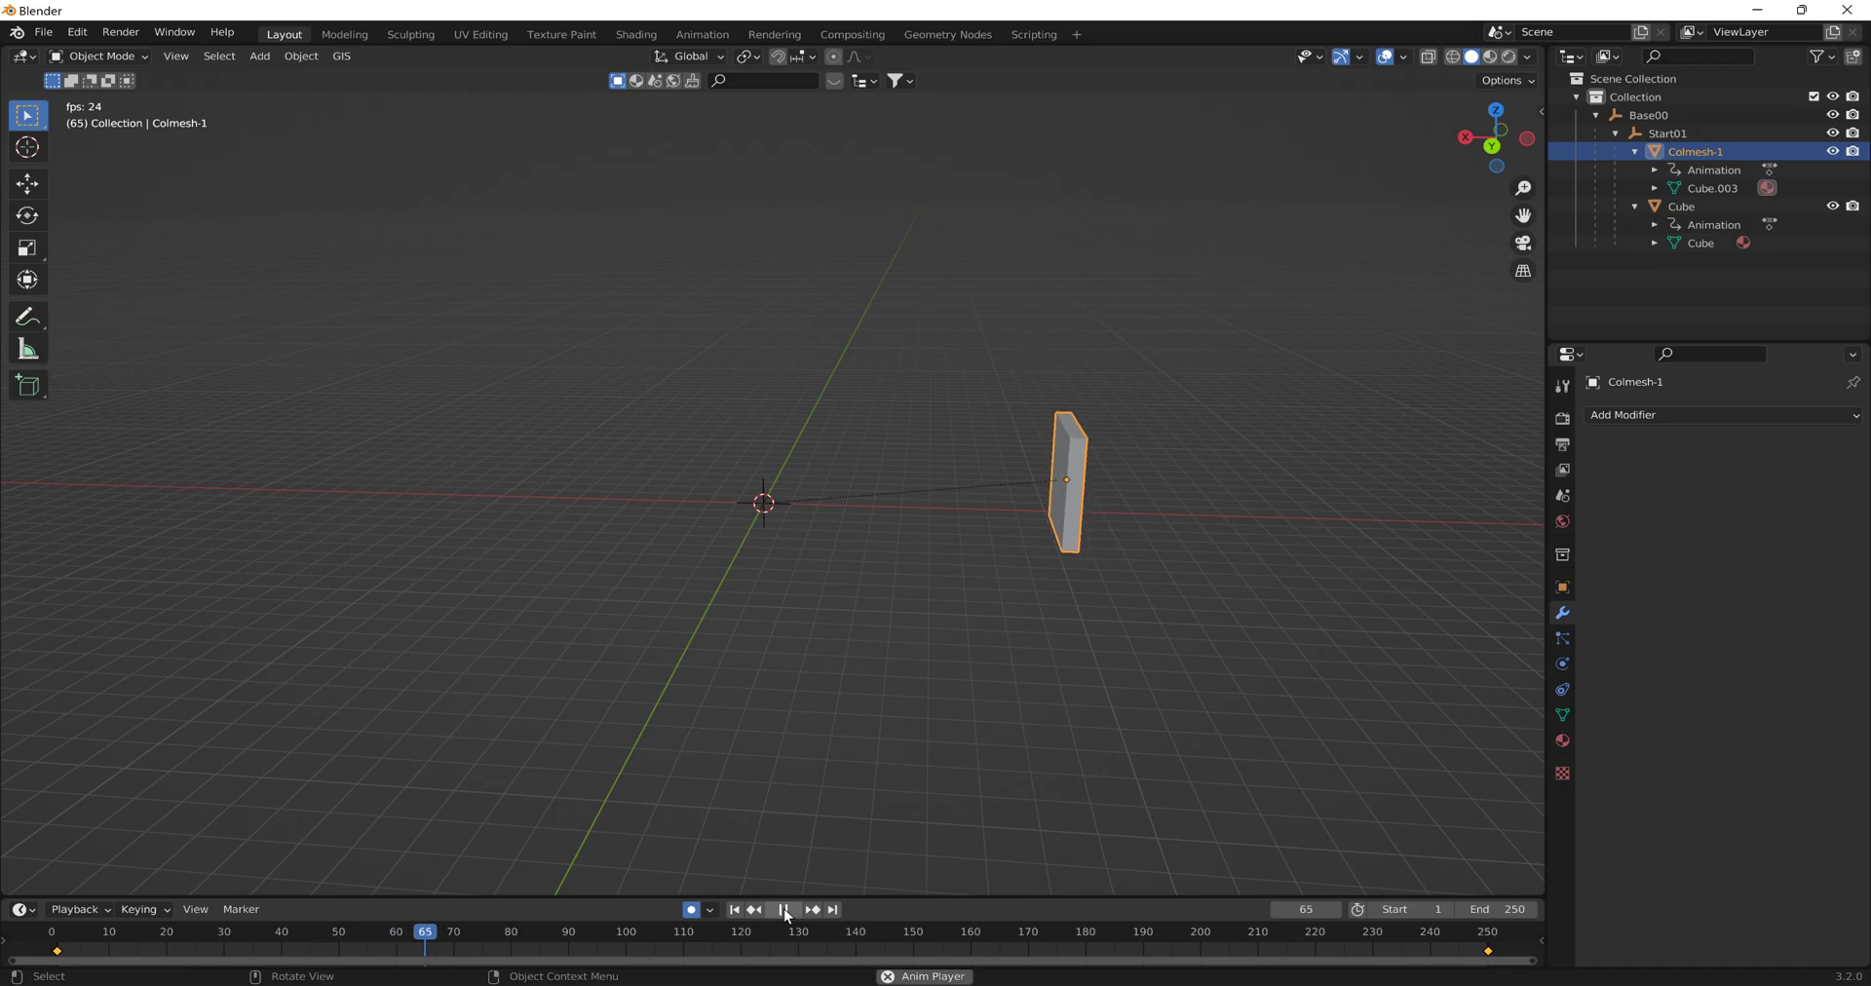
{"action": "left_click", "coordinate": [787, 938]}
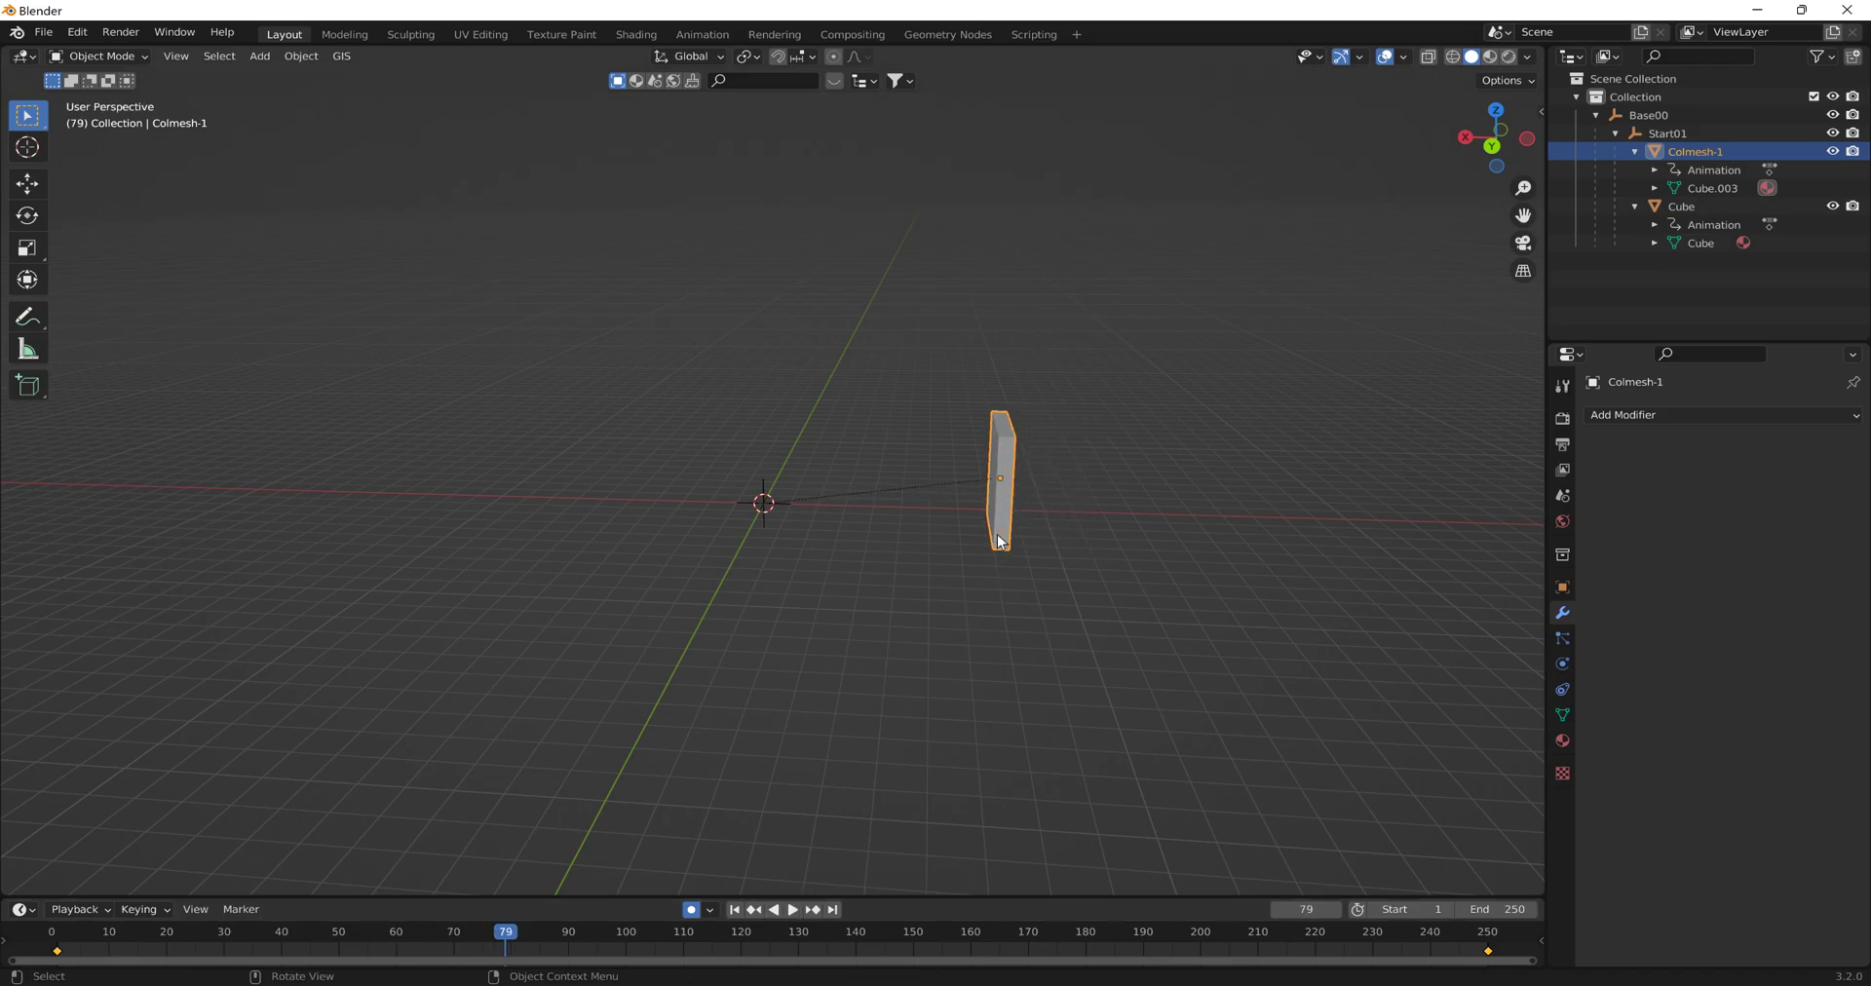
{"action": "mouse_move", "coordinate": [1103, 536]}
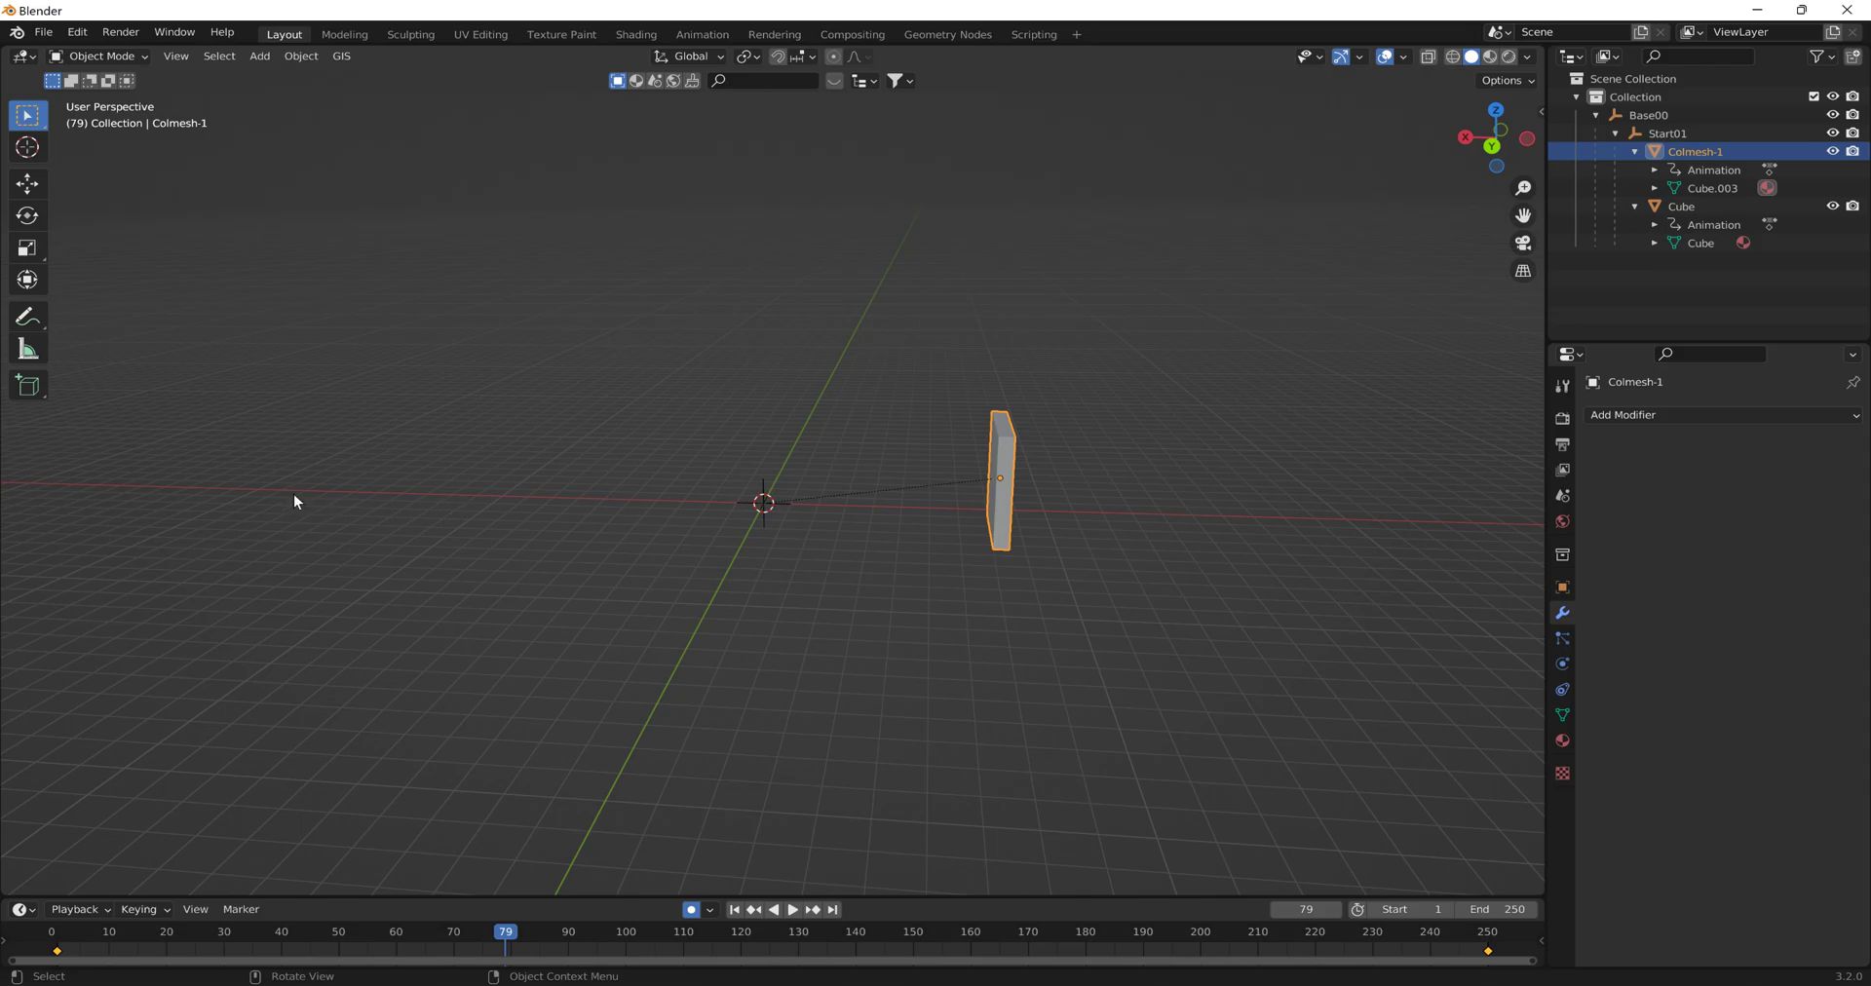
{"action": "mouse_move", "coordinate": [532, 528]}
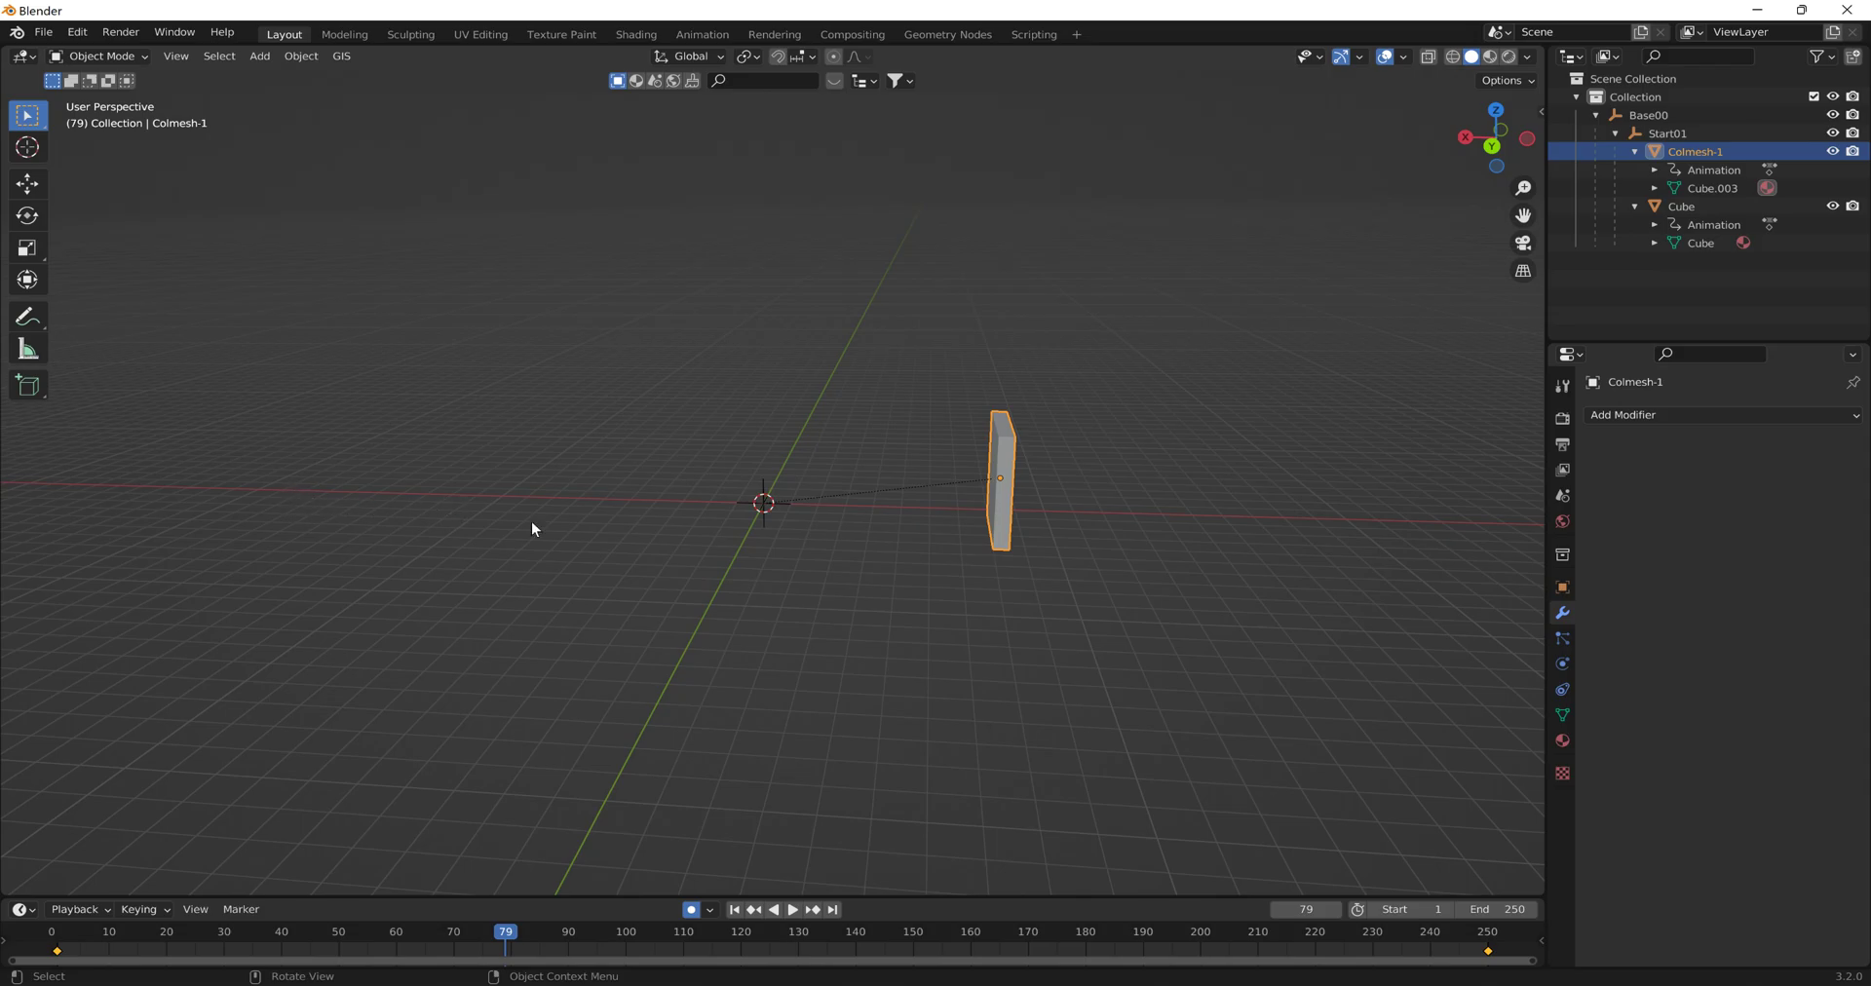
{"action": "mouse_move", "coordinate": [503, 511]}
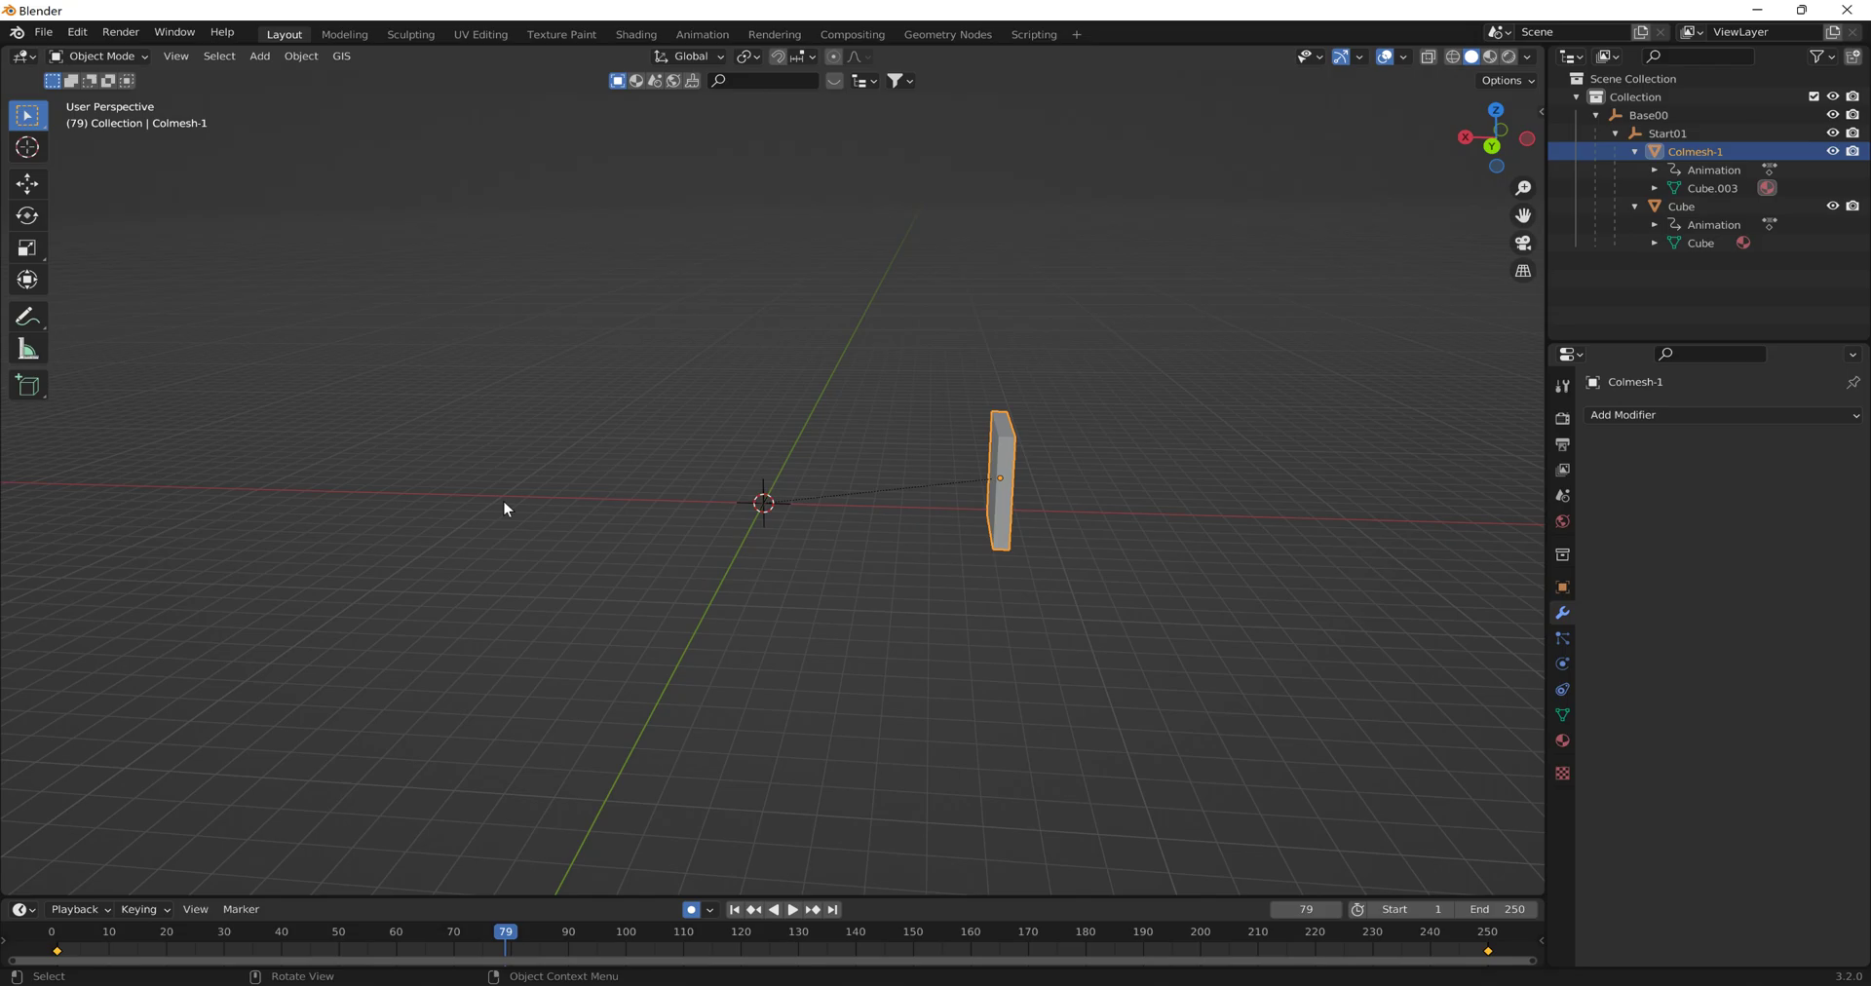
{"action": "mouse_move", "coordinate": [1750, 300]}
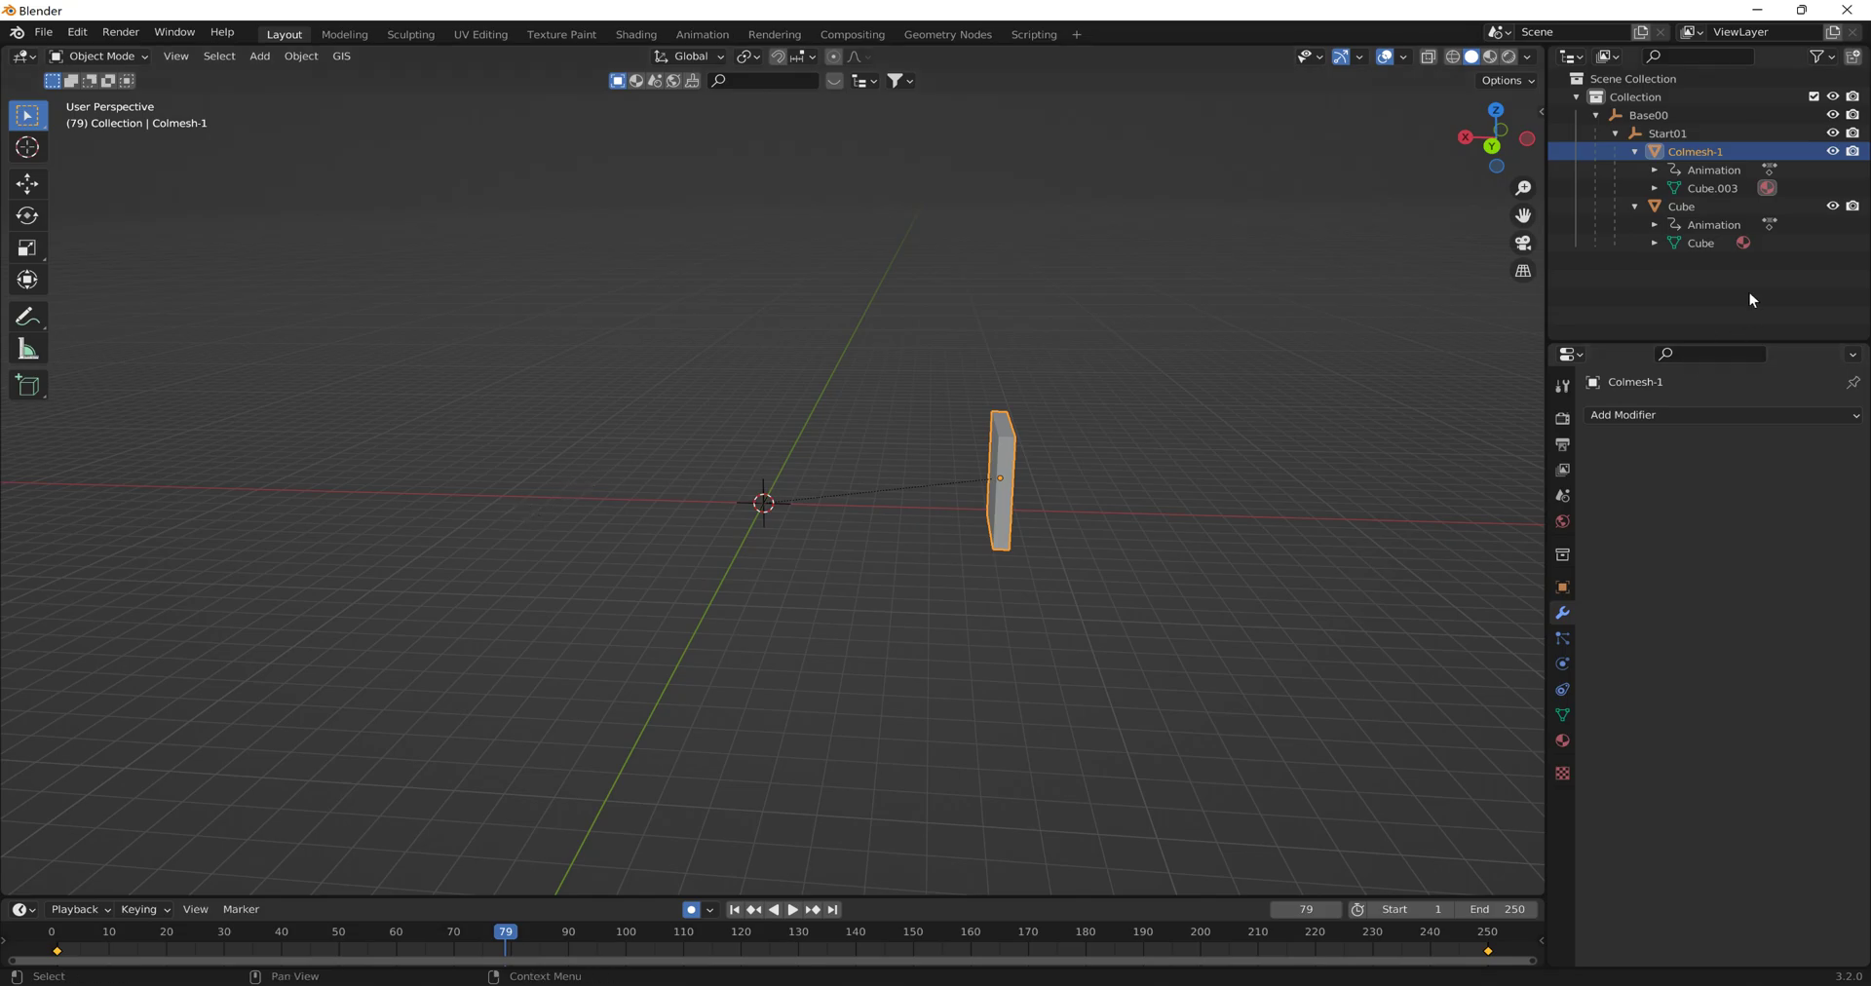
{"action": "mouse_move", "coordinate": [1323, 560]}
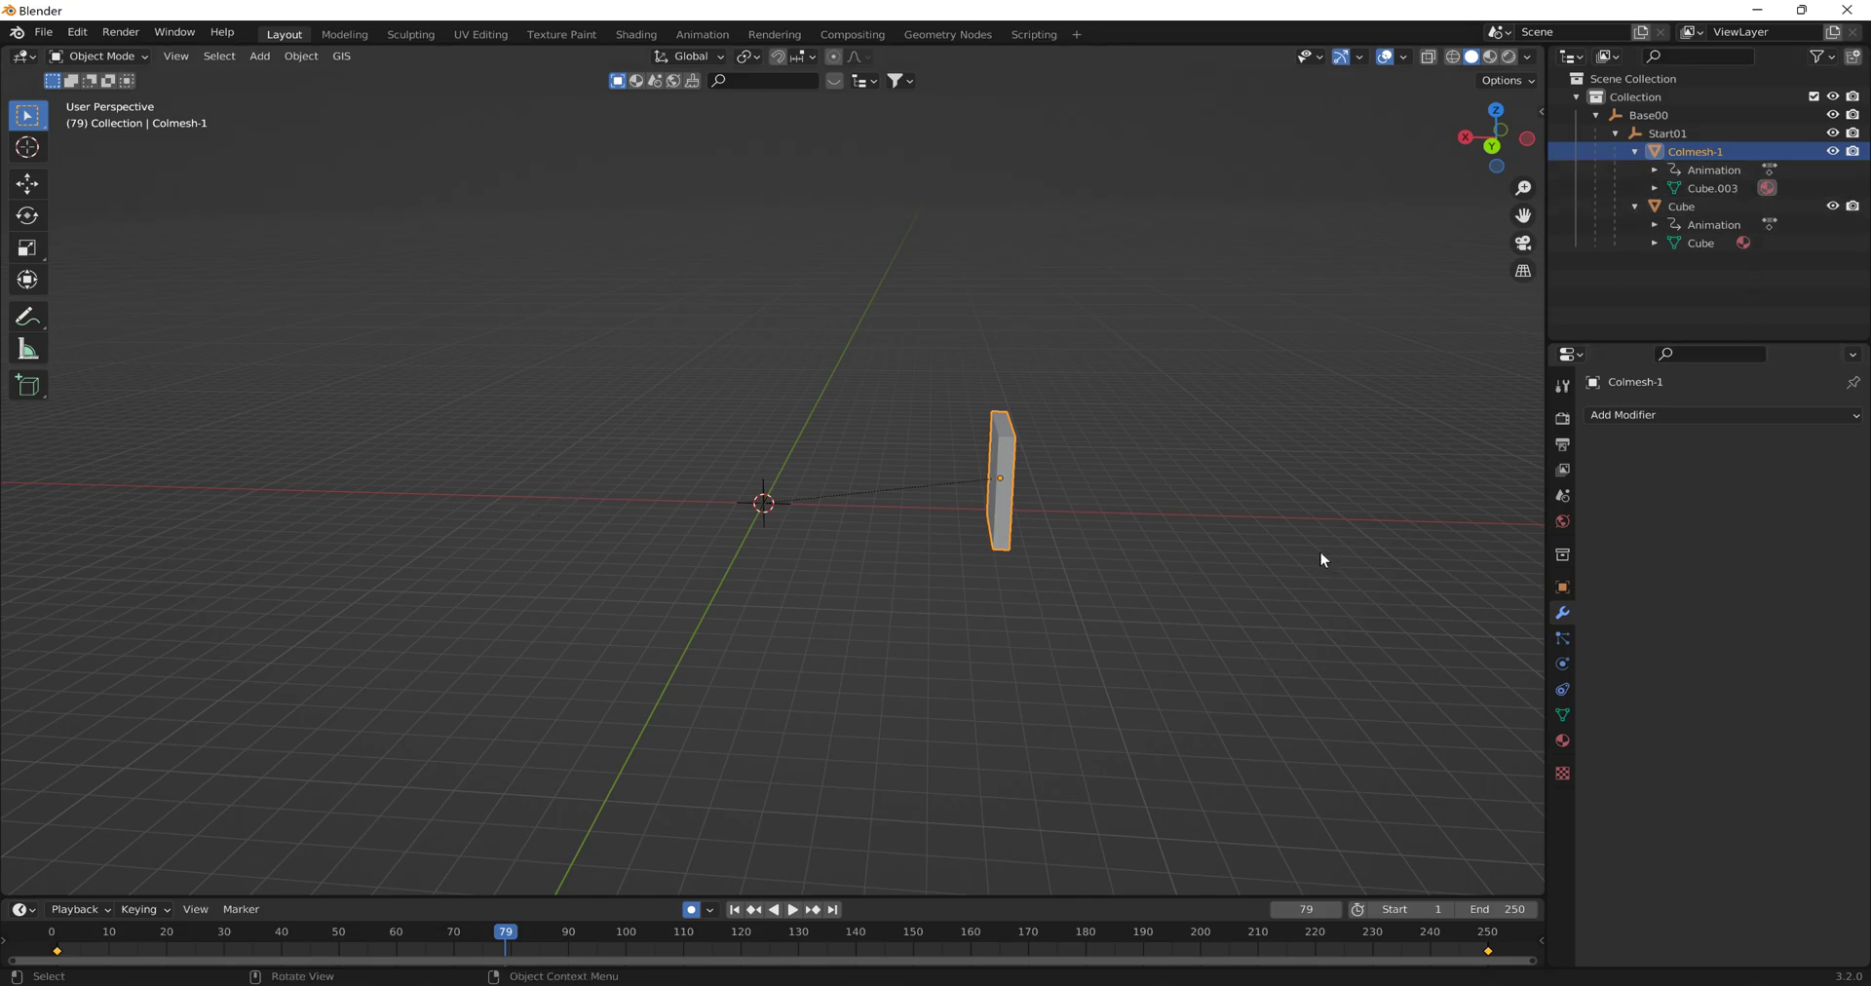
{"action": "key", "text": "Super+Tab"}
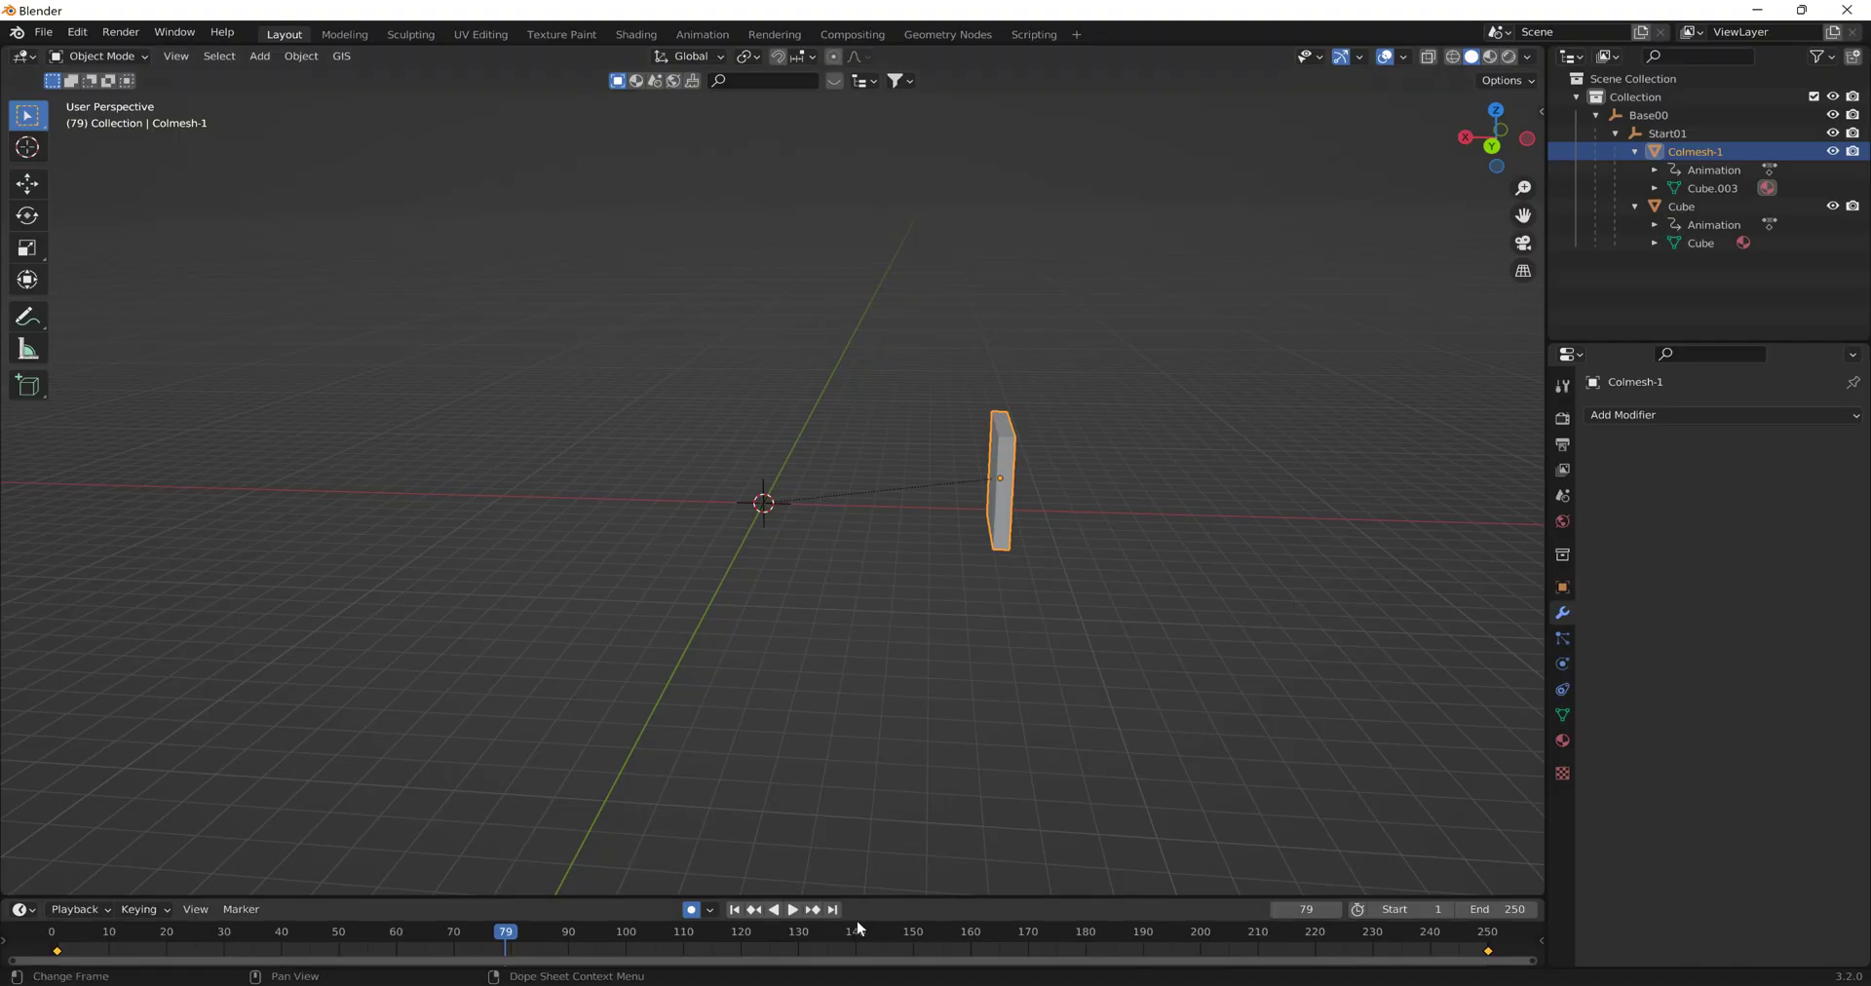
{"action": "left_click", "coordinate": [51, 33]}
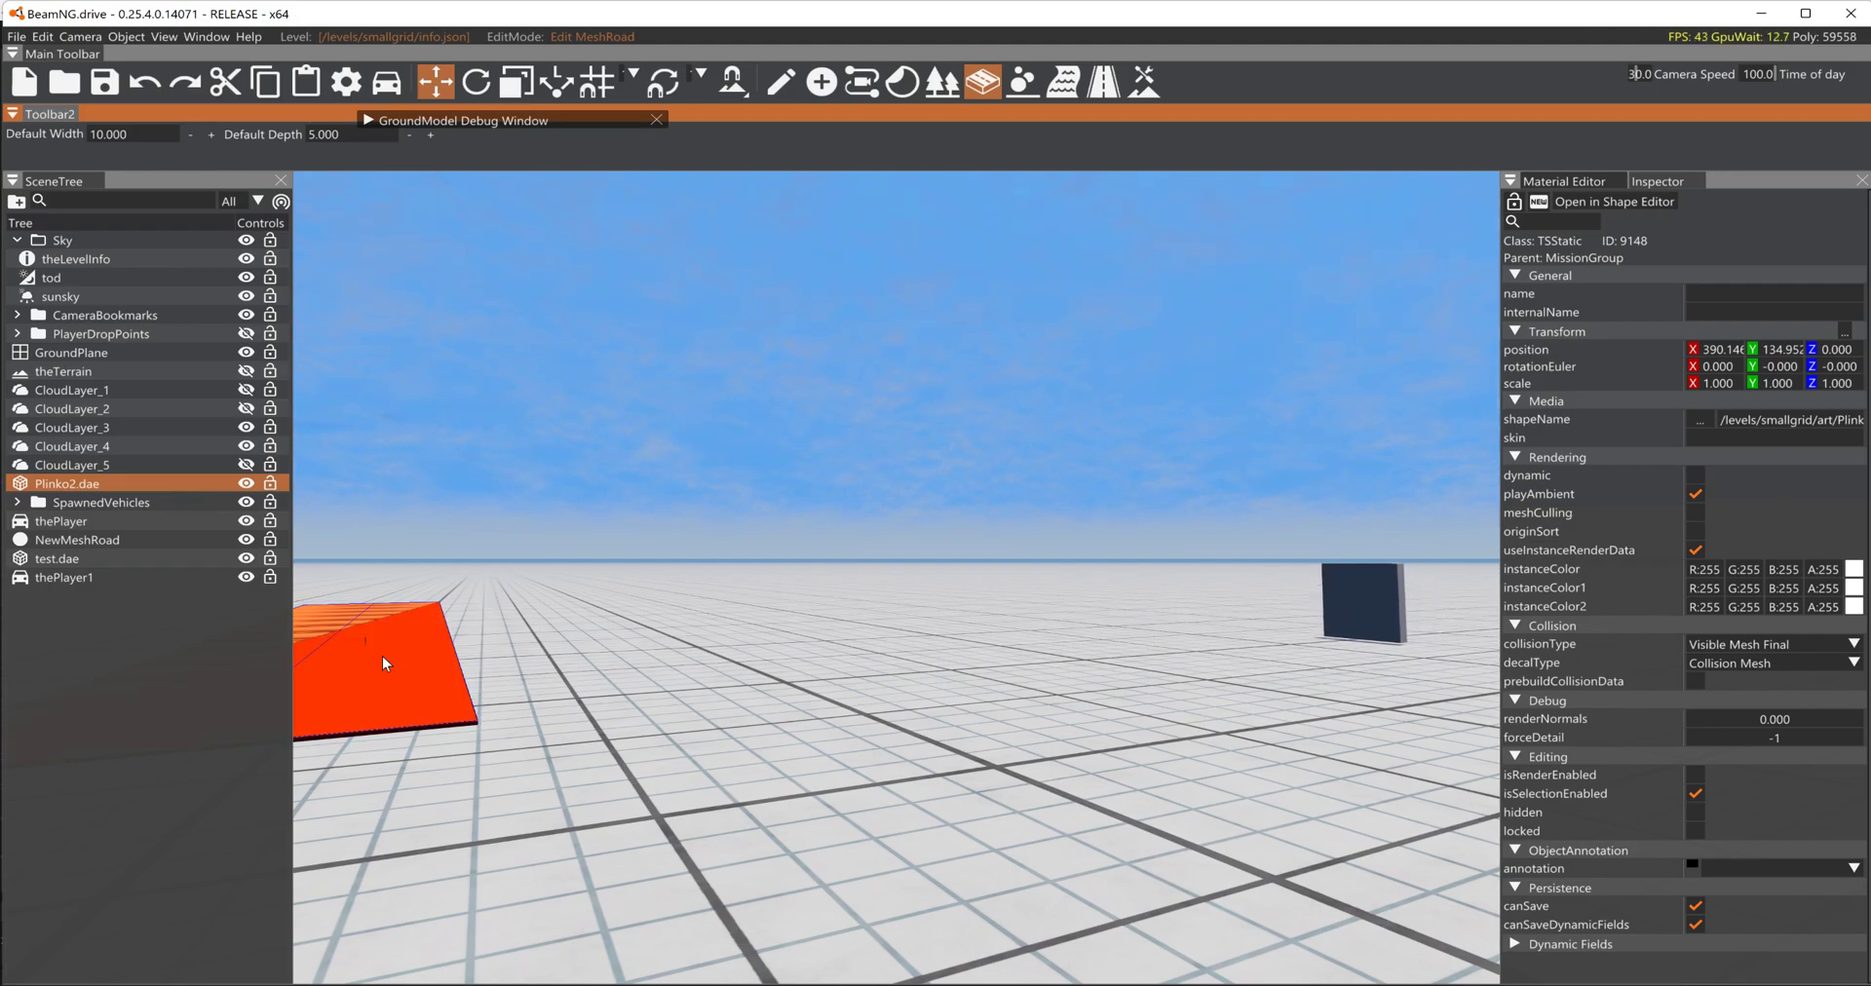
Inspect the imported Plinko2.dae object with mesh collision in the world editor.
{"action": "left_click", "coordinate": [35, 37]}
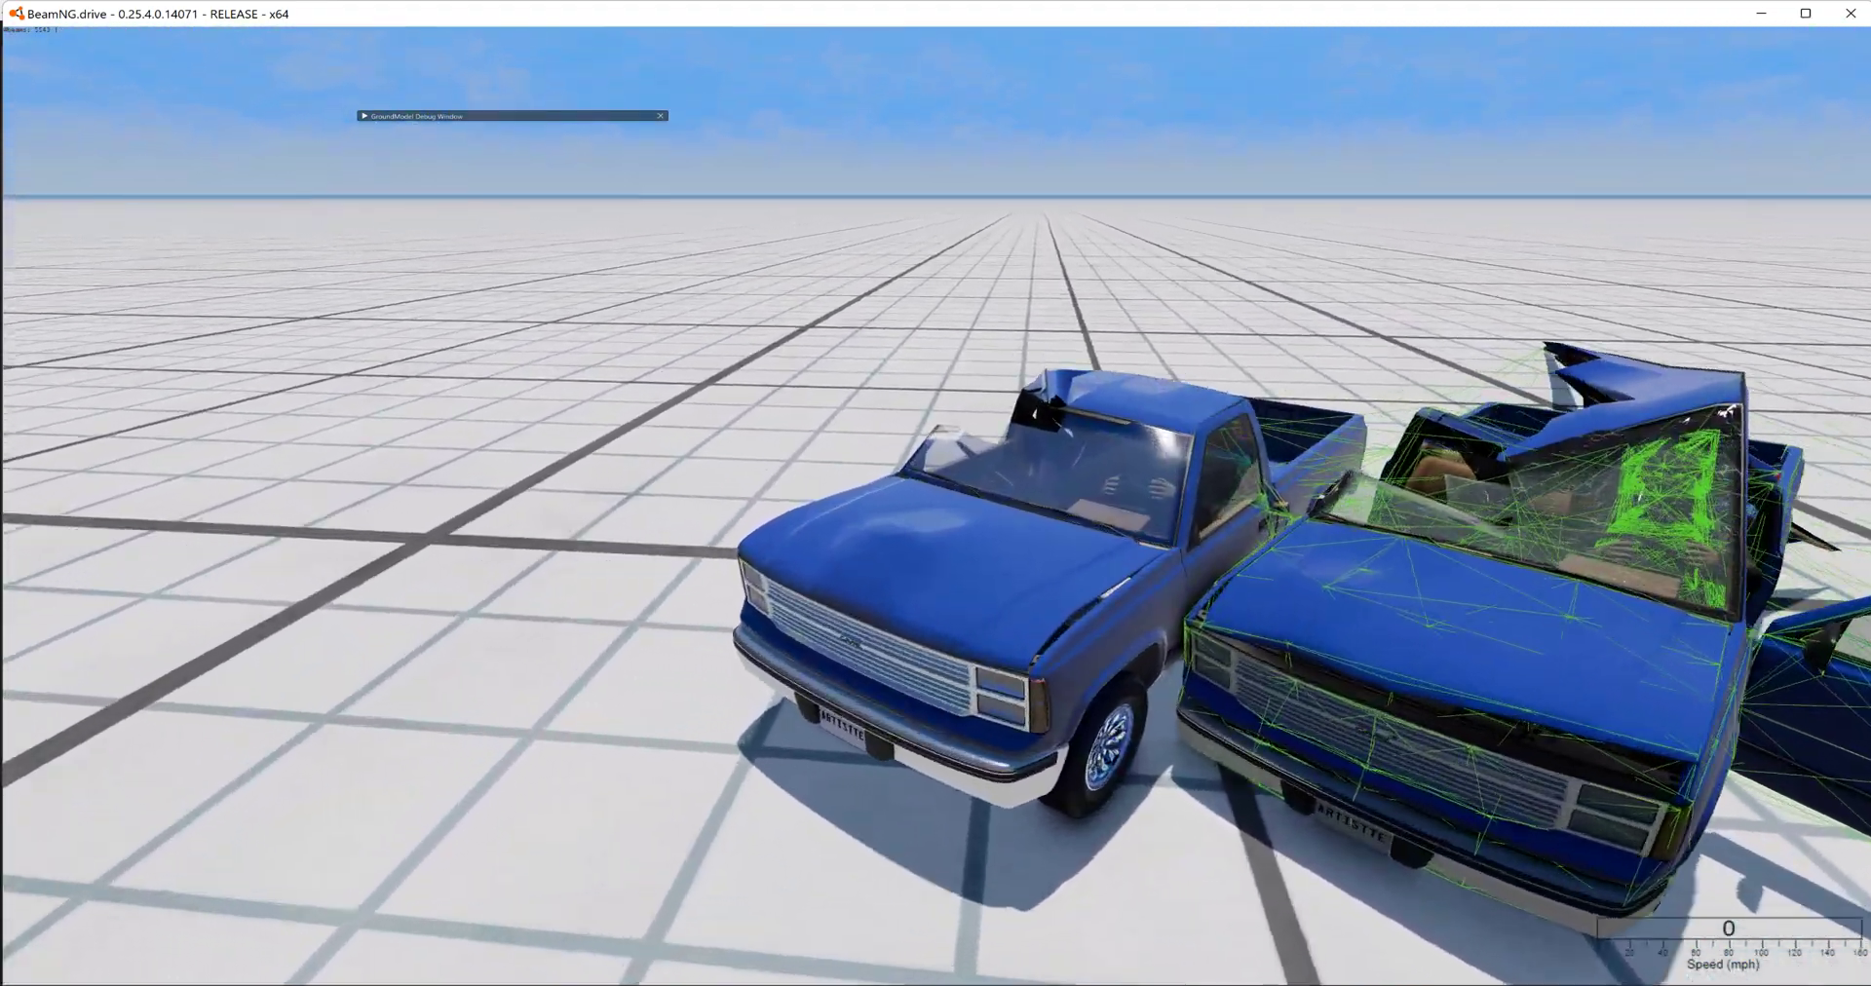
Leave the editor with F11 to drive the blue pickups on the grid.
{"action": "key", "text": "F11"}
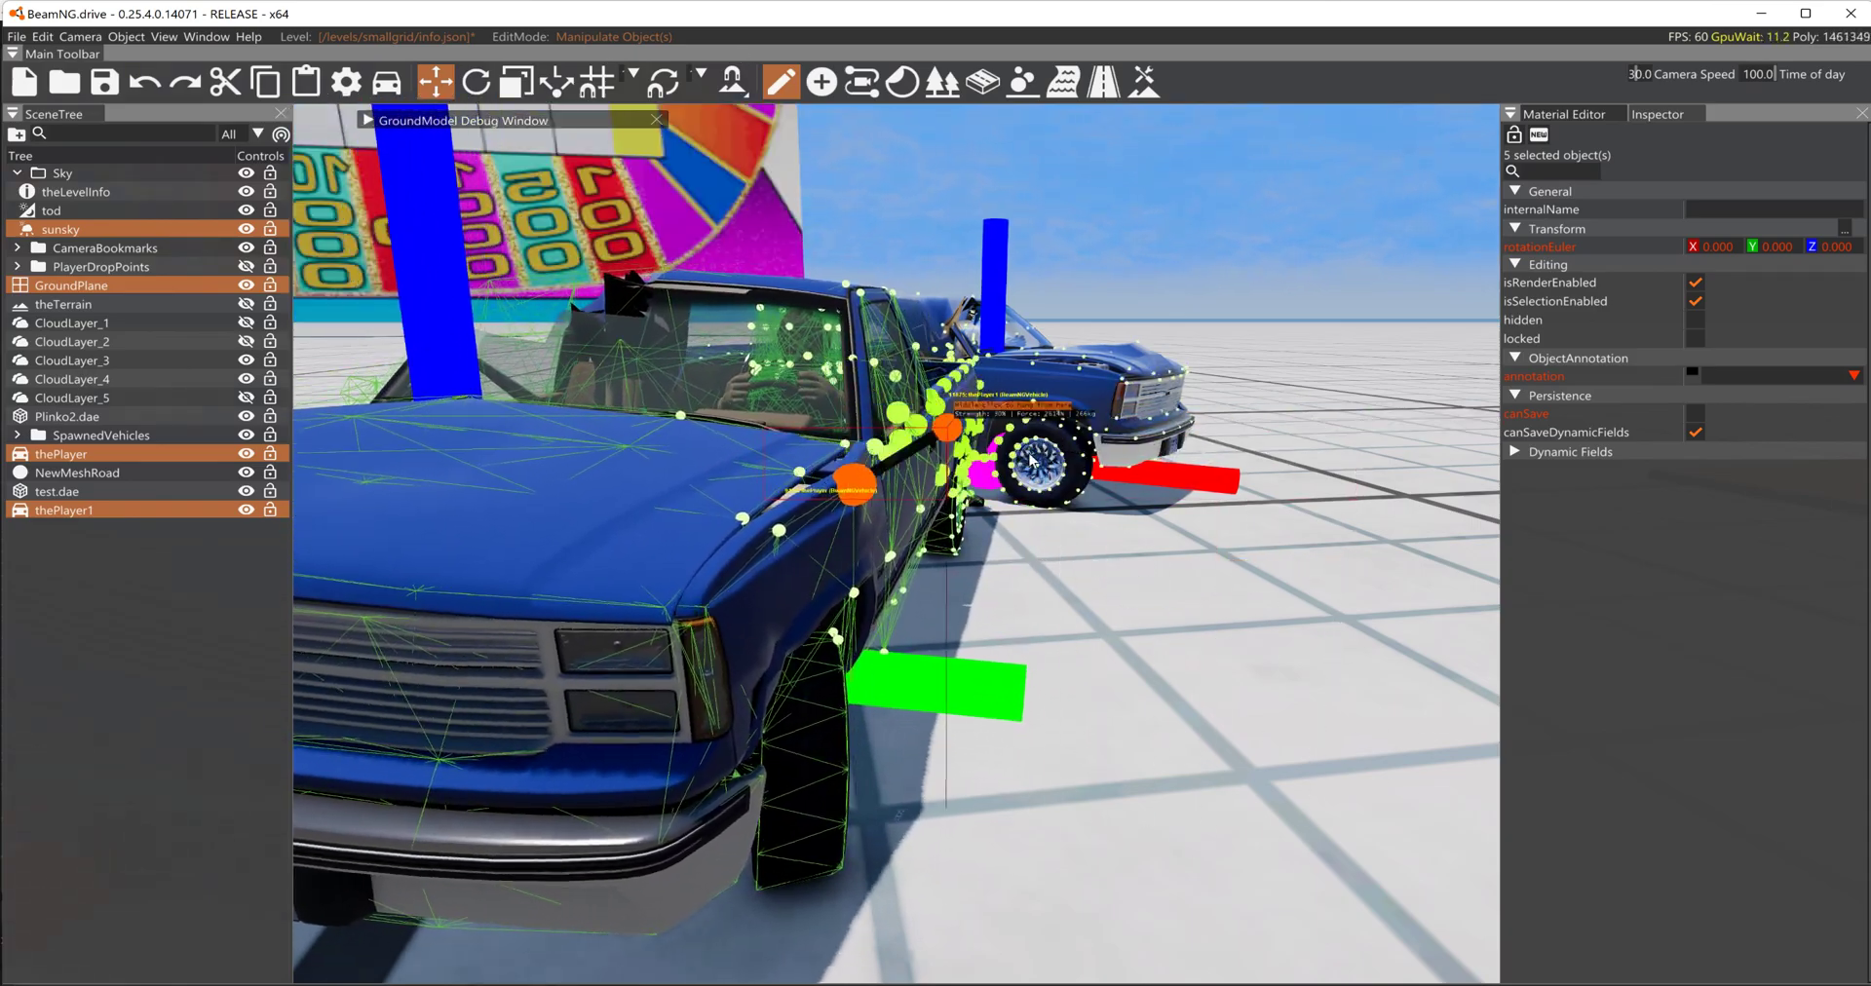
Move the selected pickups across the grid with the translate gizmo.
{"action": "left_click_drag", "start_coordinate": [857, 484], "coordinate": [1223, 218]}
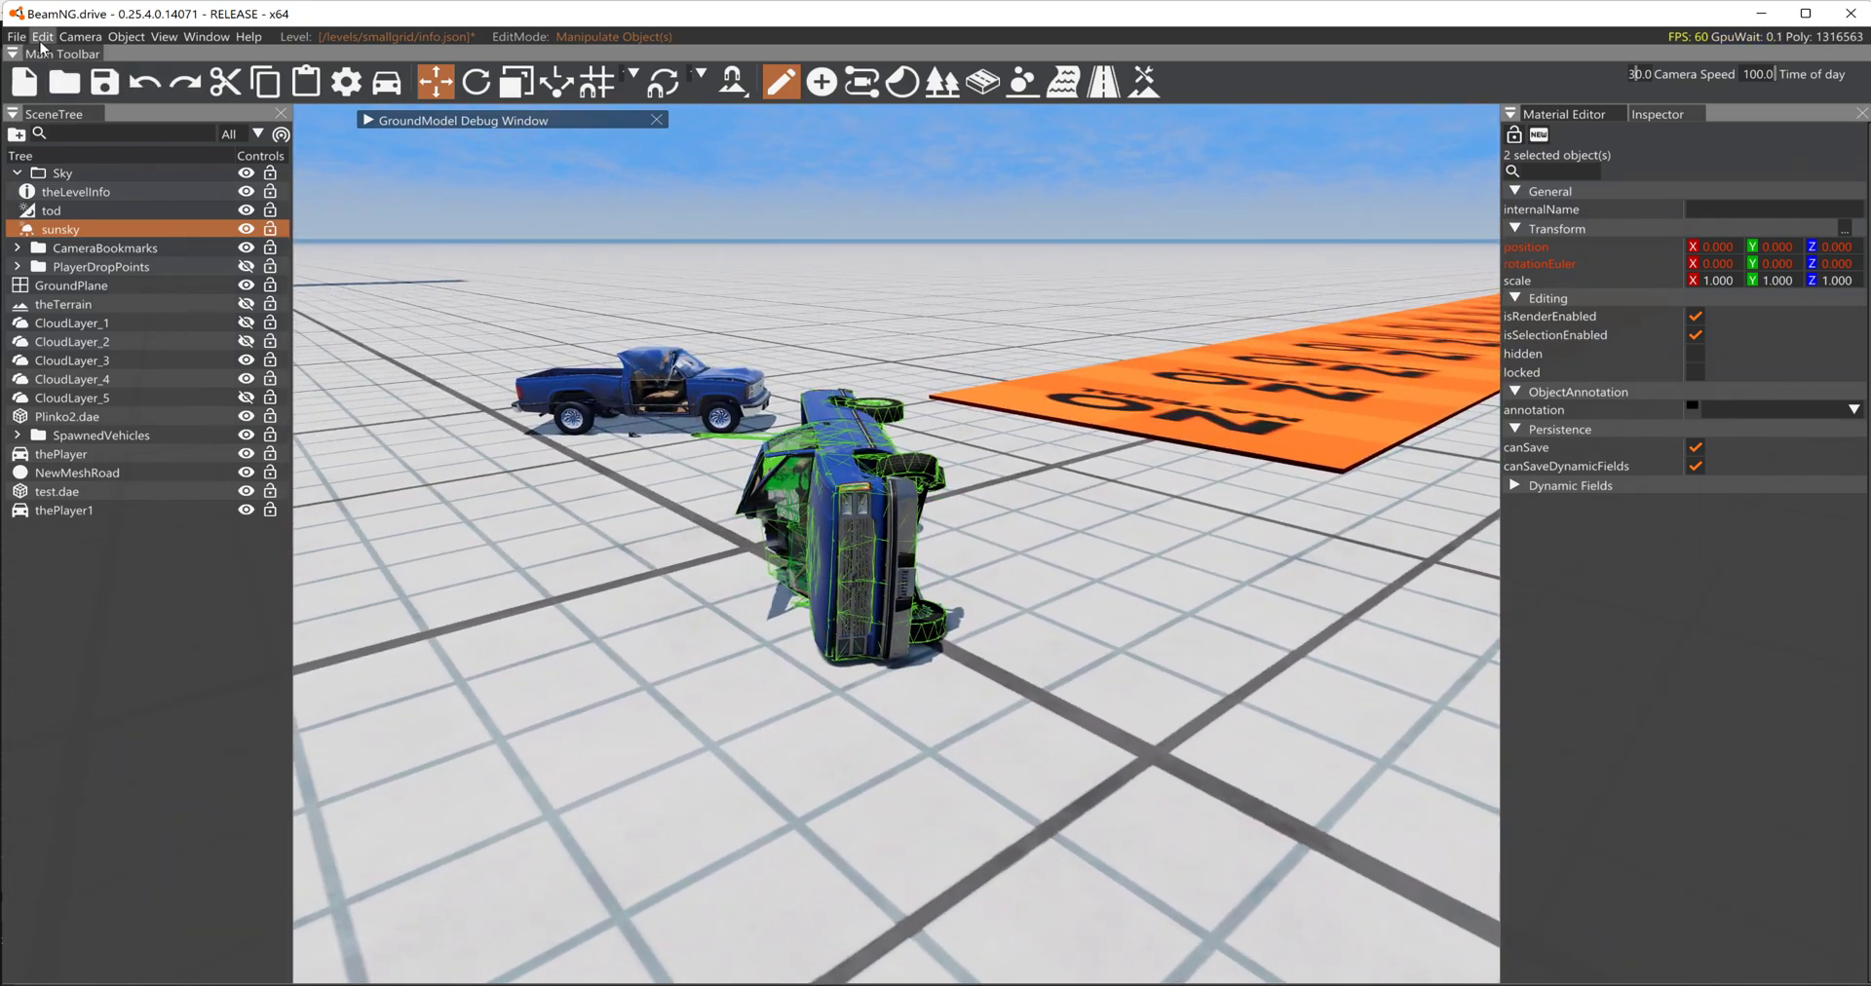
Run Edit > Rebuild Collision twice to refresh the level's static collision data.
{"action": "left_click", "coordinate": [37, 37]}
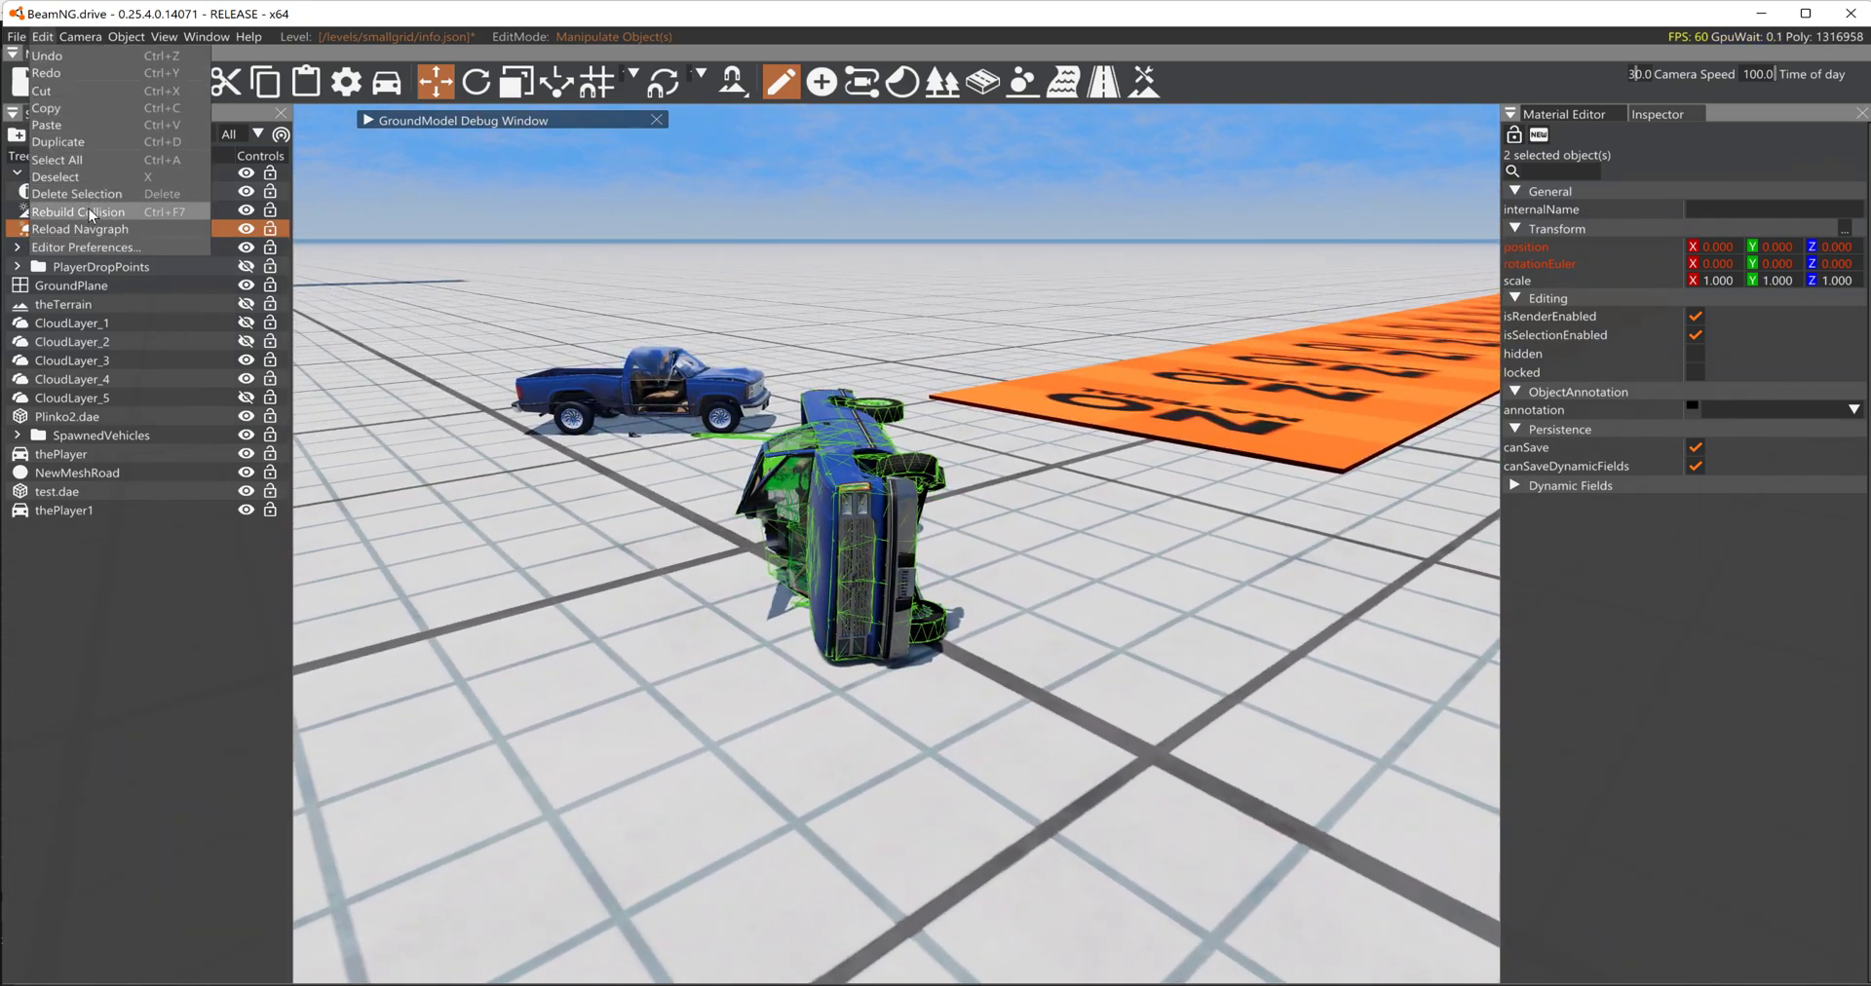
{"action": "left_click", "coordinate": [78, 212]}
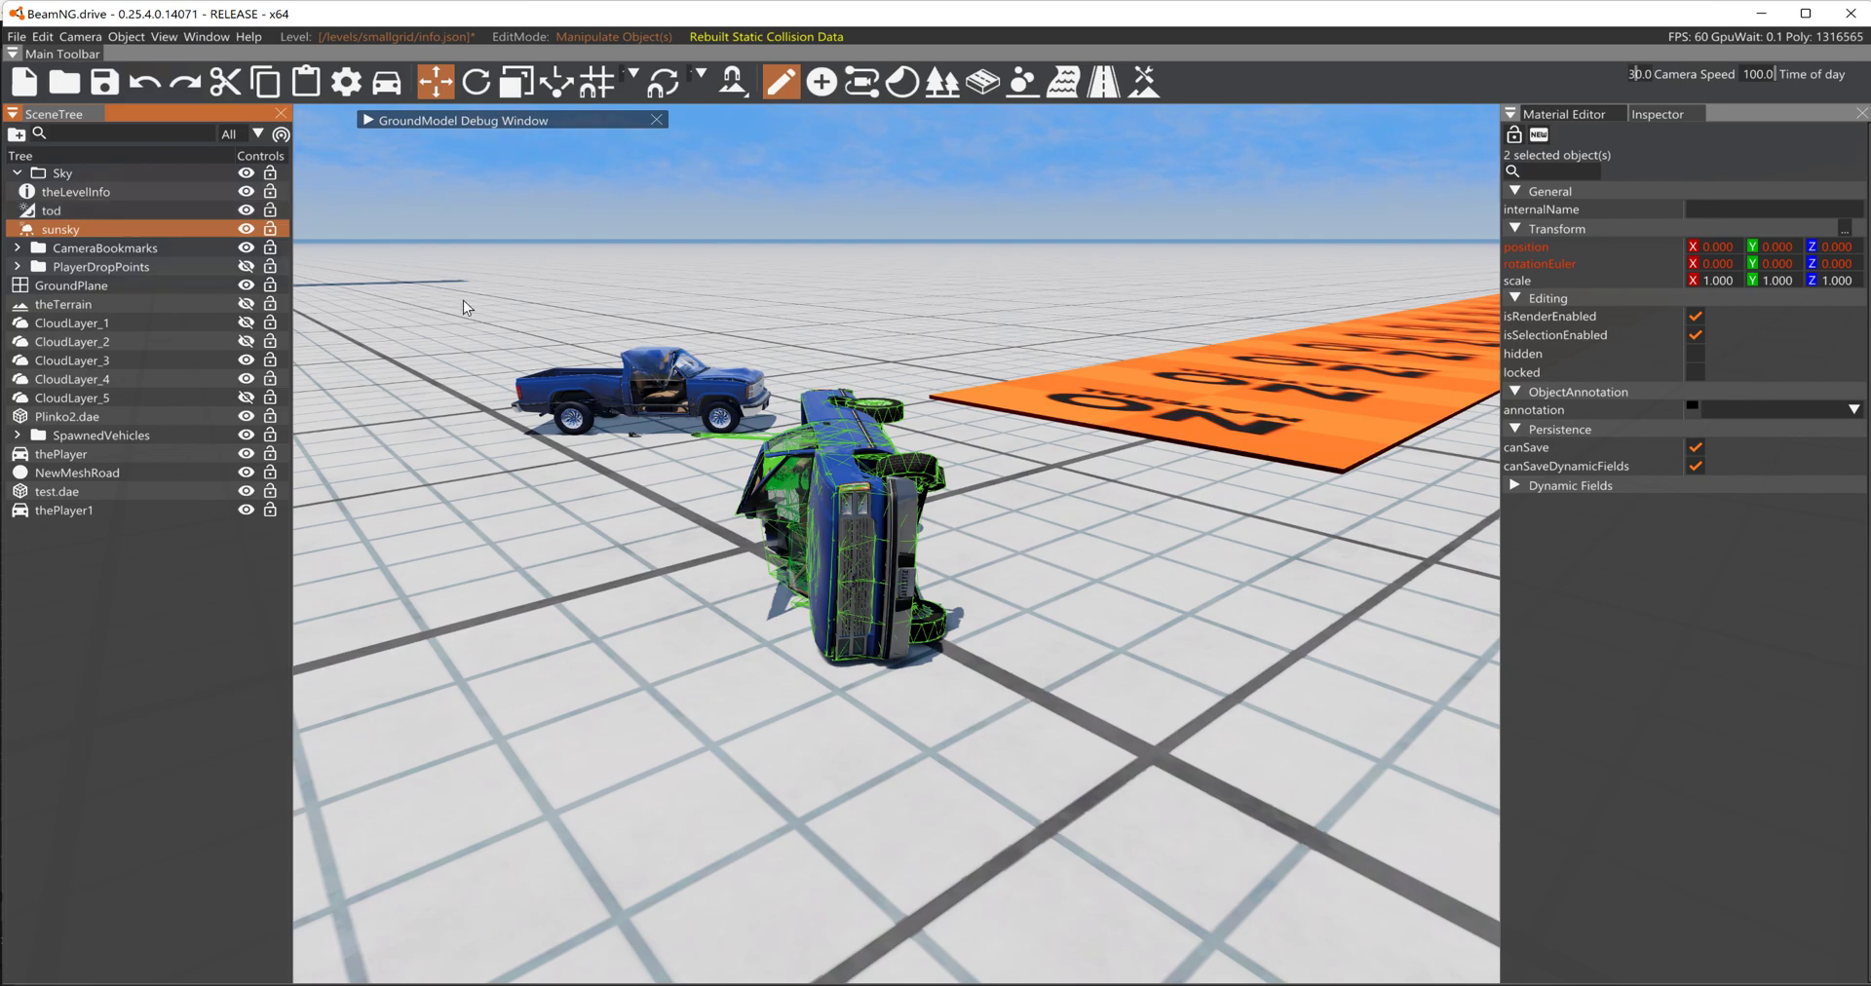
{"action": "left_click", "coordinate": [37, 39]}
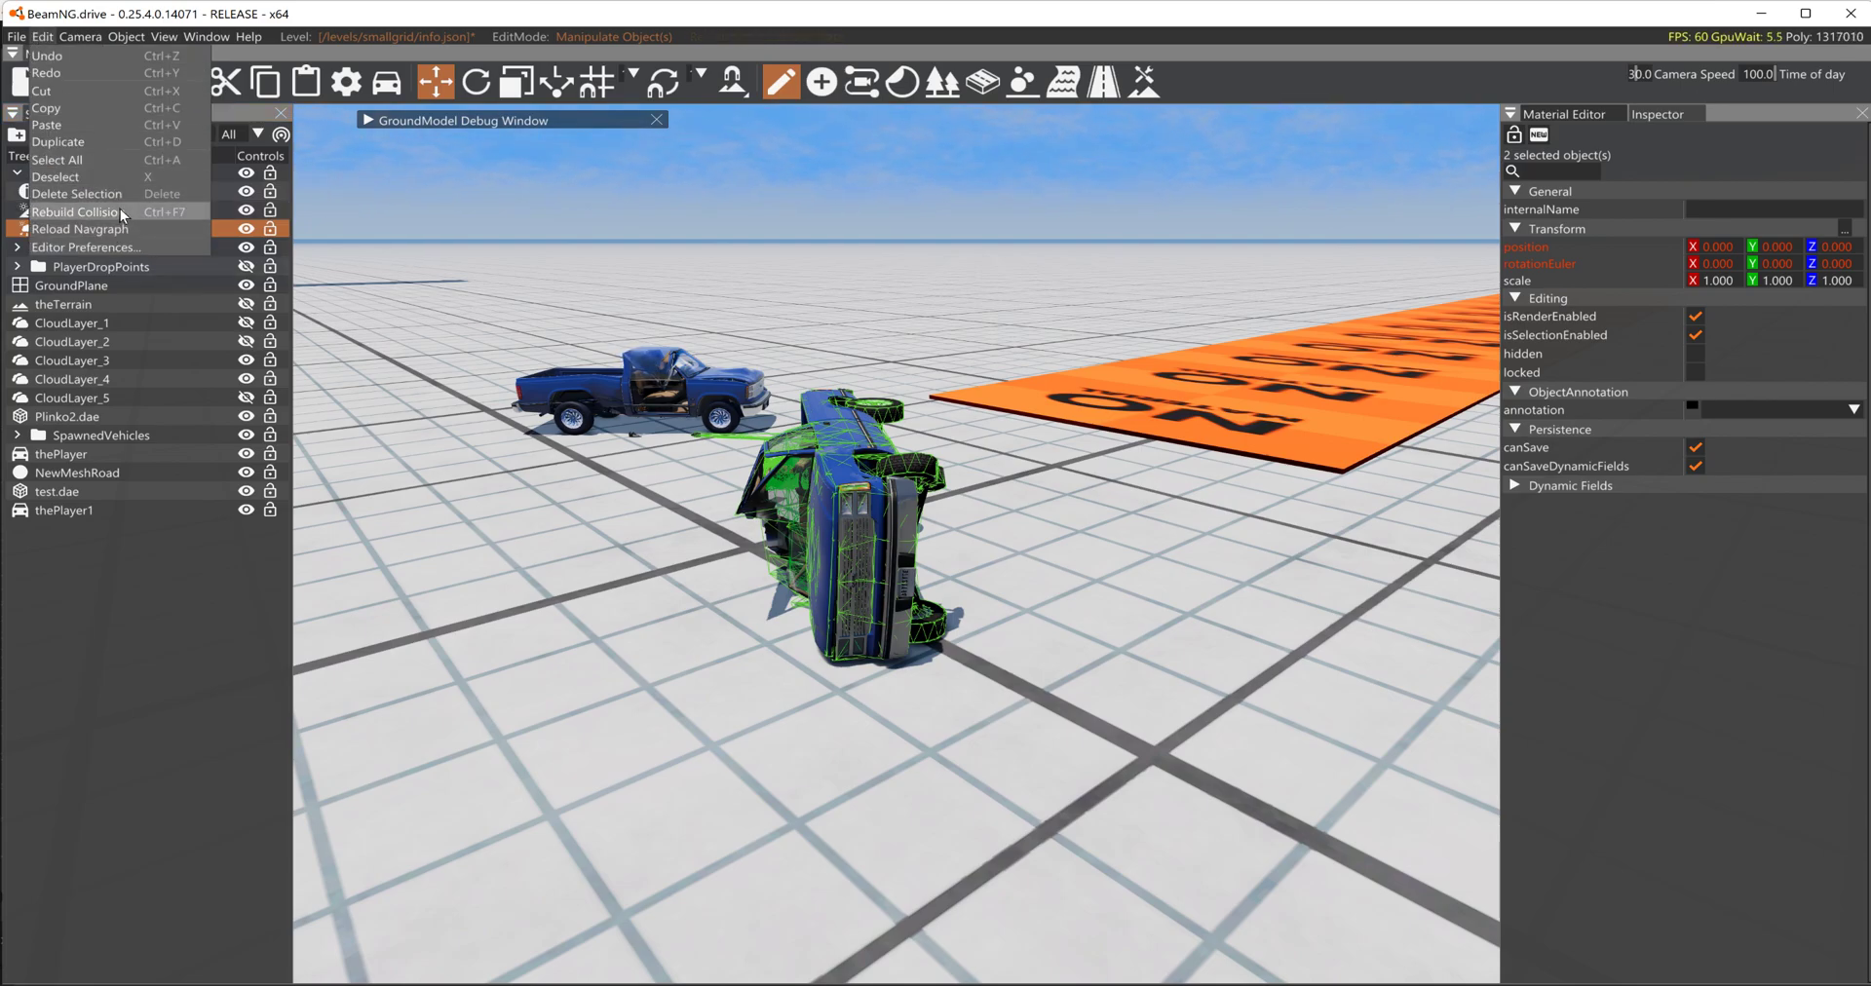
{"action": "left_click", "coordinate": [74, 212]}
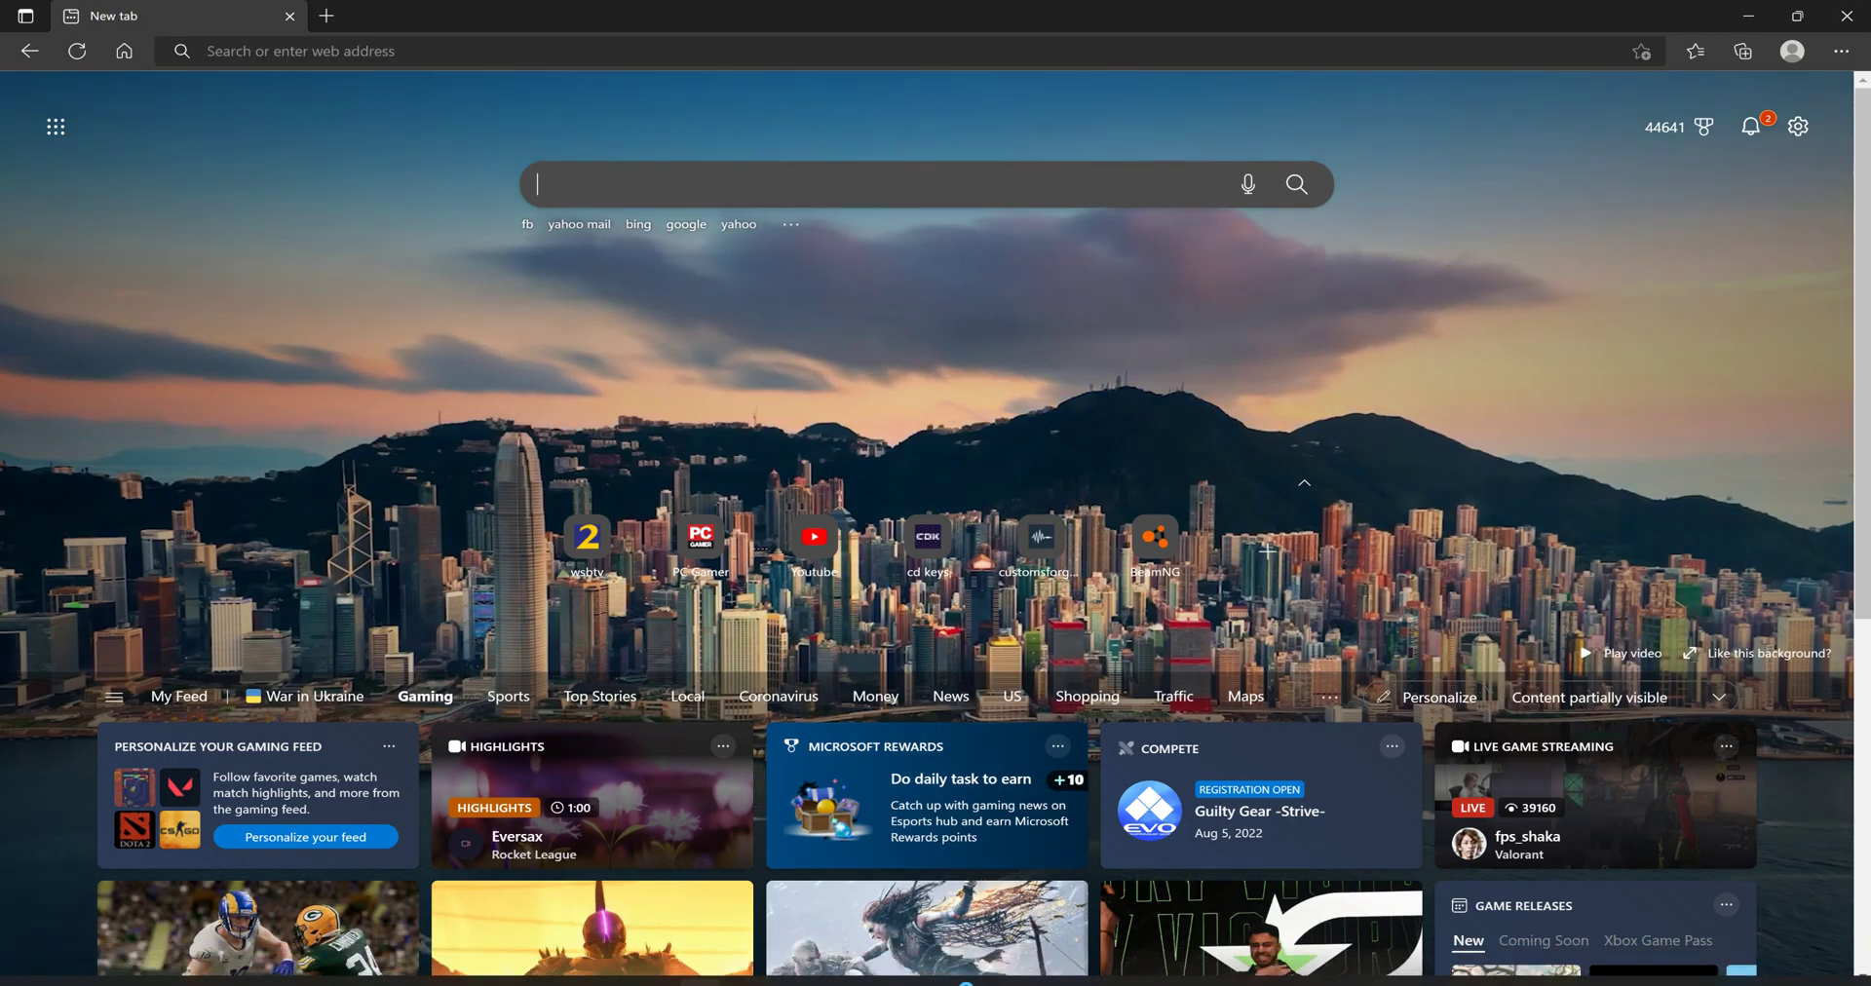
Search for 'beam nodes' and open the Beams - BeamNG wiki result.
{"action": "type", "text": "beam nodes"}
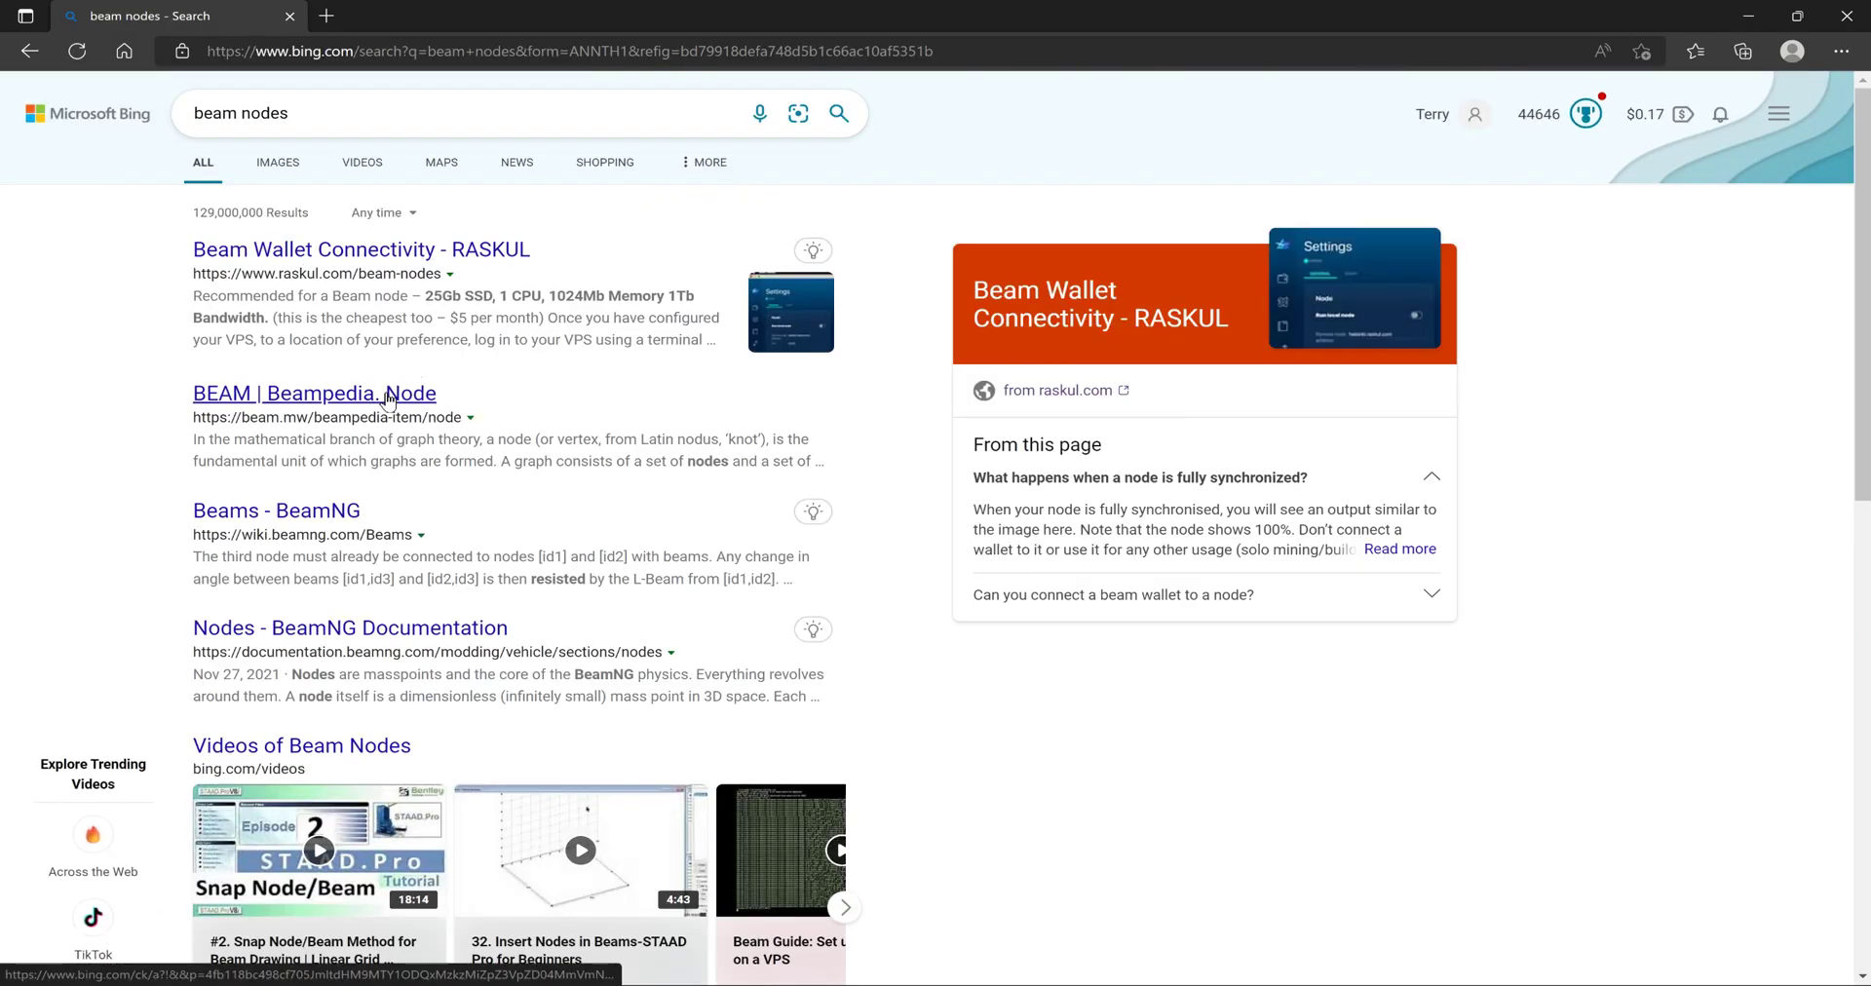
{"action": "left_click", "coordinate": [313, 393]}
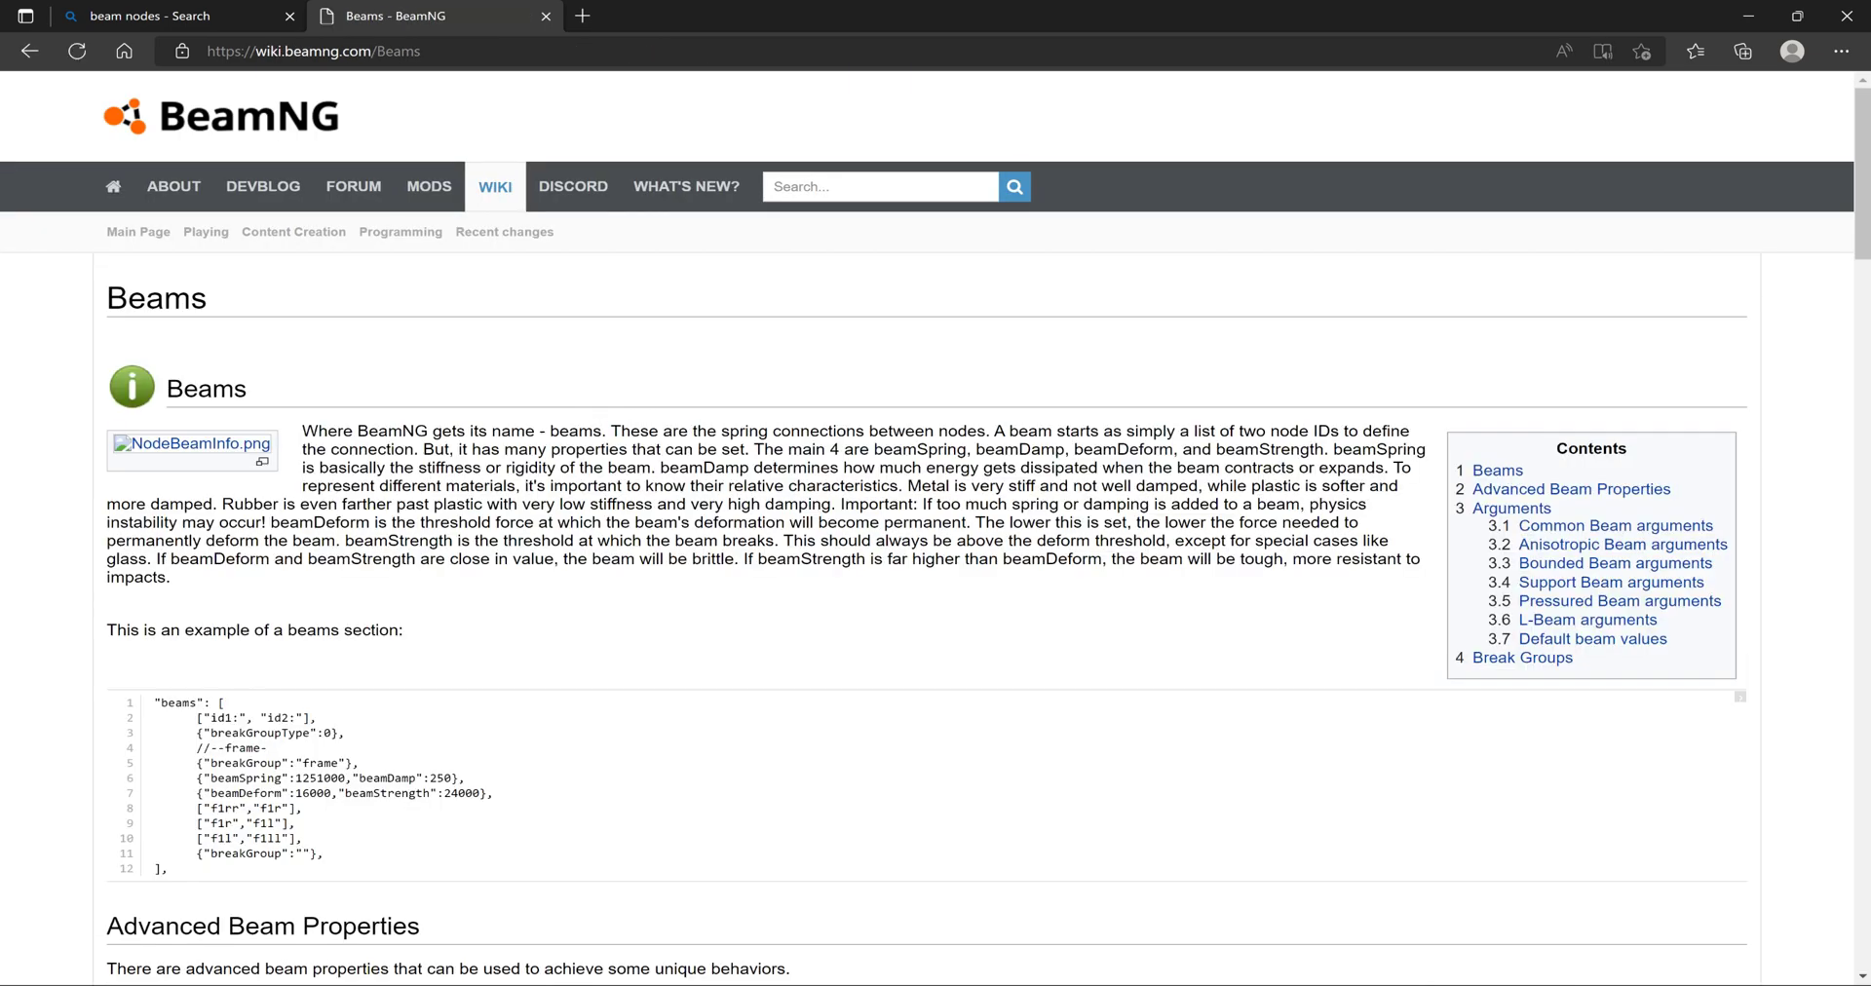
Scroll through the Beams article's introduction on spring connections between nodes.
{"action": "scroll", "scroll_direction": "down", "scroll_amount": 3}
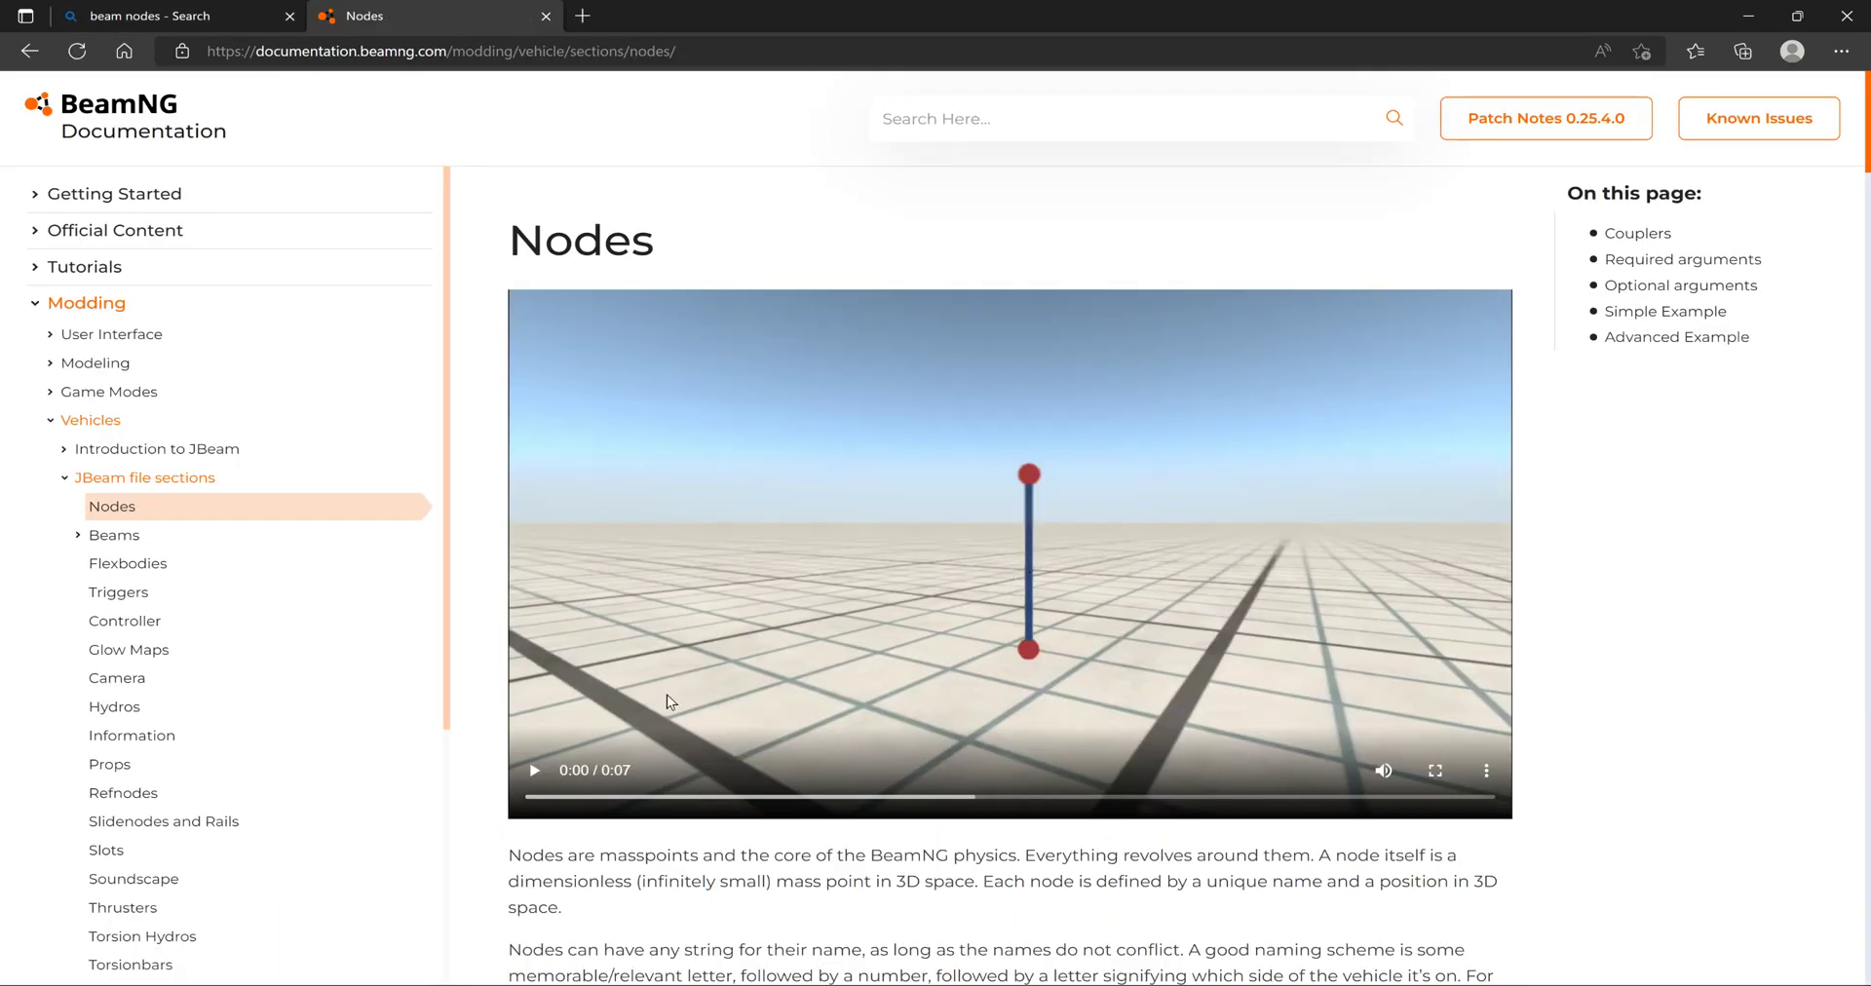
Scroll the Nodes page down to its Optional arguments table with nodeWeight, collision and selfCollision.
{"action": "scroll", "scroll_direction": "down", "scroll_amount": 3}
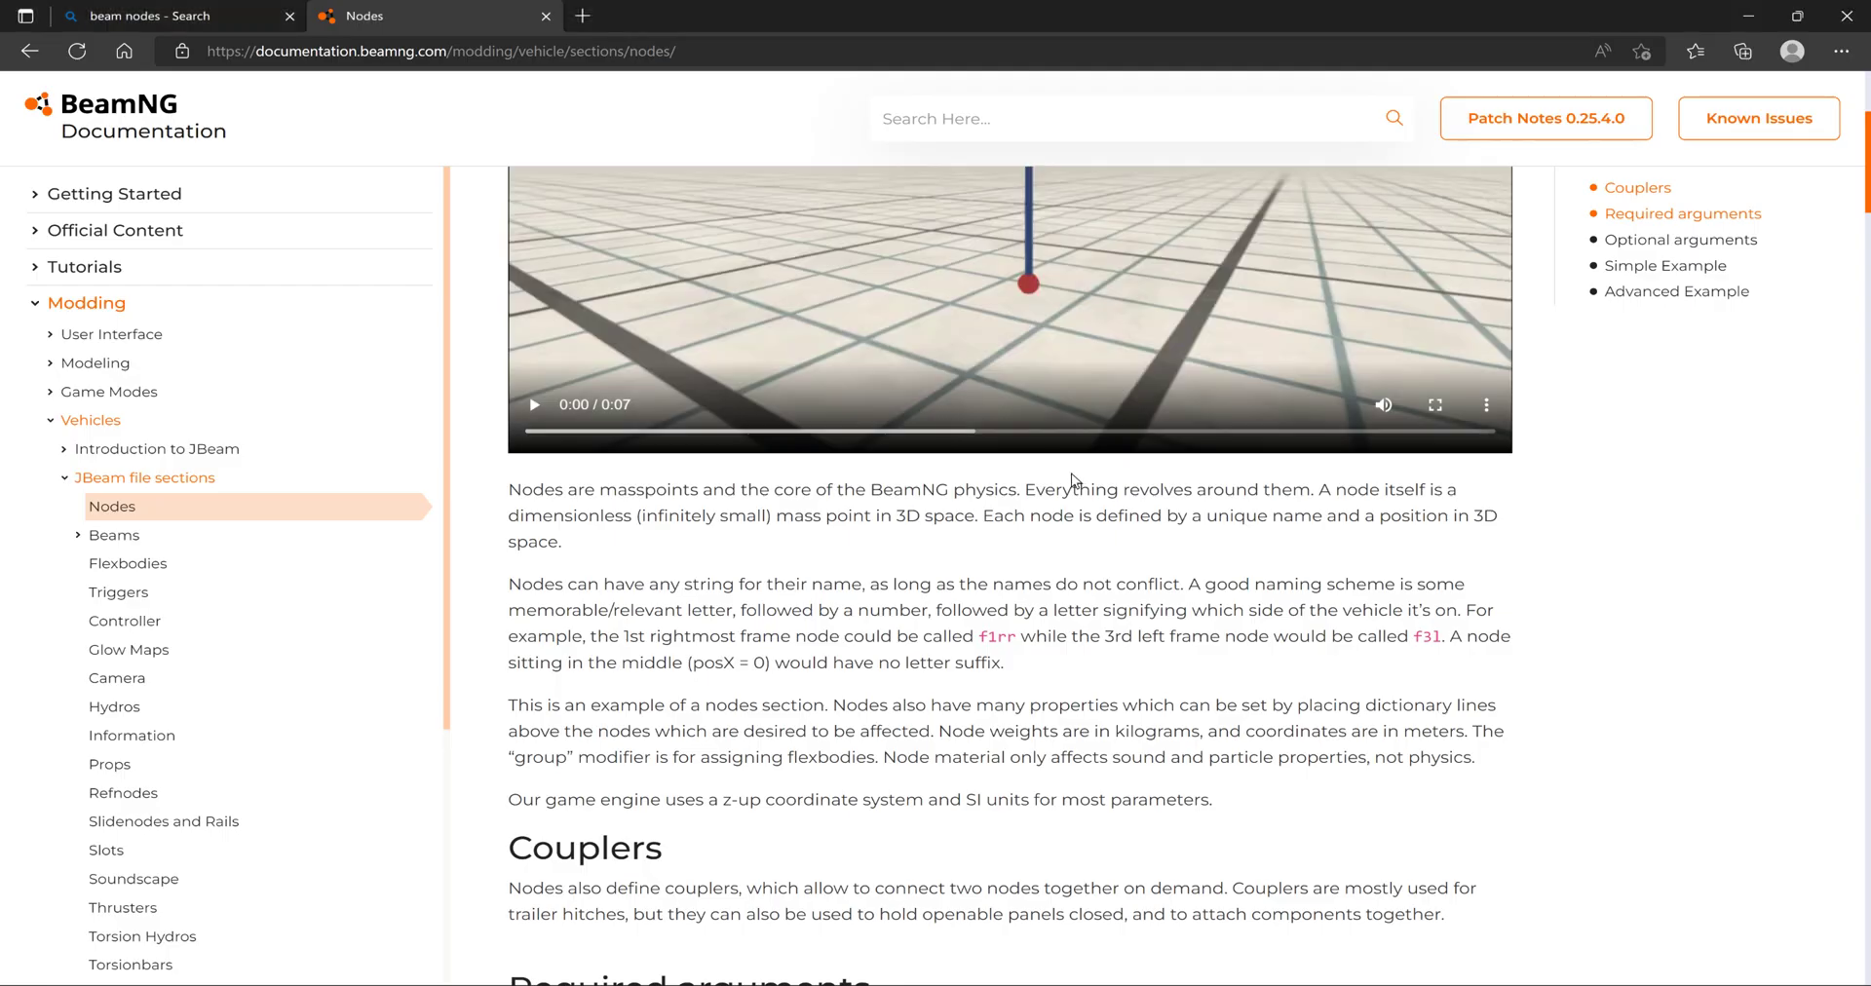
{"action": "scroll", "scroll_direction": "down", "scroll_amount": 3}
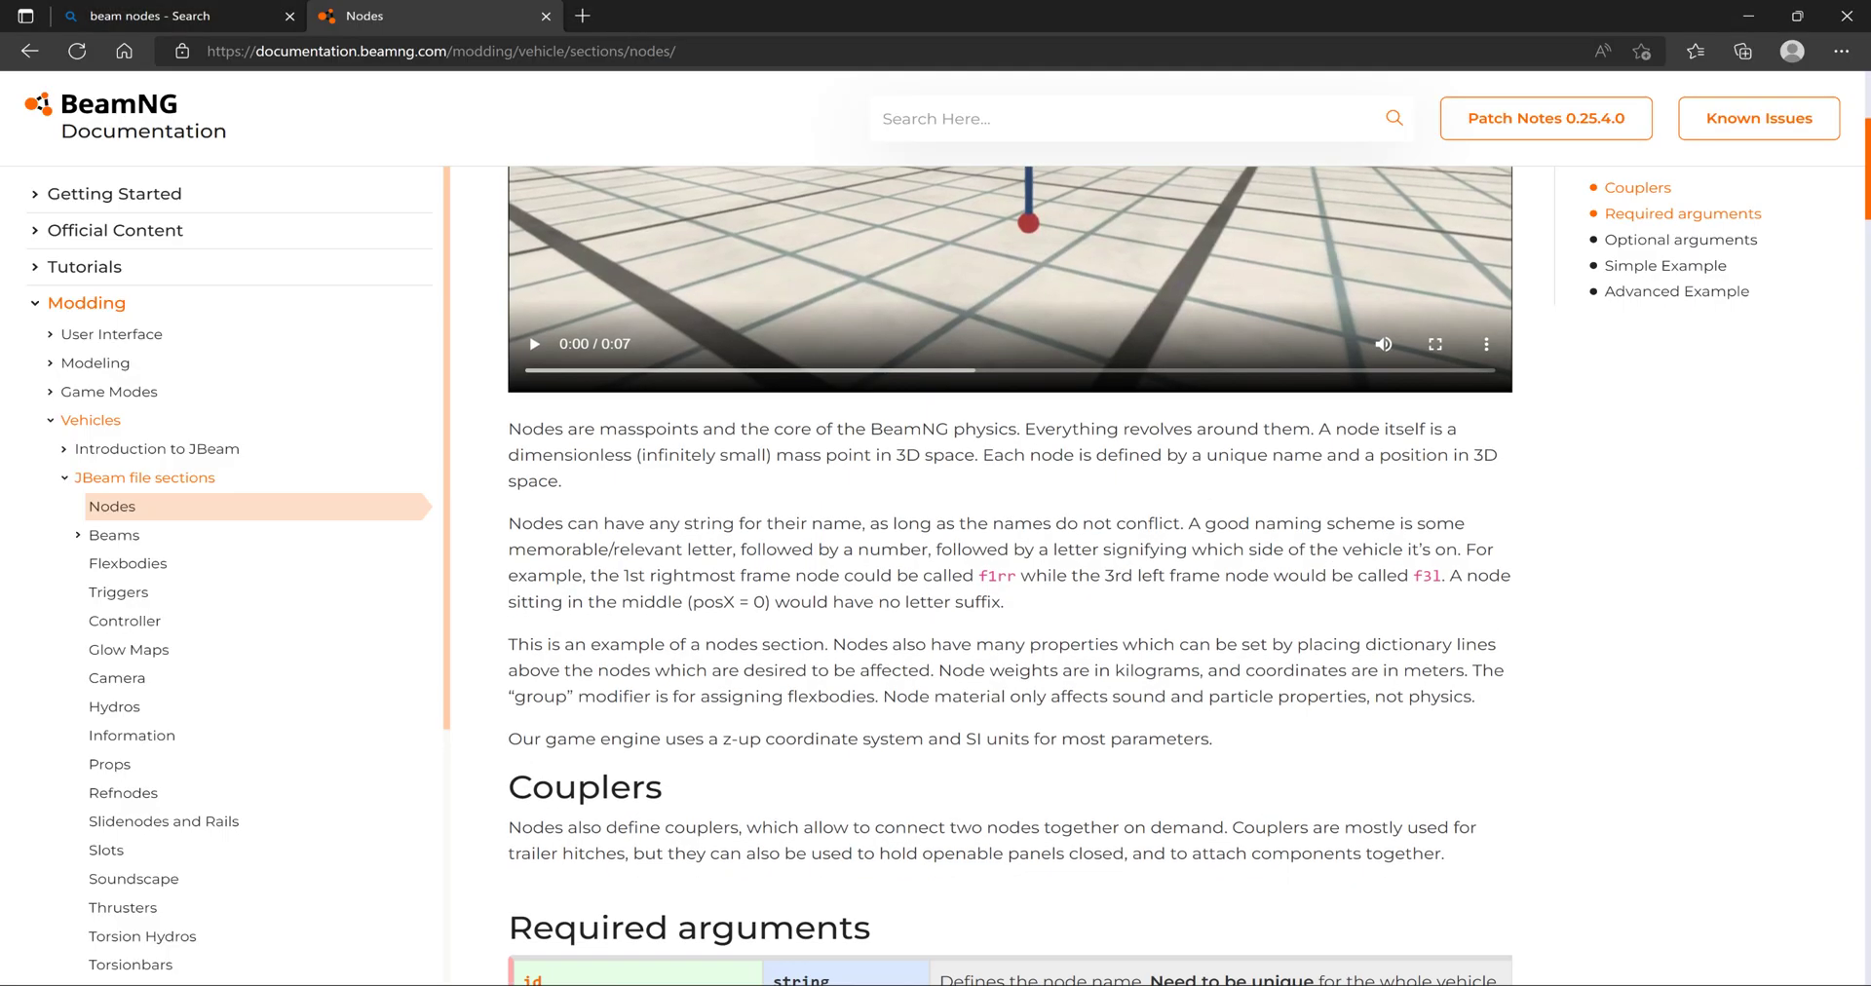
{"action": "scroll", "scroll_direction": "down", "scroll_amount": 3}
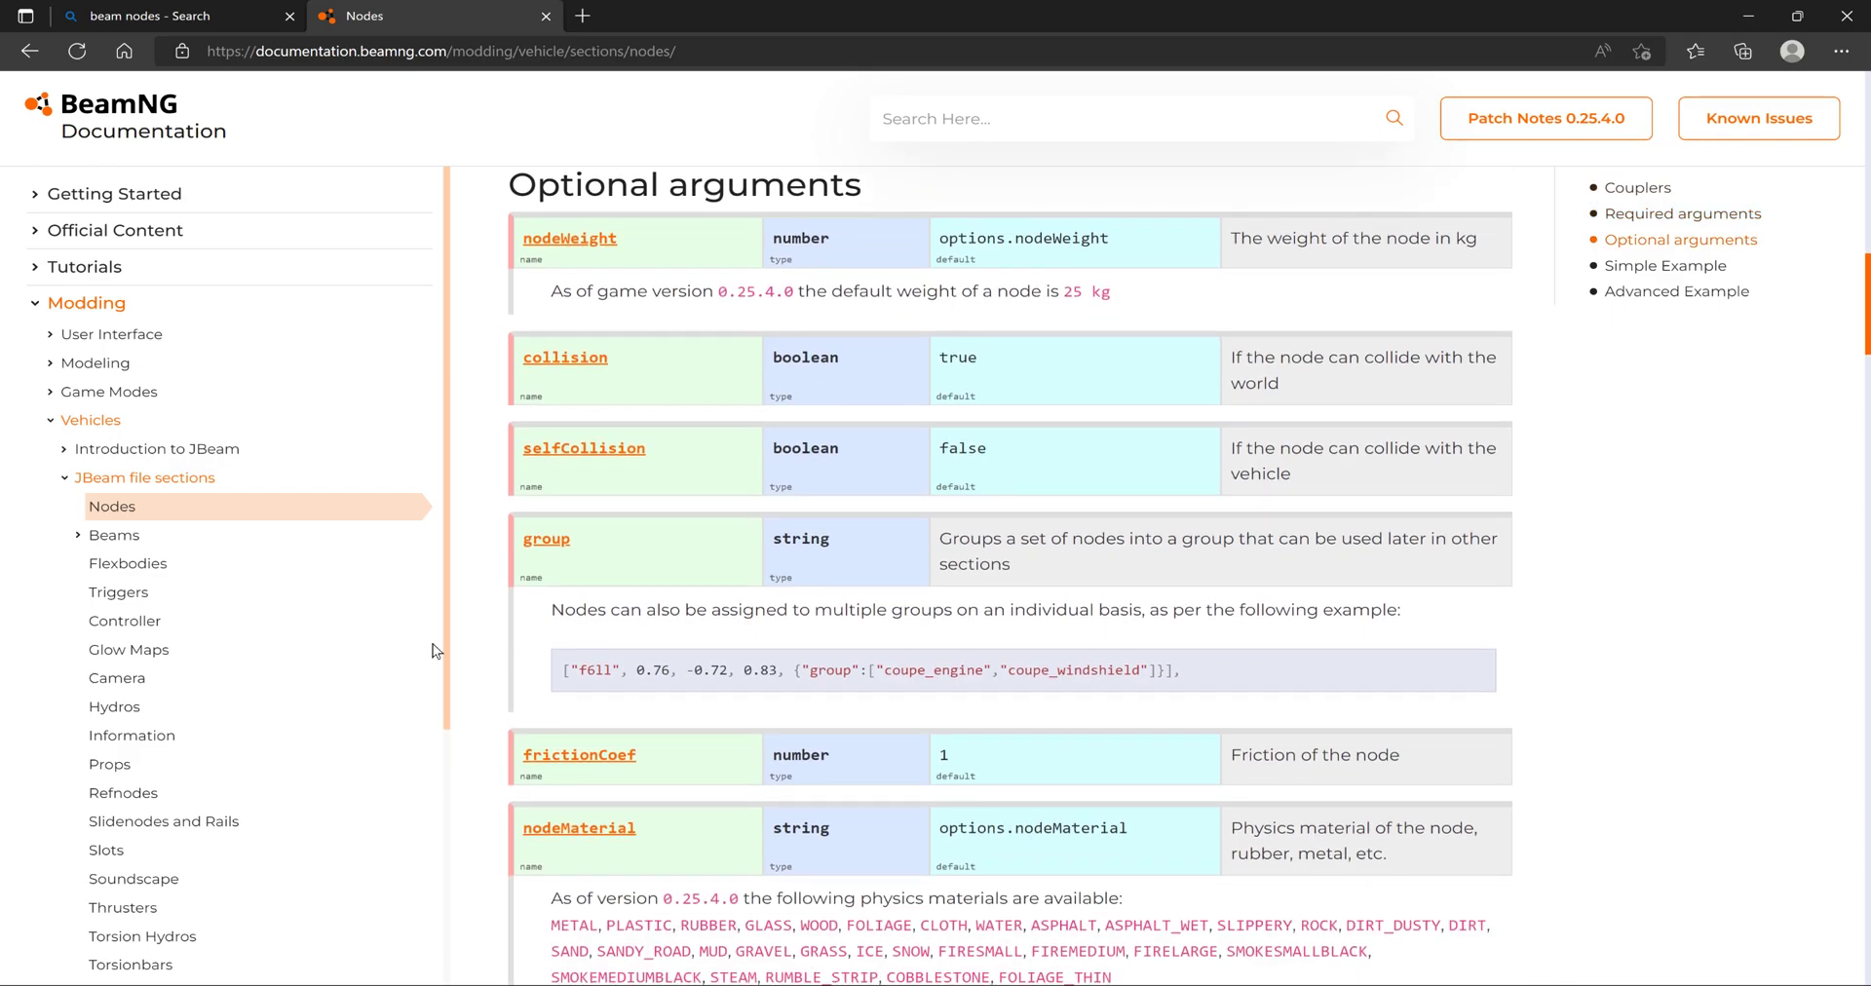
Switch to the Flexbodies page from the JBeam file sections sidebar.
{"action": "left_click", "coordinate": [128, 563]}
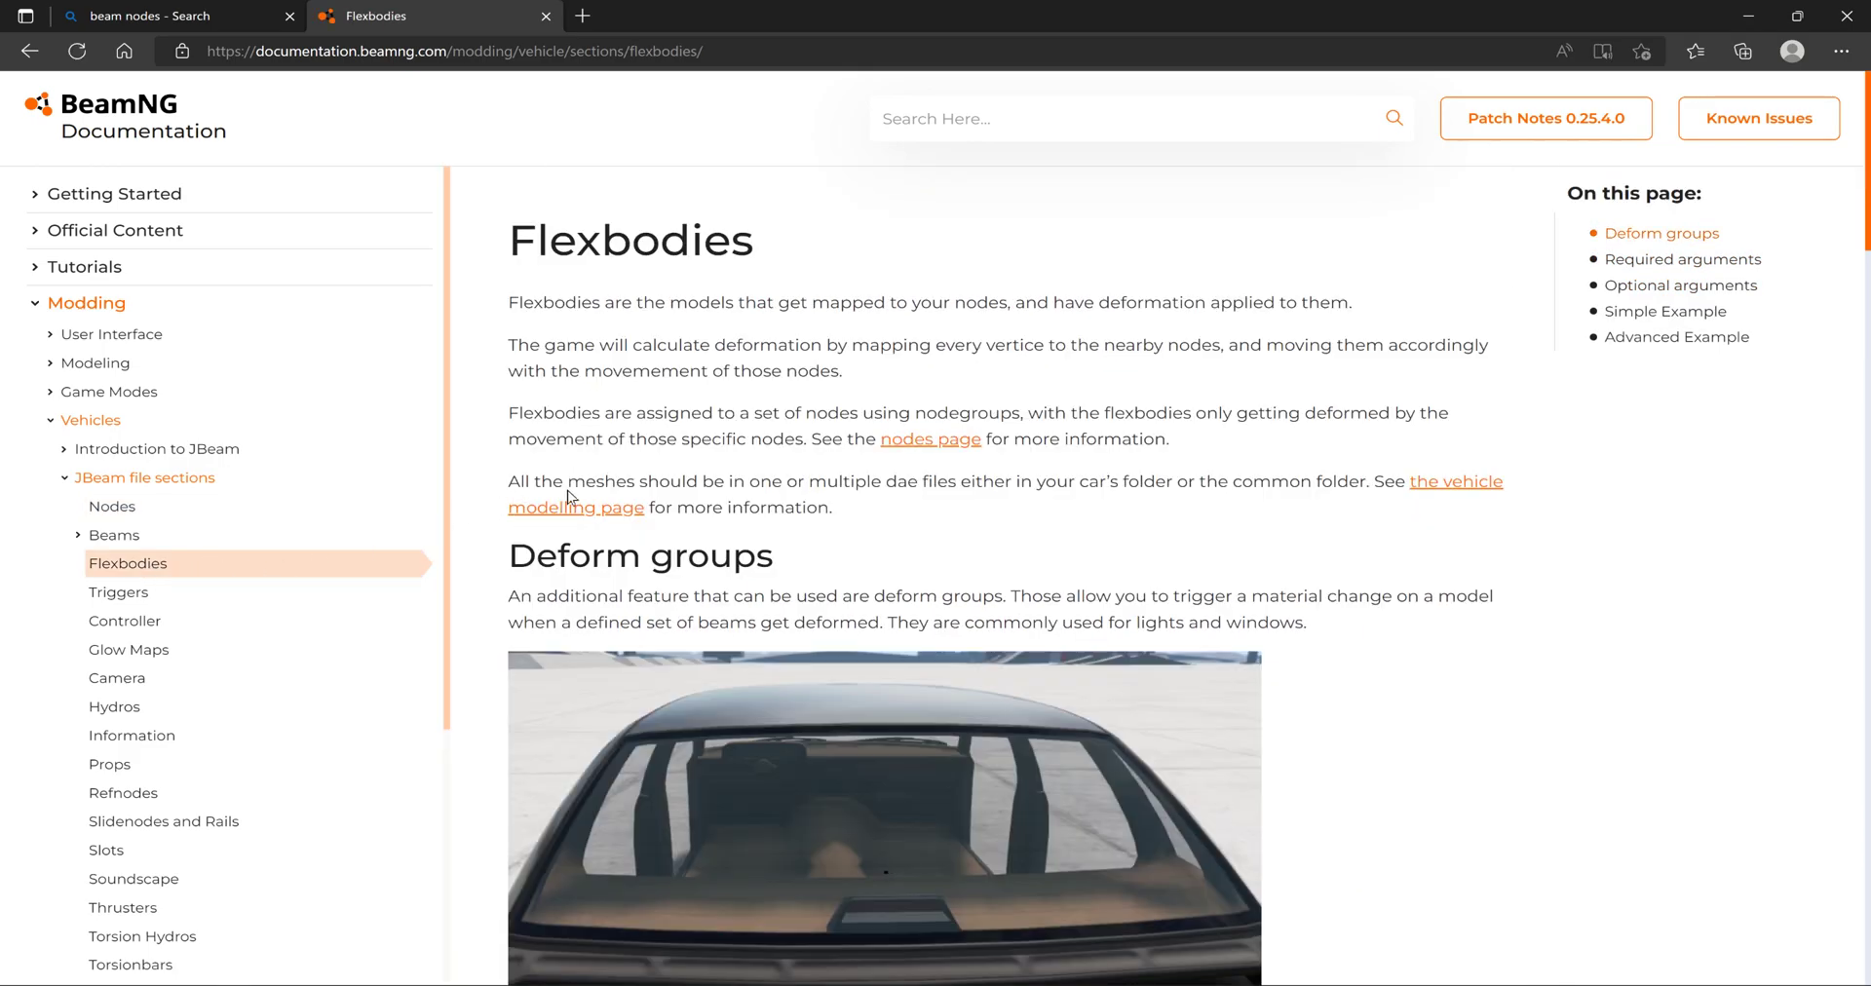
{"action": "mouse_move", "coordinate": [629, 456]}
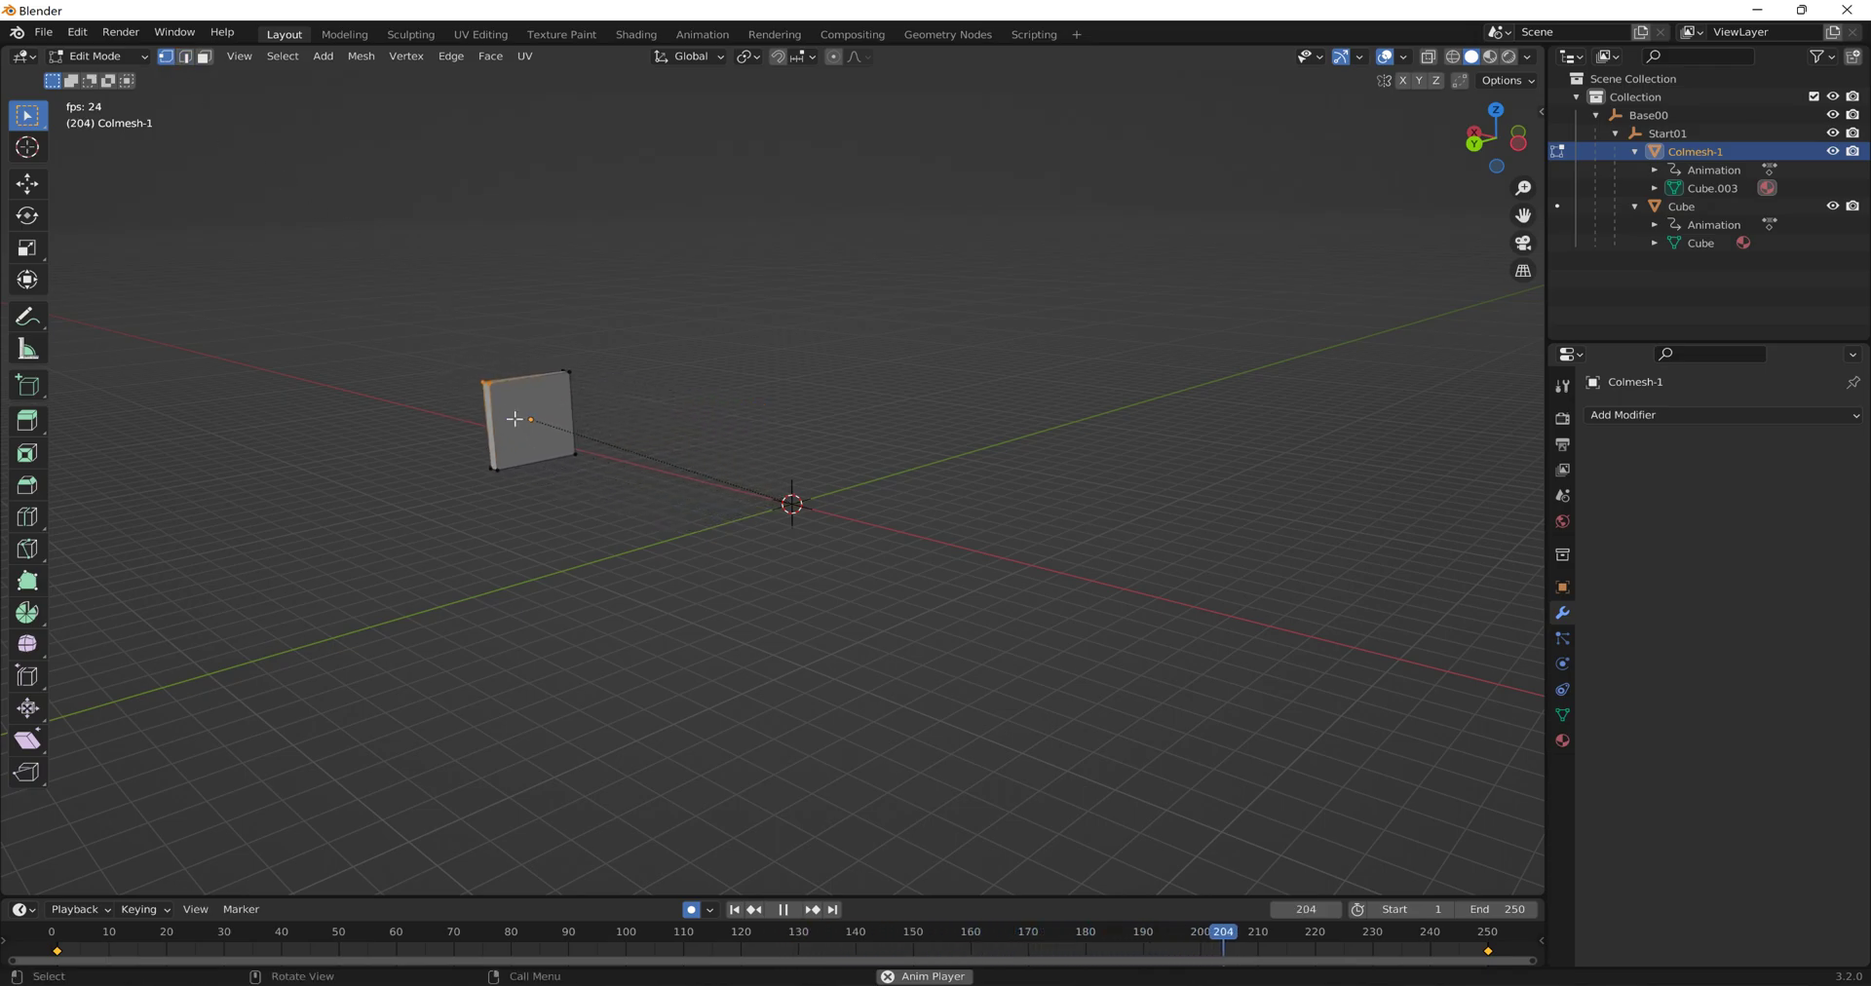
Switch from Blender's Colmesh-1 edit view back to the Flexbodies documentation.
{"action": "key", "text": "super+tab"}
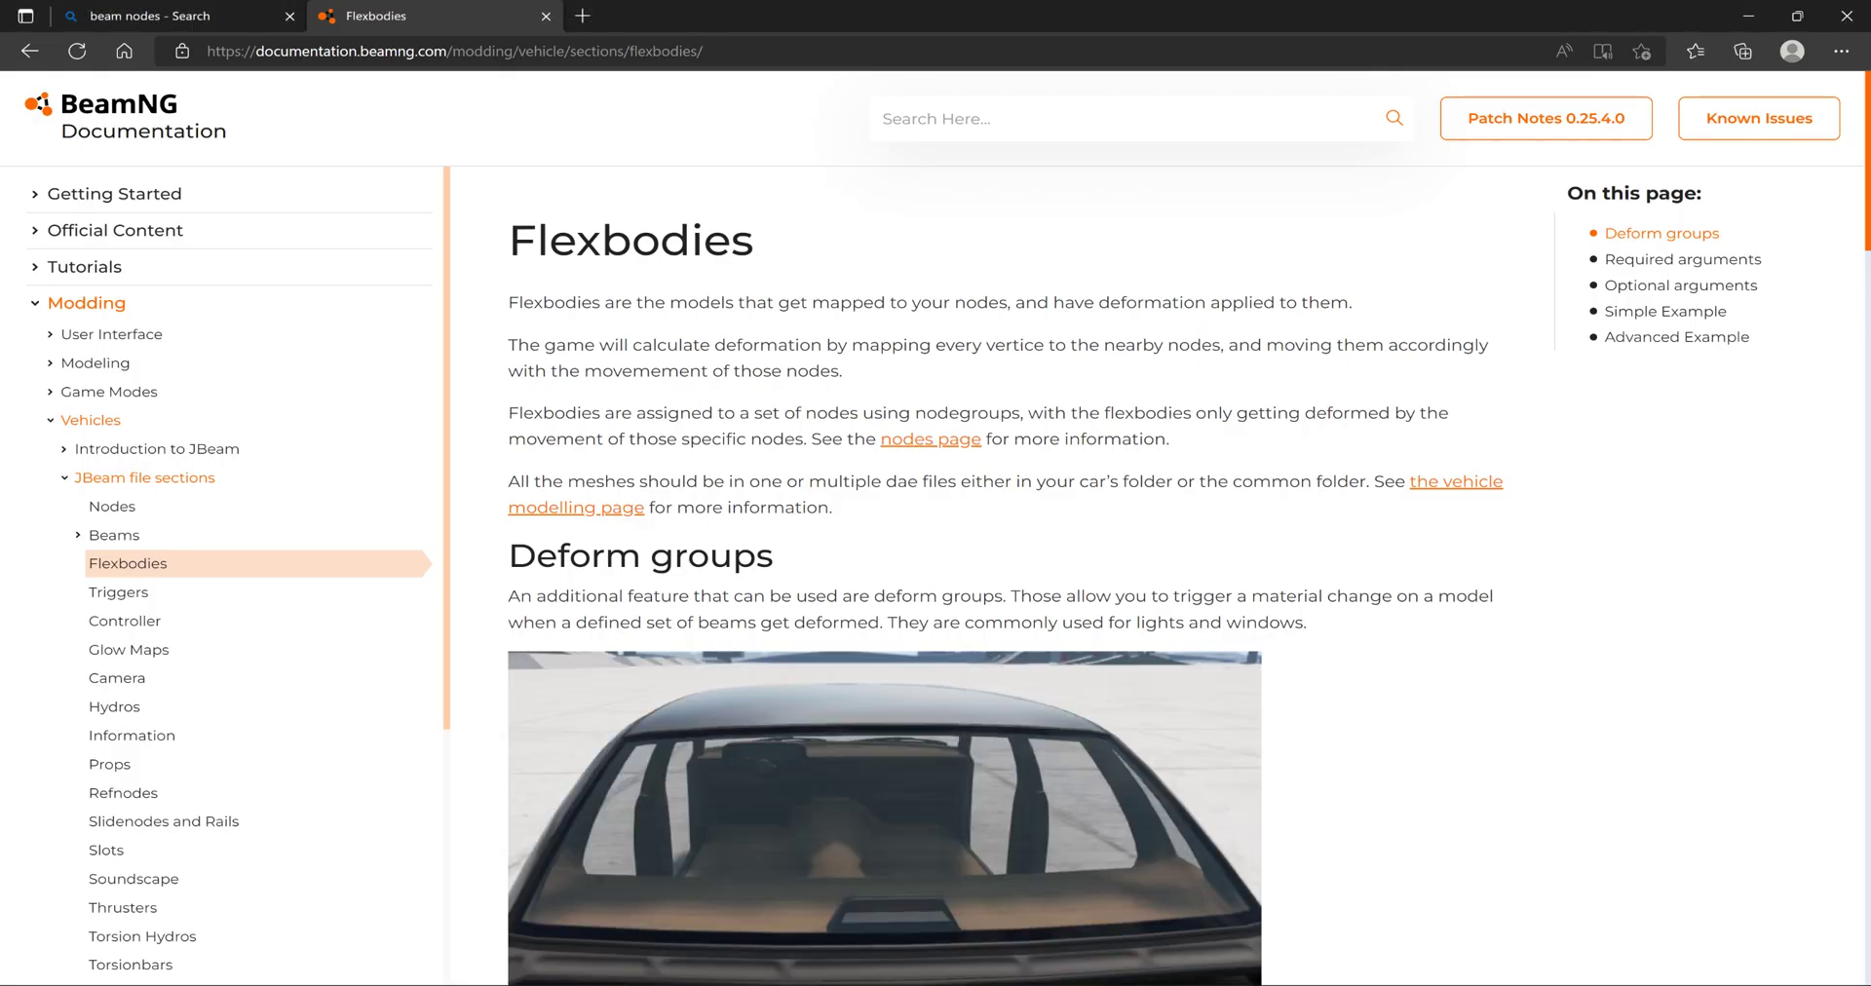
Scroll the Flexbodies page past Deform groups to the Optional arguments and Simple Example.
{"action": "scroll", "scroll_direction": "down", "scroll_amount": 3}
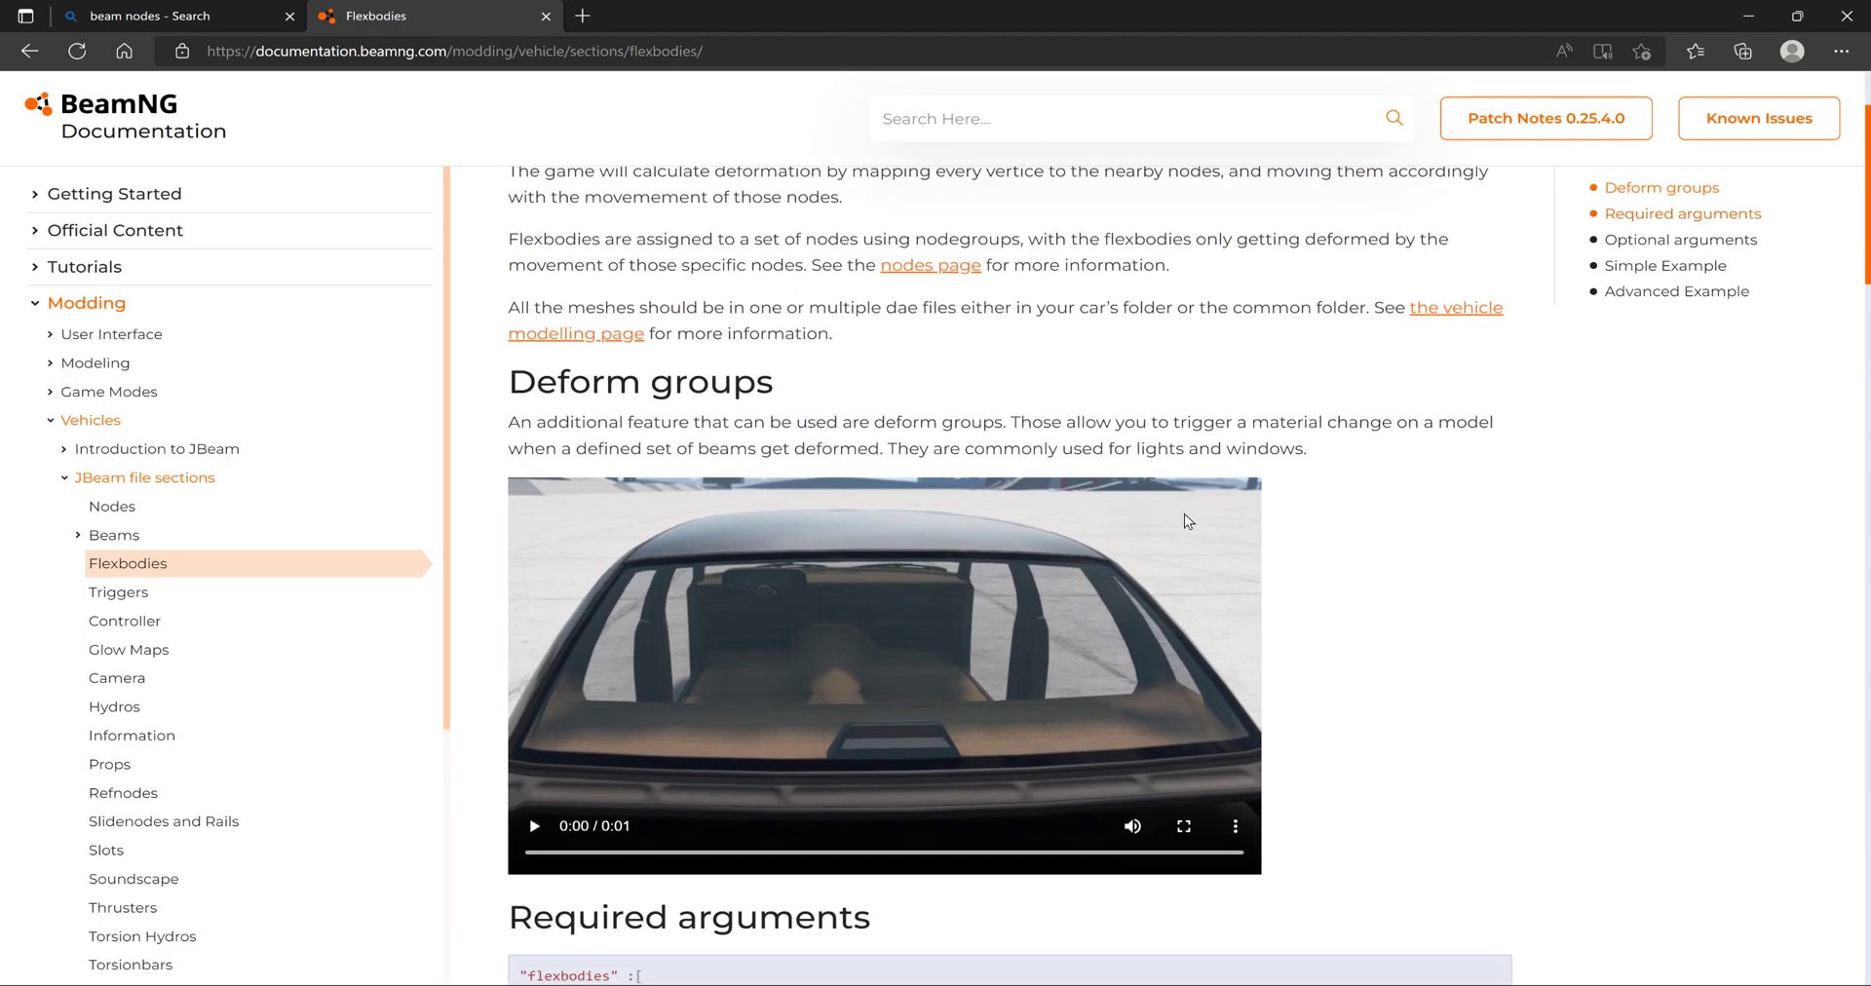
{"action": "scroll", "scroll_direction": "down", "scroll_amount": 3}
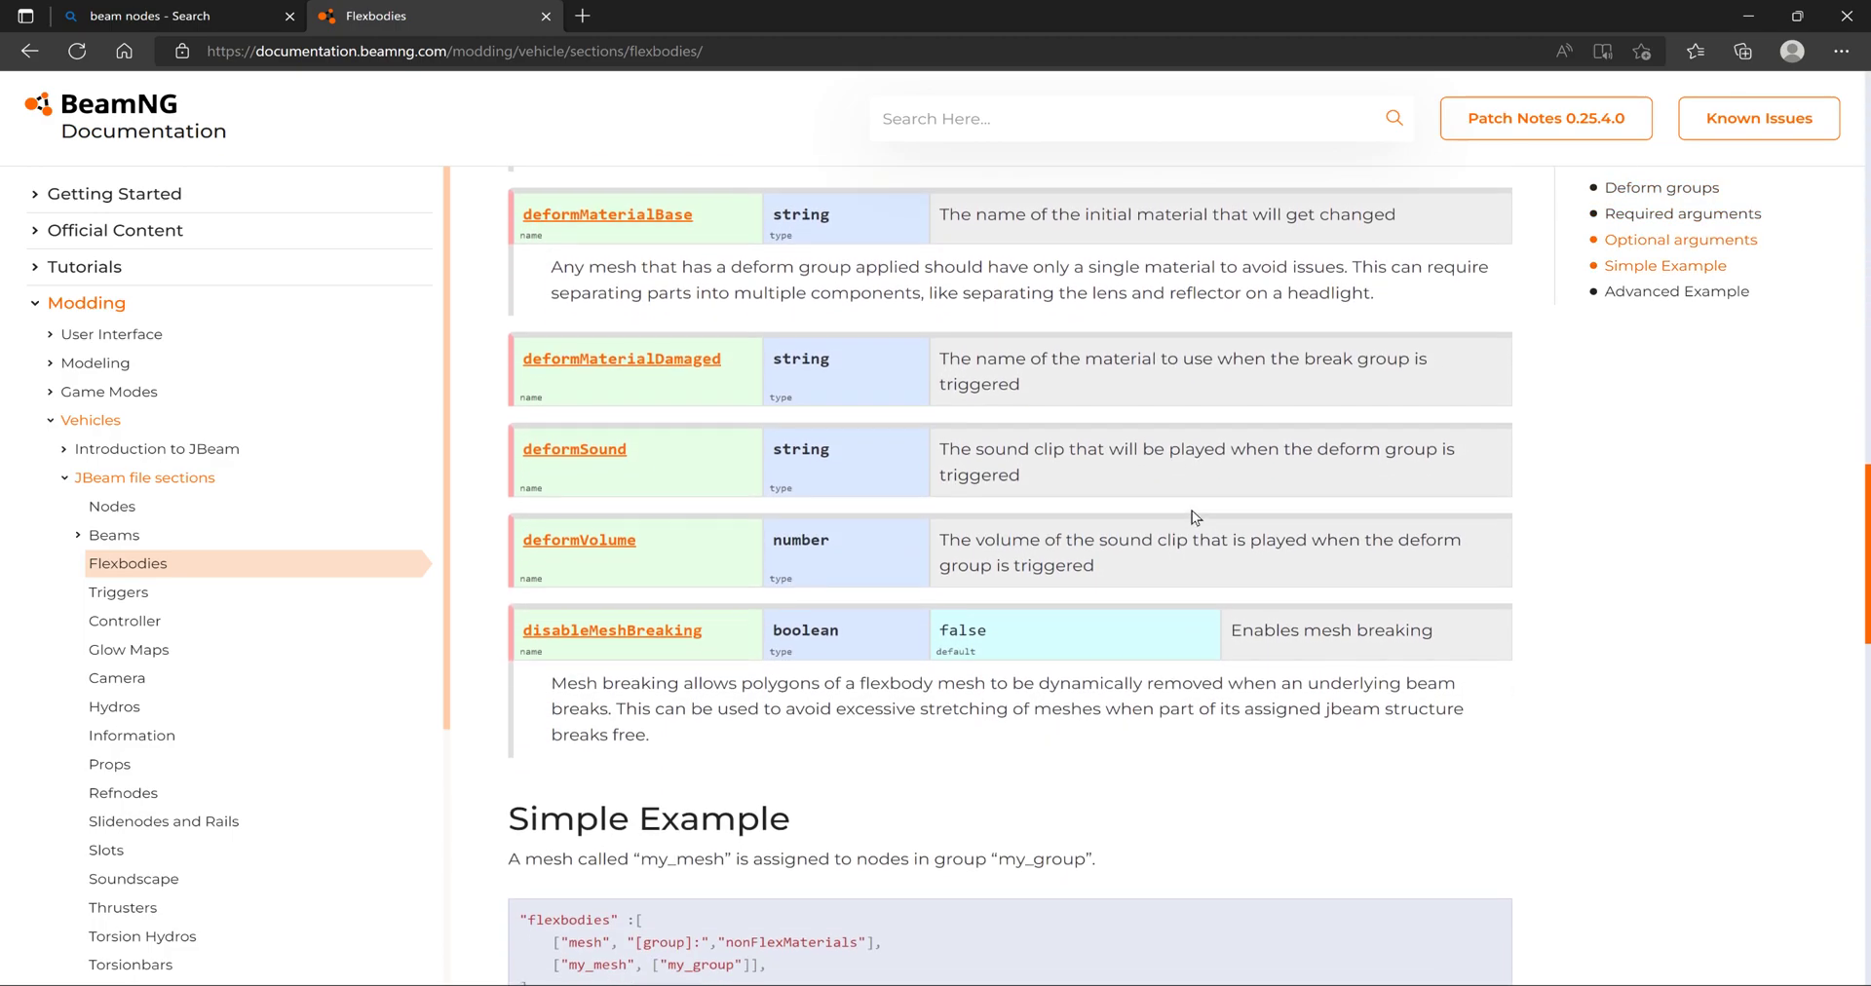